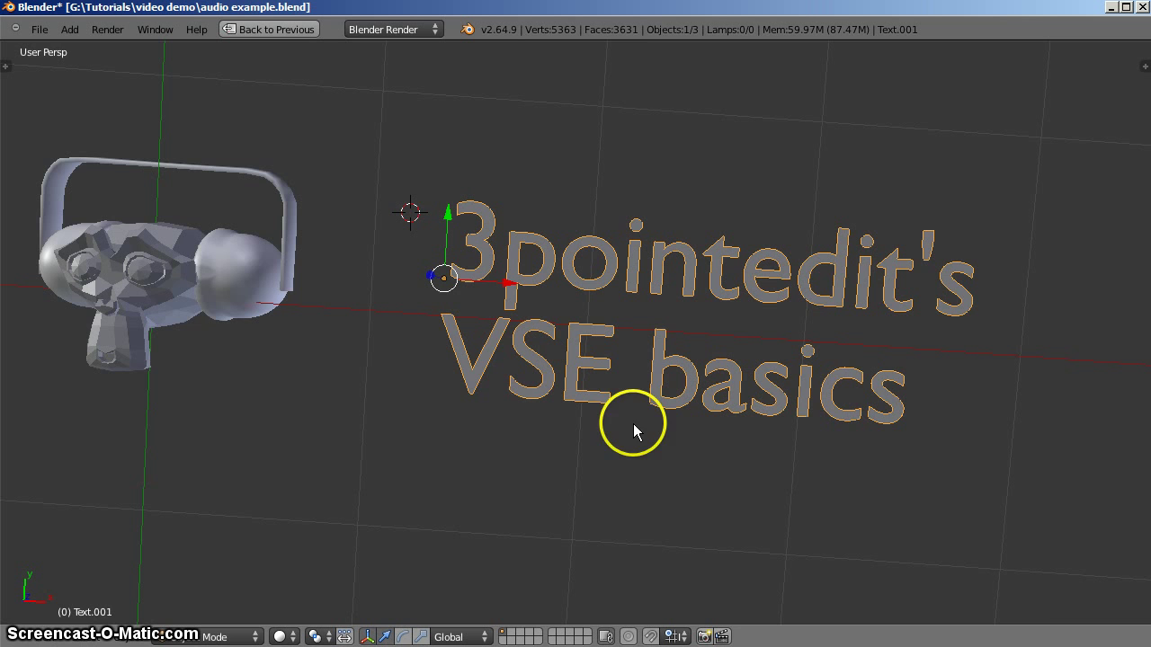
# Pan the 3D view across the '3pointedit's VSE basics' title text.
pyautogui.moveTo(634, 431); pyautogui.dragTo(499, 369)
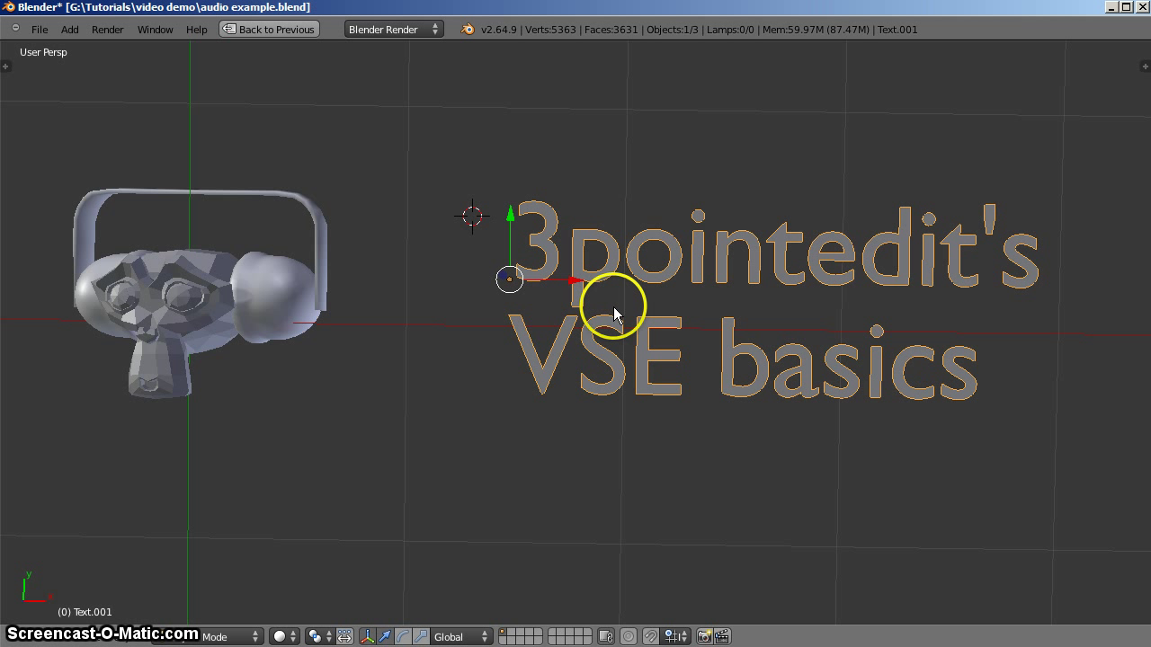
pyautogui.moveTo(611, 306)
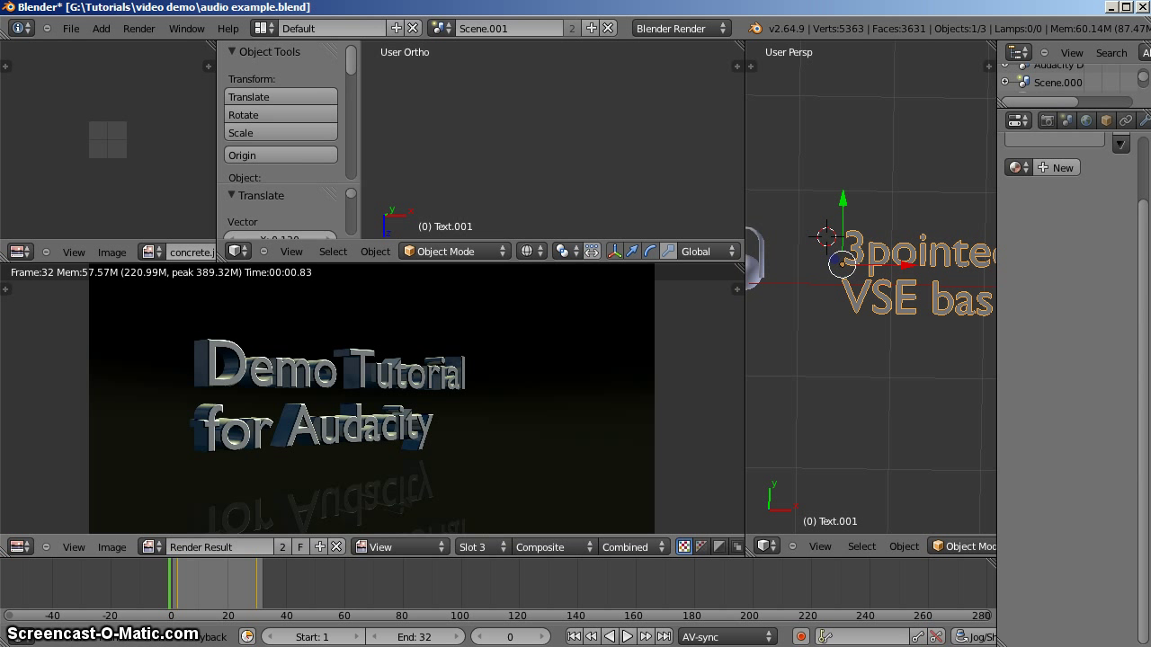
# Switch to the Video Editing layout, keeping the HDTV 1080p render preset.
pyautogui.click(260, 28)
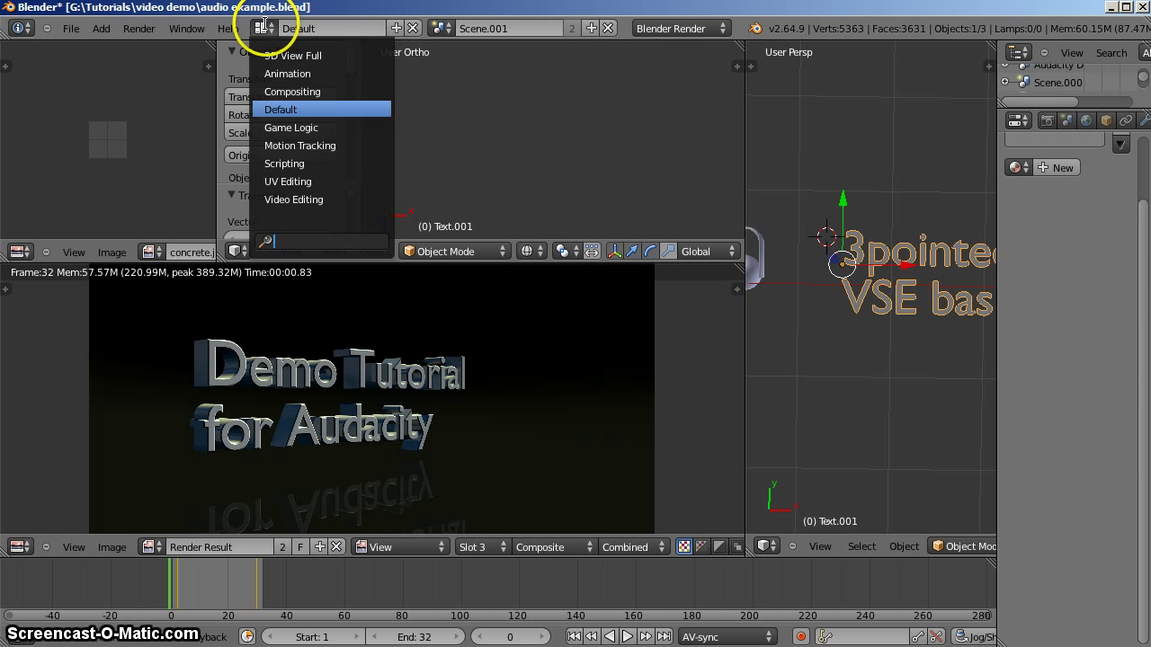
pyautogui.click(293, 199)
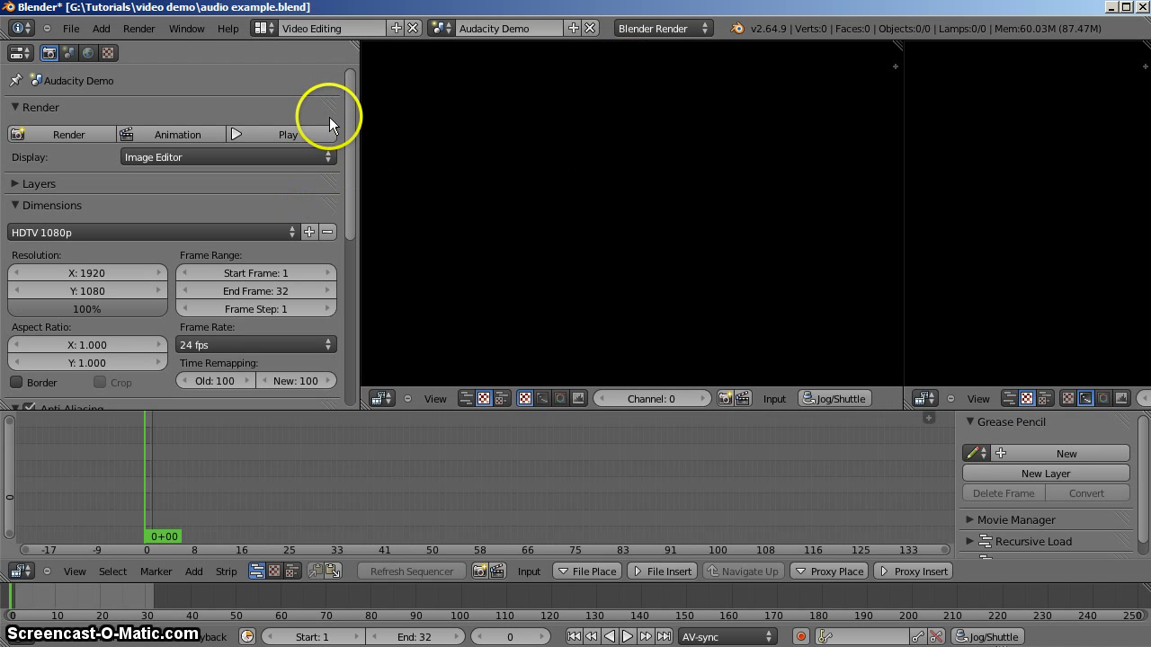
pyautogui.moveTo(541, 323)
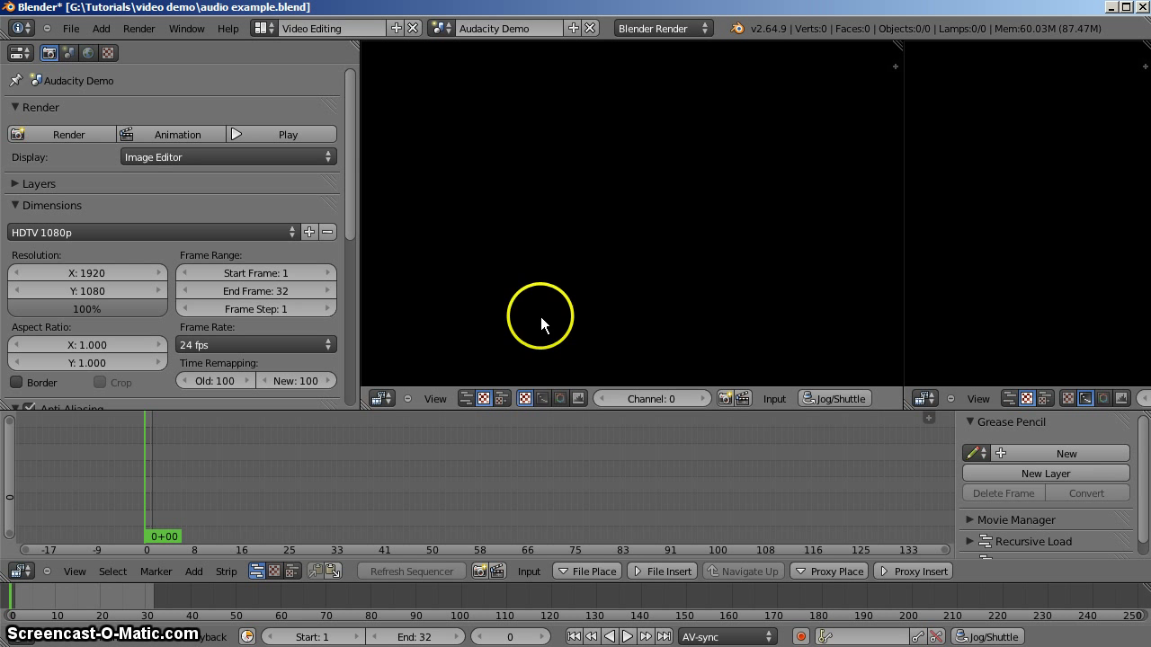
pyautogui.moveTo(424, 534)
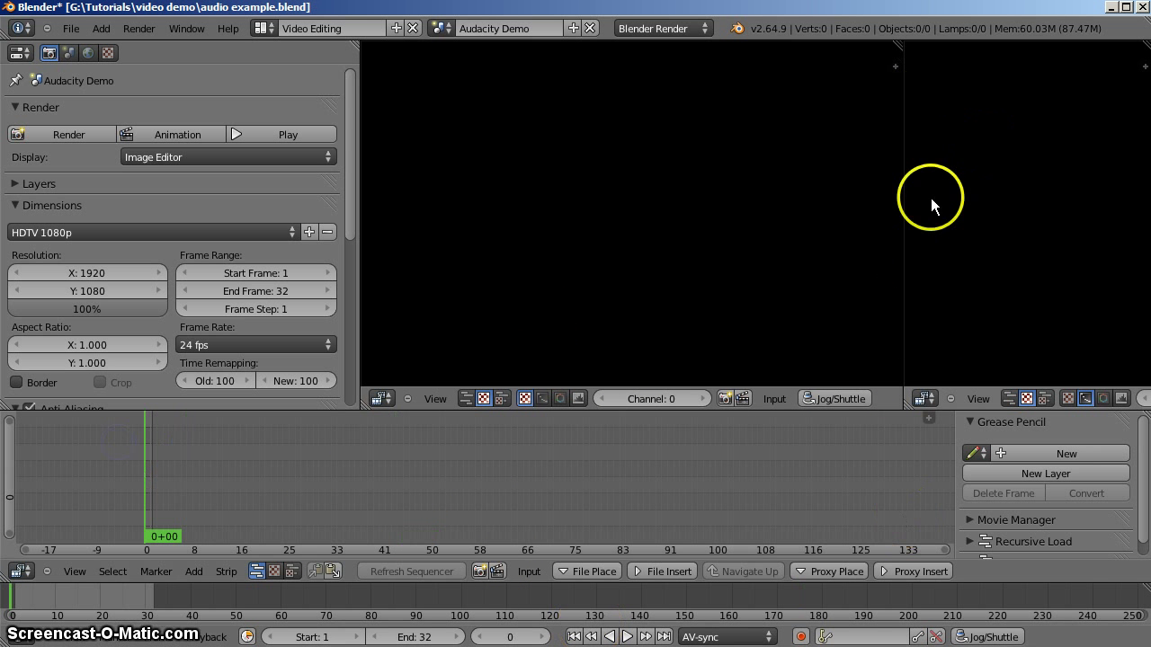
pyautogui.moveTo(909, 43)
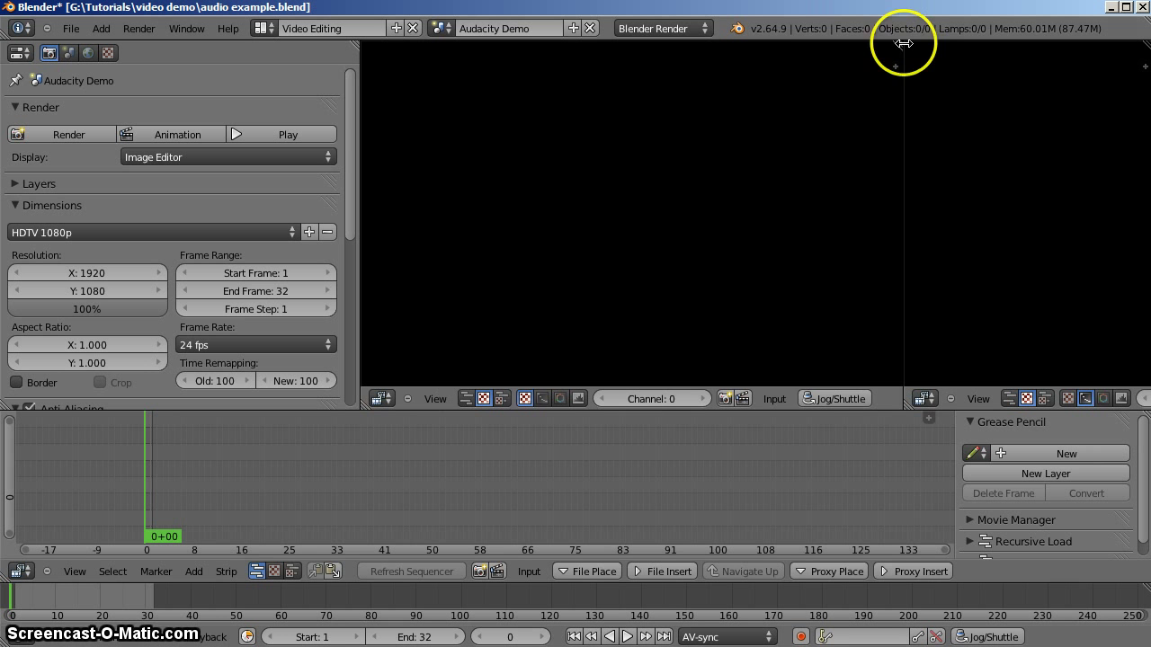
pyautogui.moveTo(1006, 316)
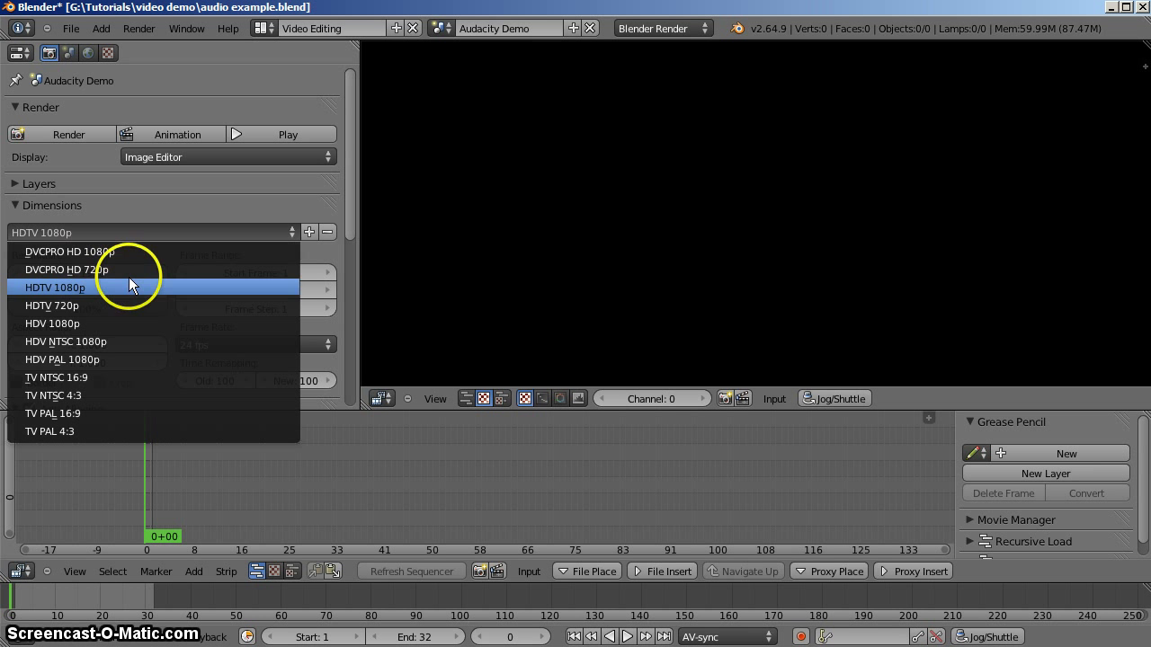
pyautogui.click(55, 287)
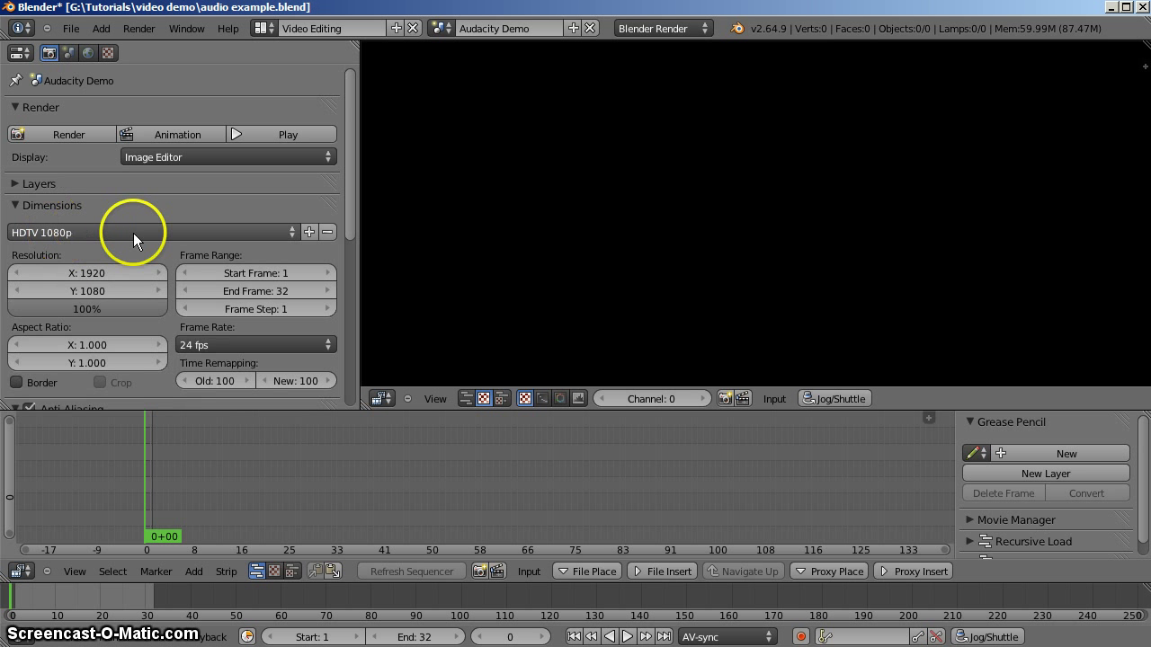
pyautogui.click(149, 232)
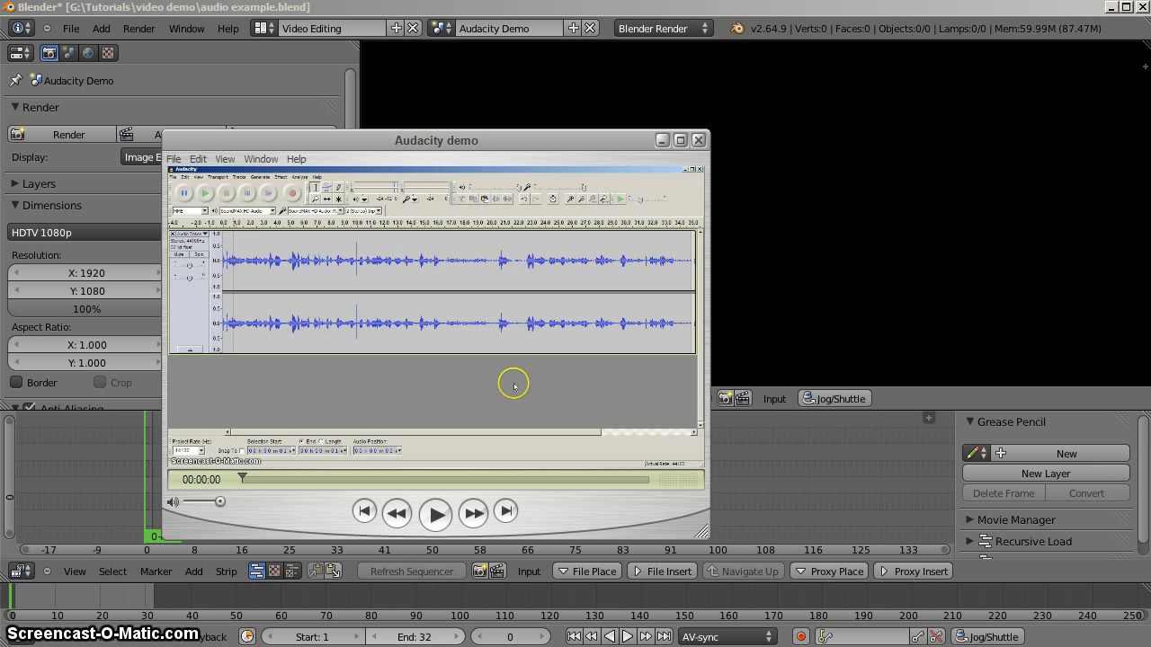
pyautogui.moveTo(553, 400)
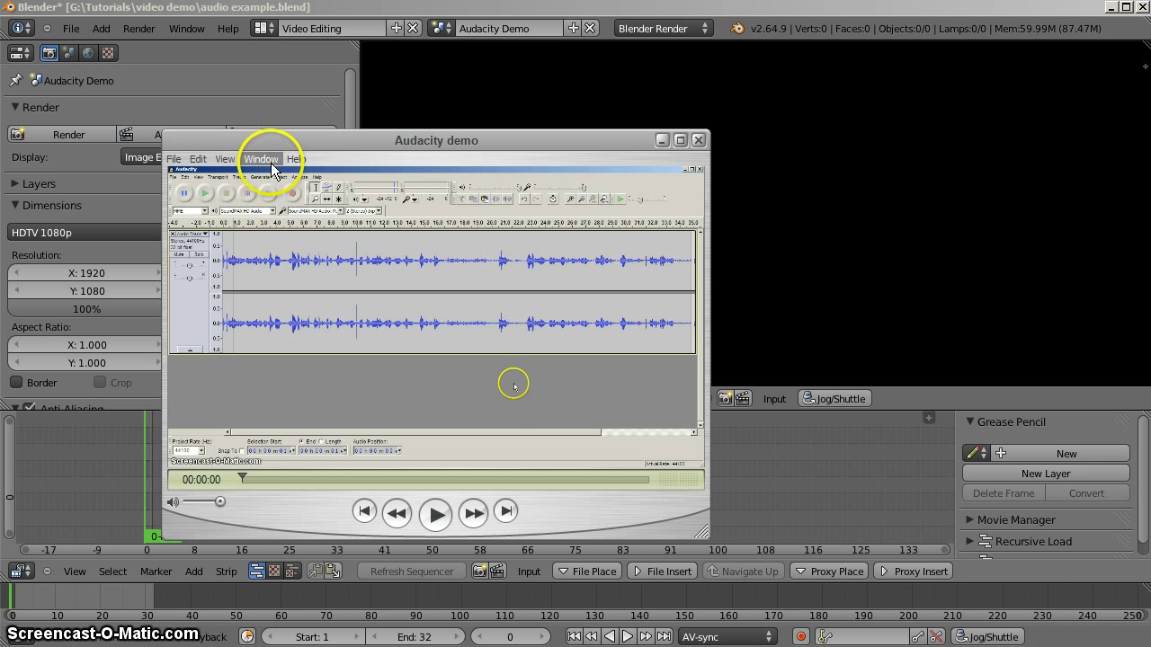
pyautogui.moveTo(300, 144)
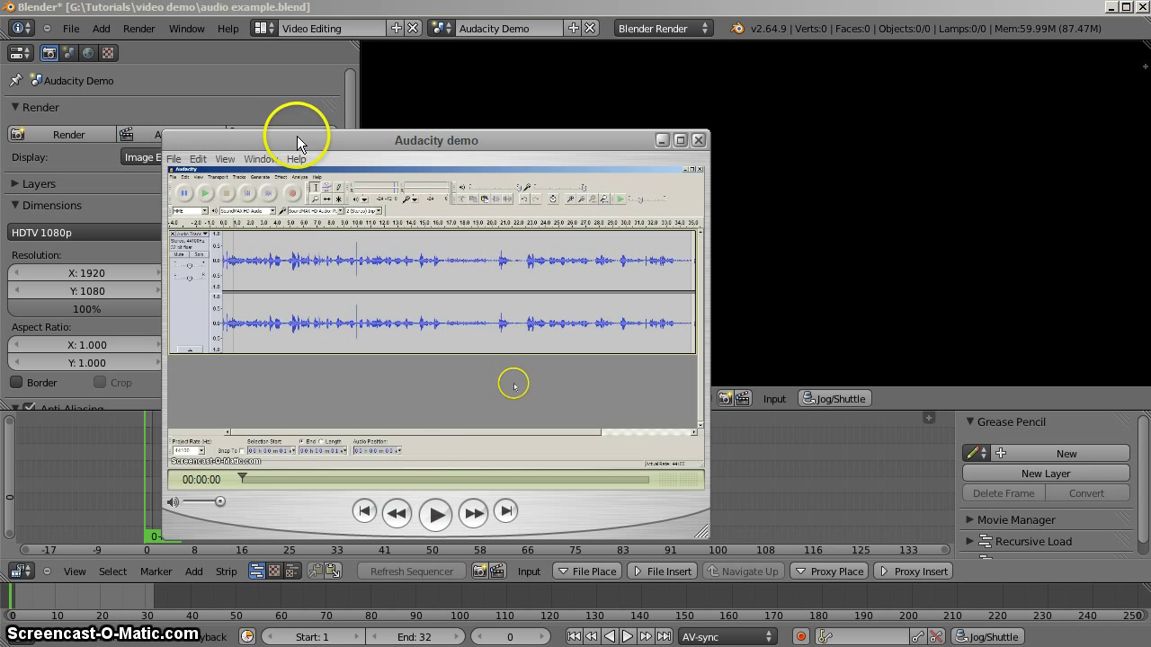
# Show the Audacity demo's Movie Inspector, revealing 1280×720 at 10 fps.
pyautogui.click(261, 159)
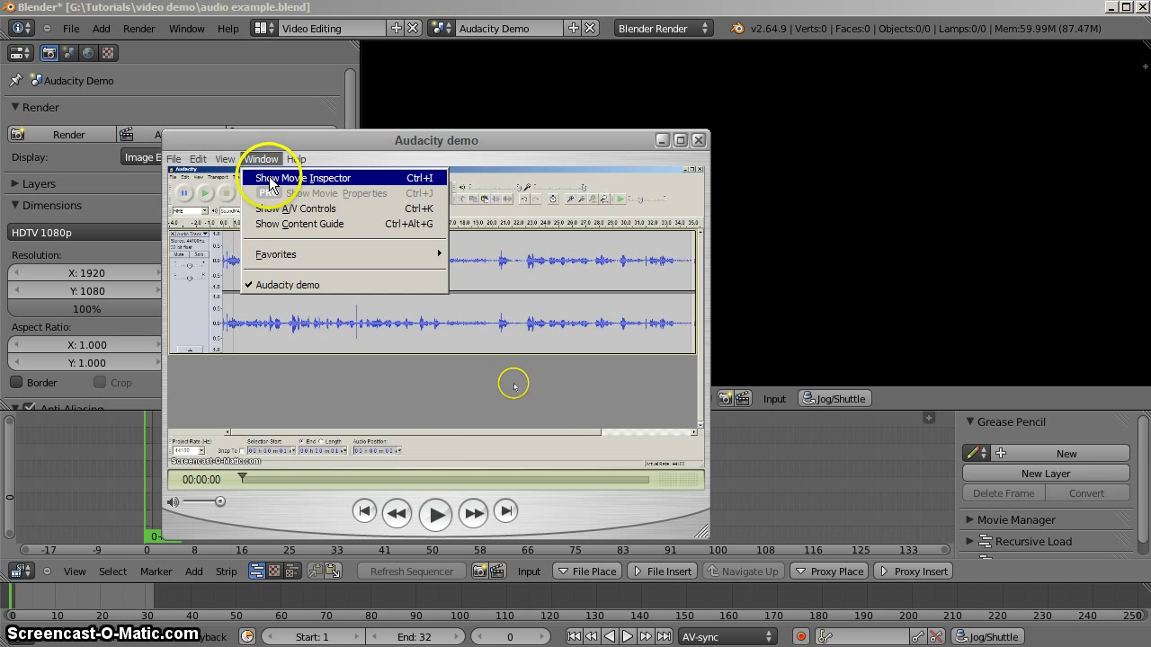
pyautogui.click(303, 177)
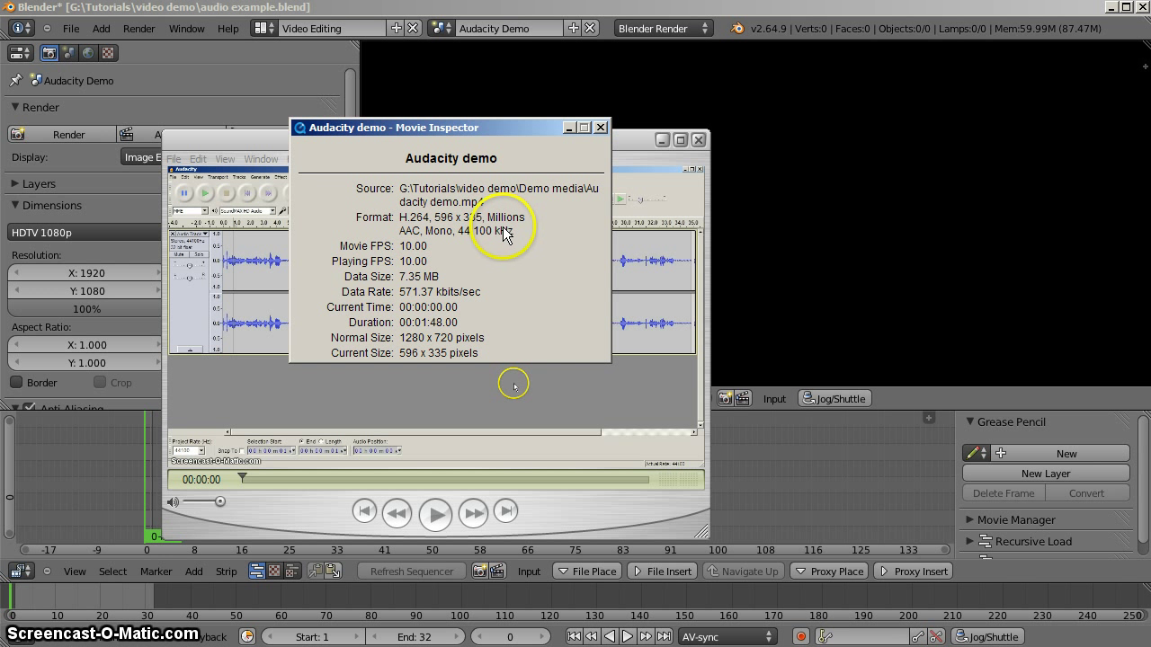
pyautogui.moveTo(458, 269)
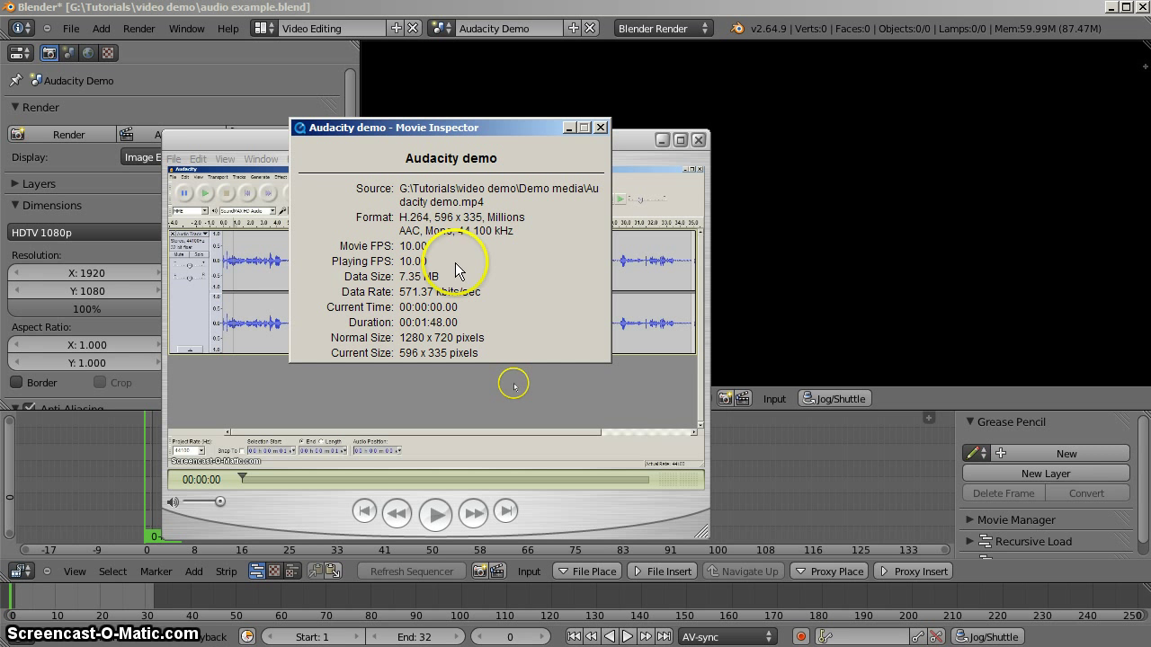
pyautogui.moveTo(719, 525)
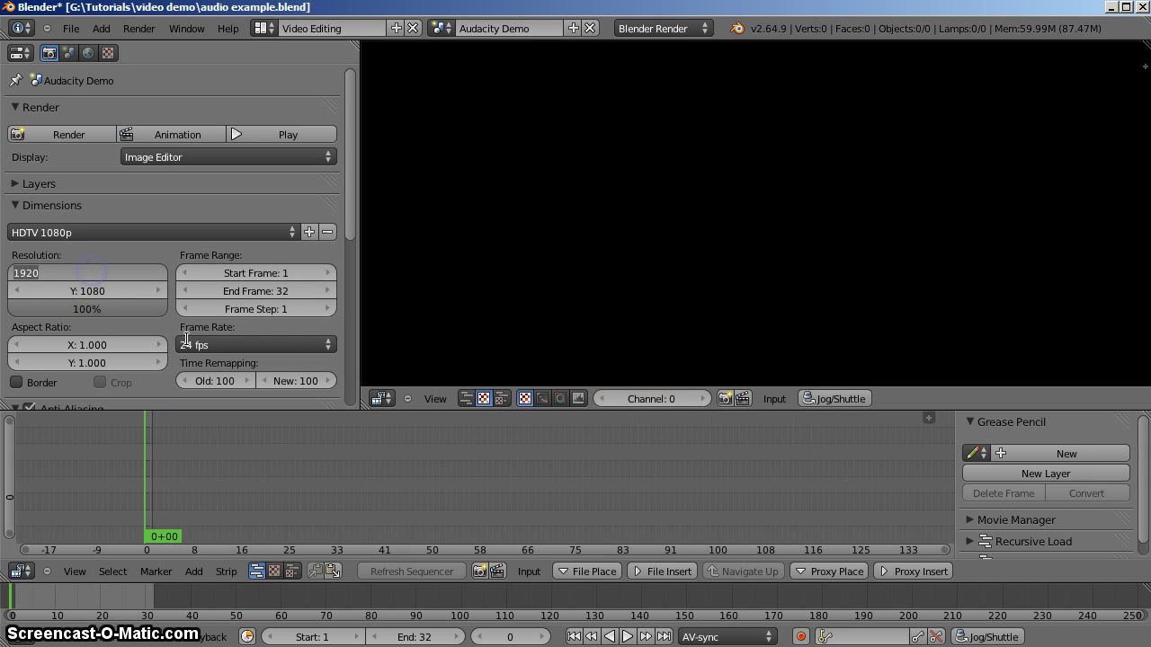
# Enter a 1280 × 720 render resolution and return to the video editor.
pyautogui.write('128')
pyautogui.click(87, 291)
pyautogui.write('720')
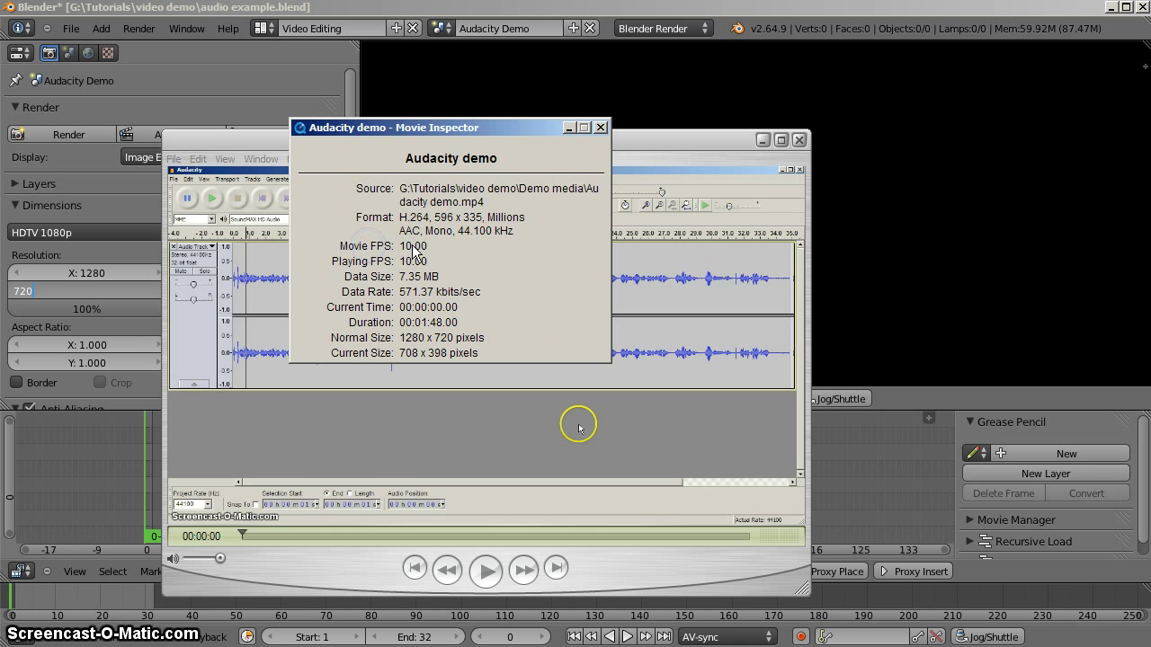
pyautogui.moveTo(540, 18)
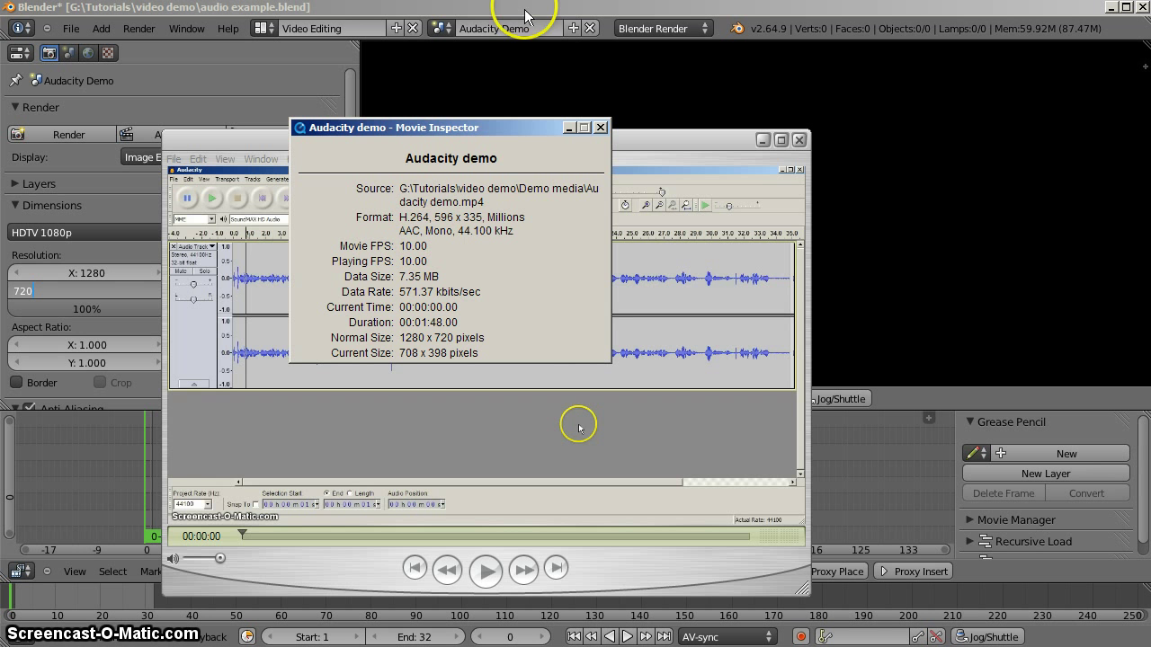
pyautogui.click(601, 127)
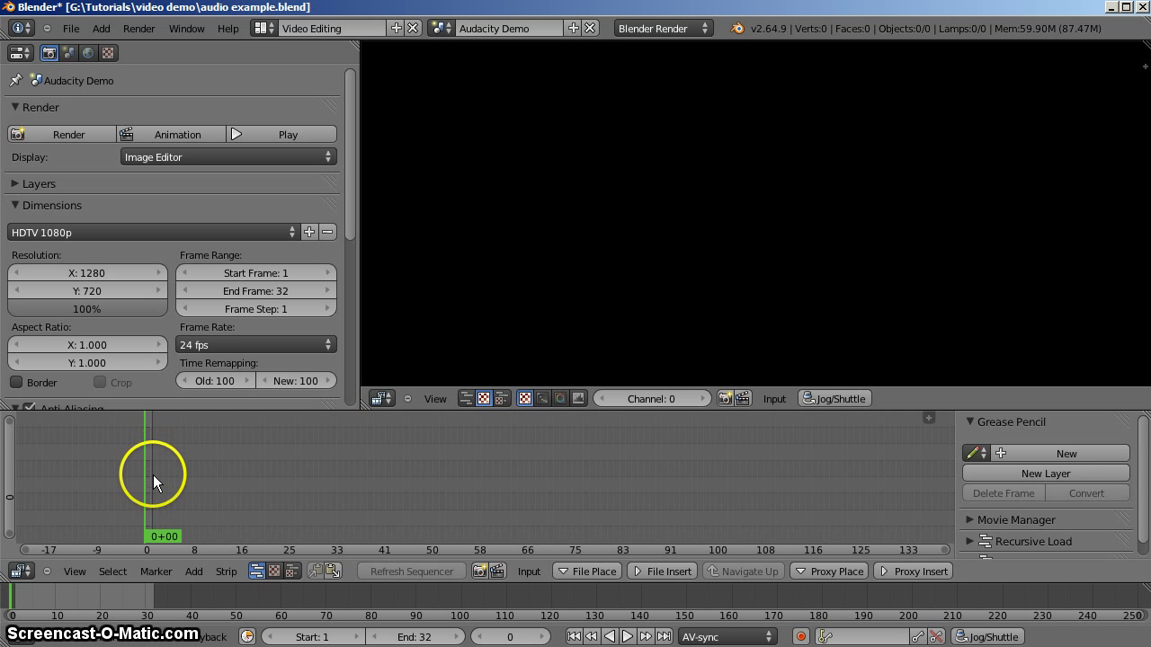
pyautogui.moveTo(111, 290)
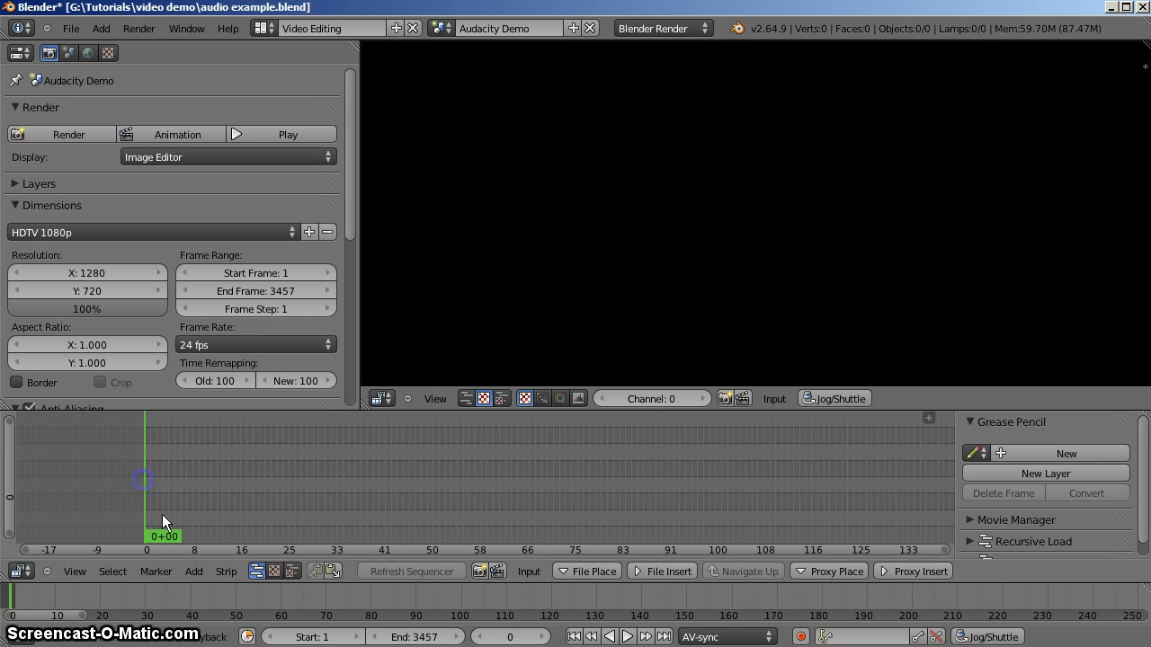
# Add Audacity demo.mp4 from the Demo media folder as a movie strip.
pyautogui.click(113, 572)
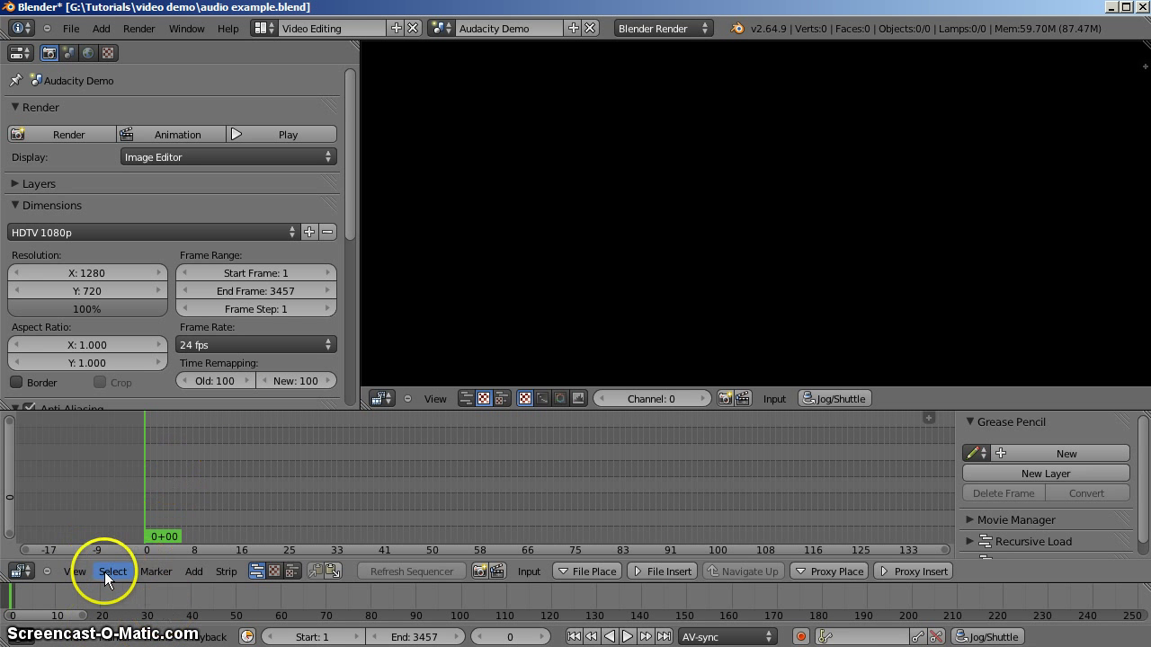
pyautogui.click(225, 571)
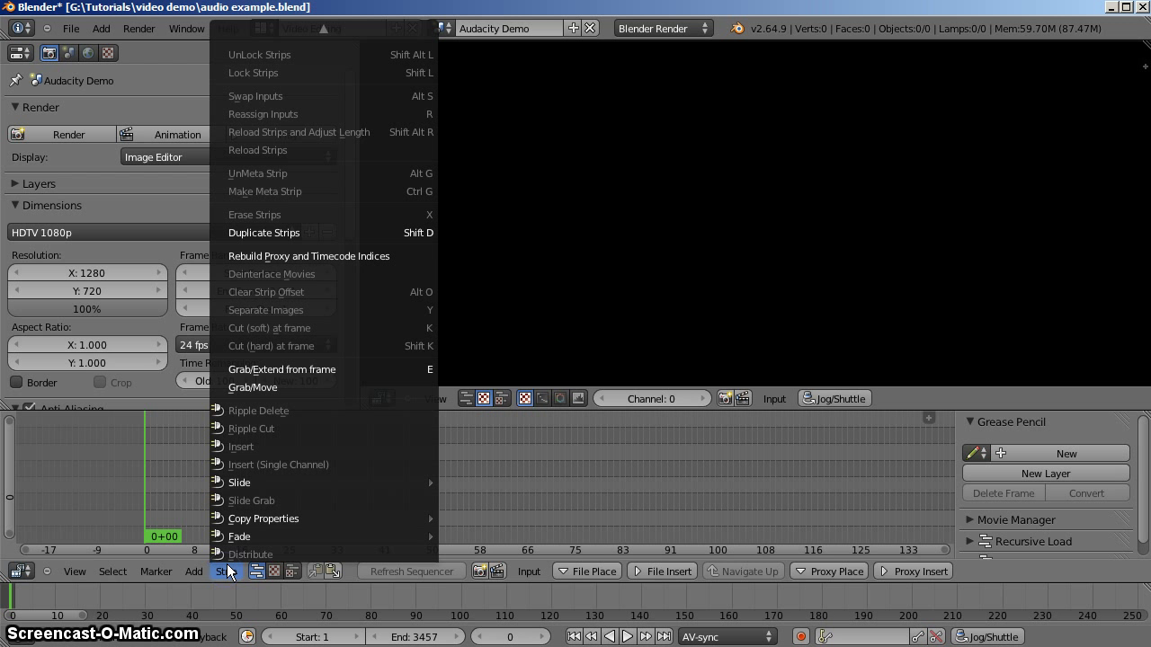
pyautogui.click(192, 572)
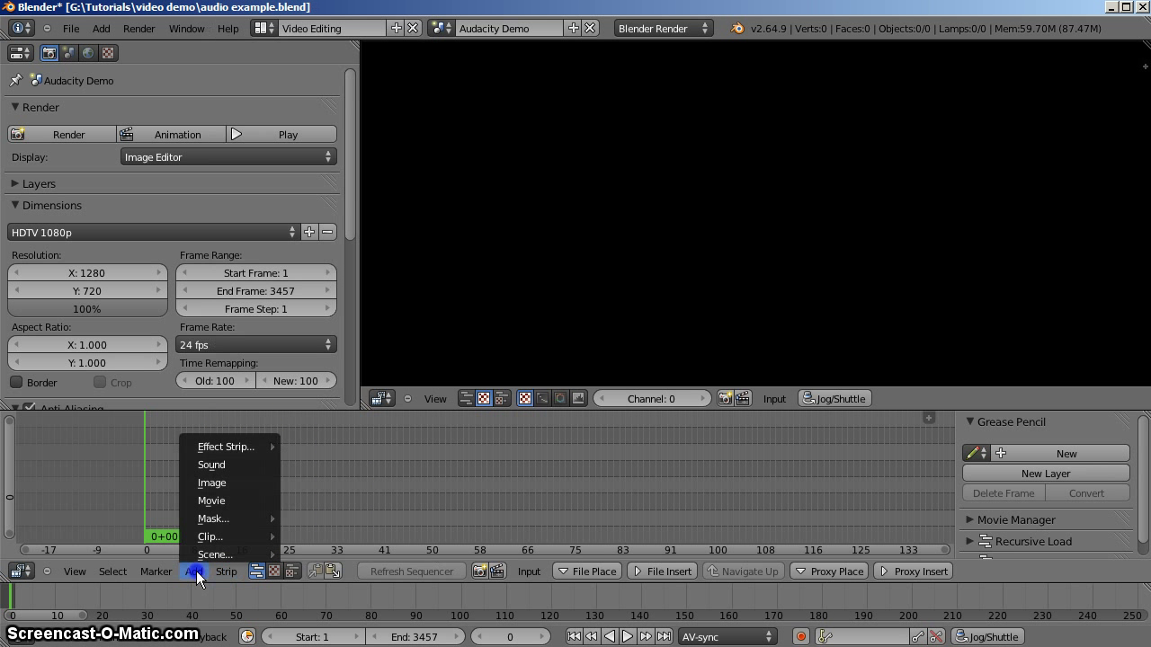
pyautogui.moveTo(223, 501)
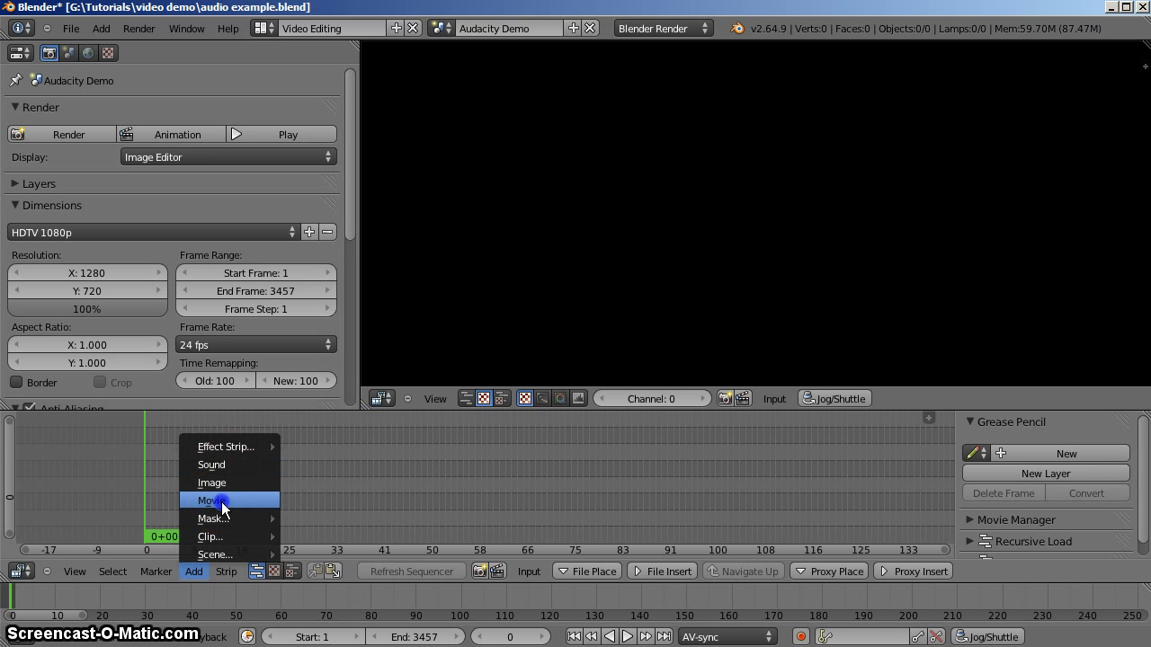
pyautogui.click(208, 500)
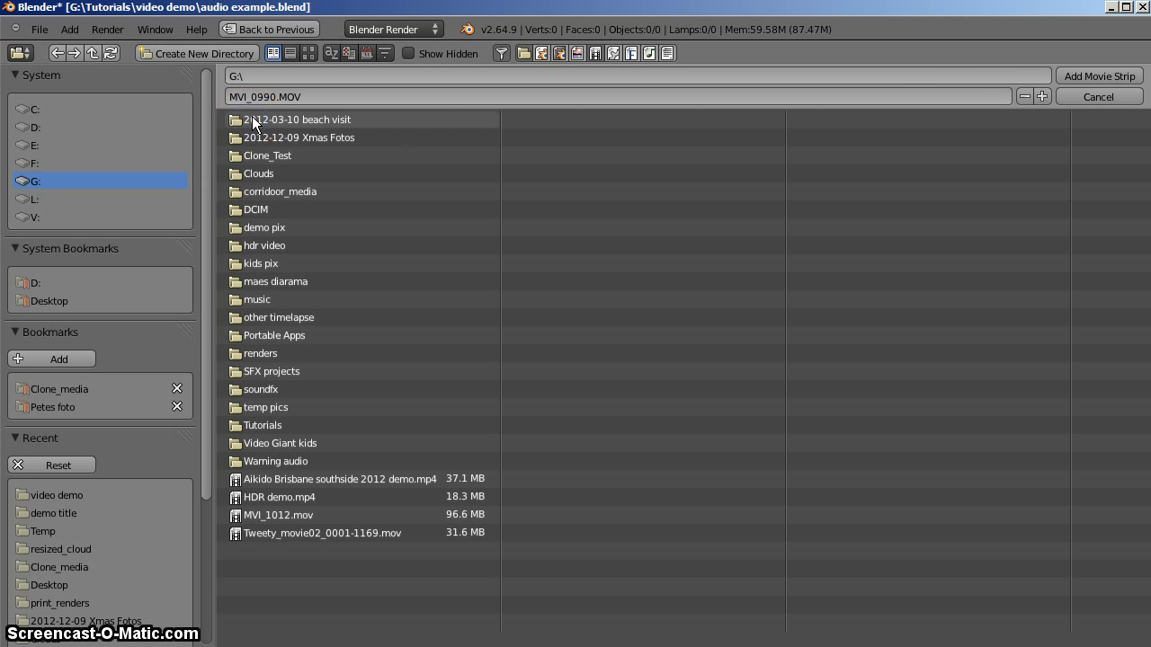
pyautogui.moveTo(285, 434)
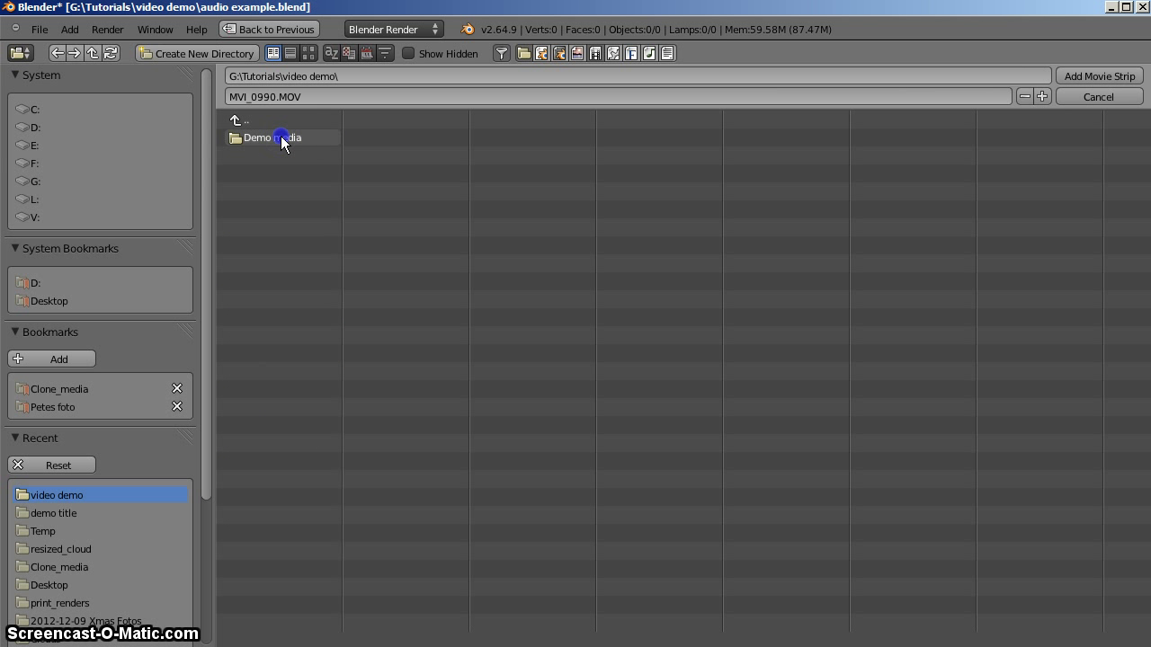
pyautogui.doubleClick(269, 137)
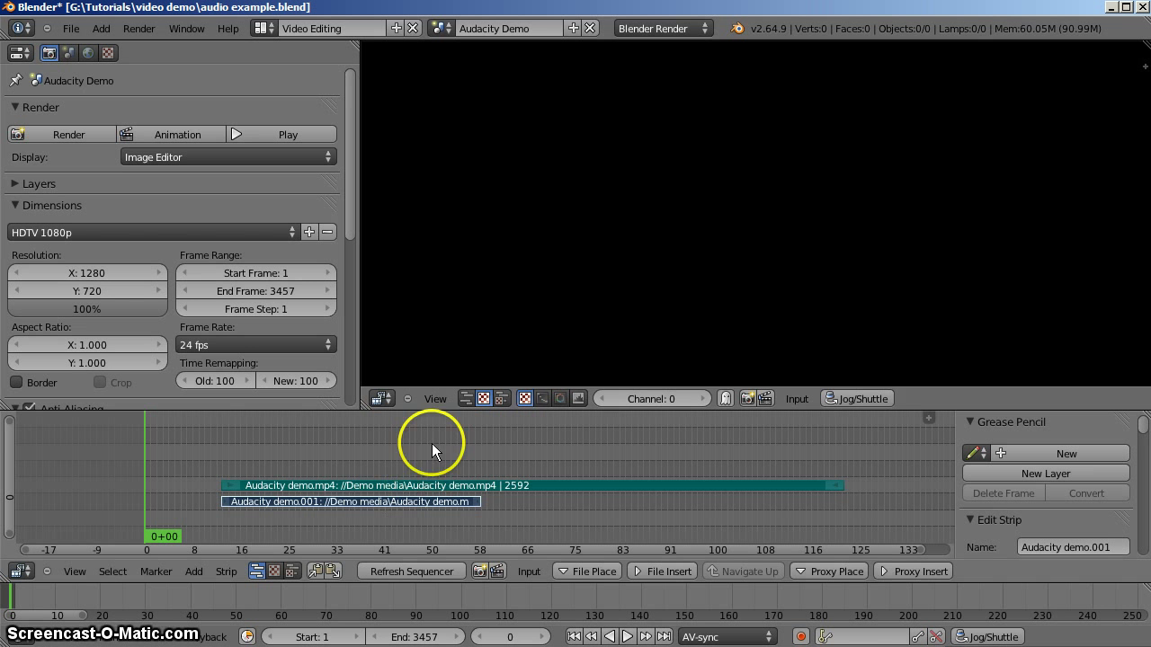
pyautogui.moveTo(158, 362)
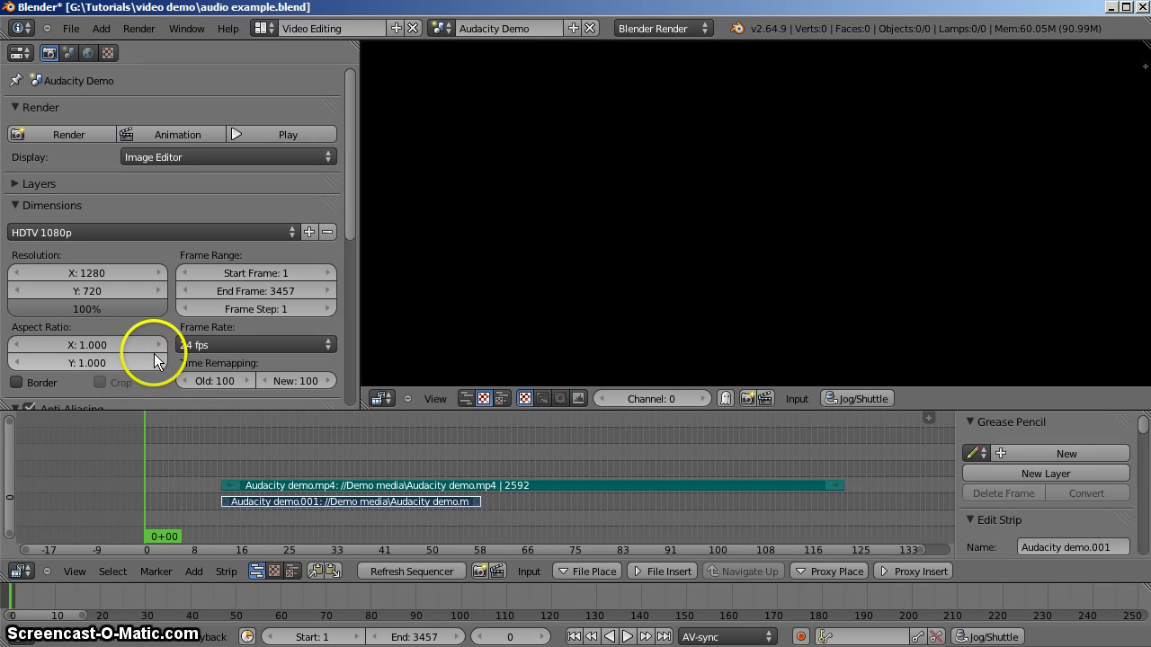
pyautogui.moveTo(460, 528)
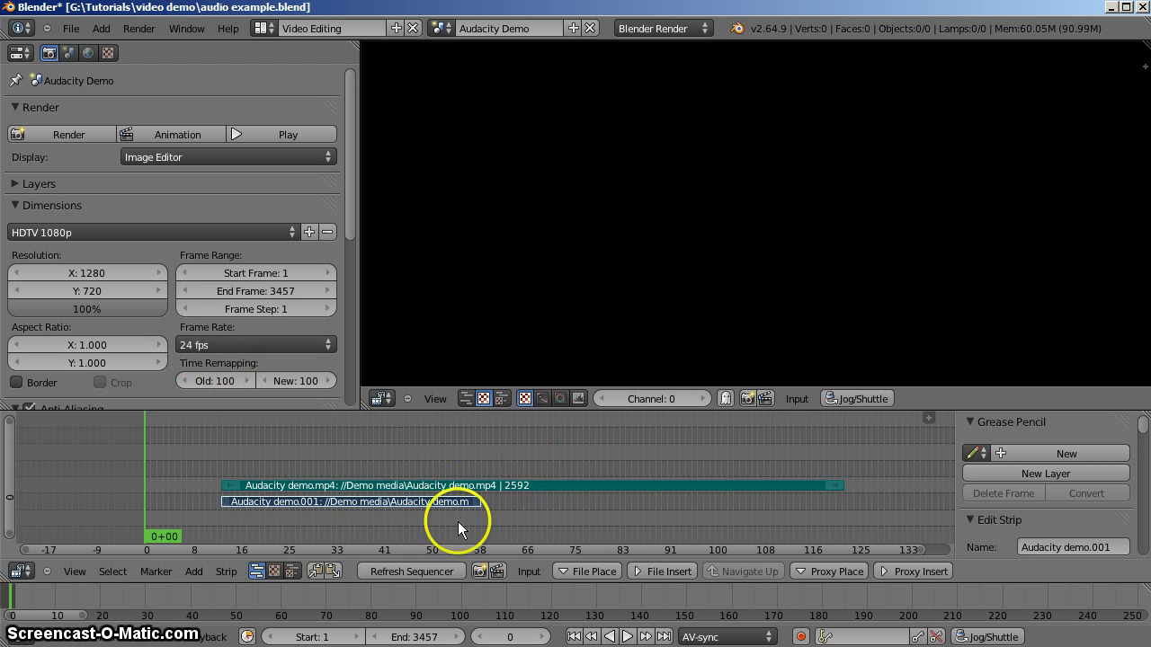
# Select both the Audacity demo movie and sound strips and delete them.
pyautogui.click(481, 485)
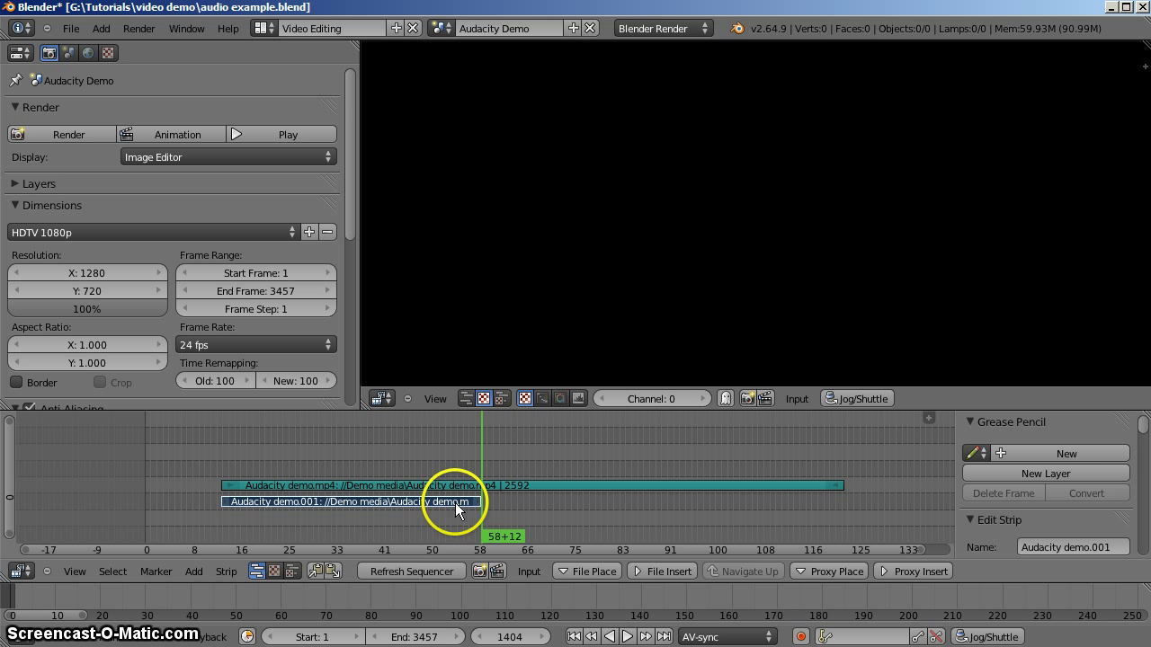
pyautogui.moveTo(458, 510)
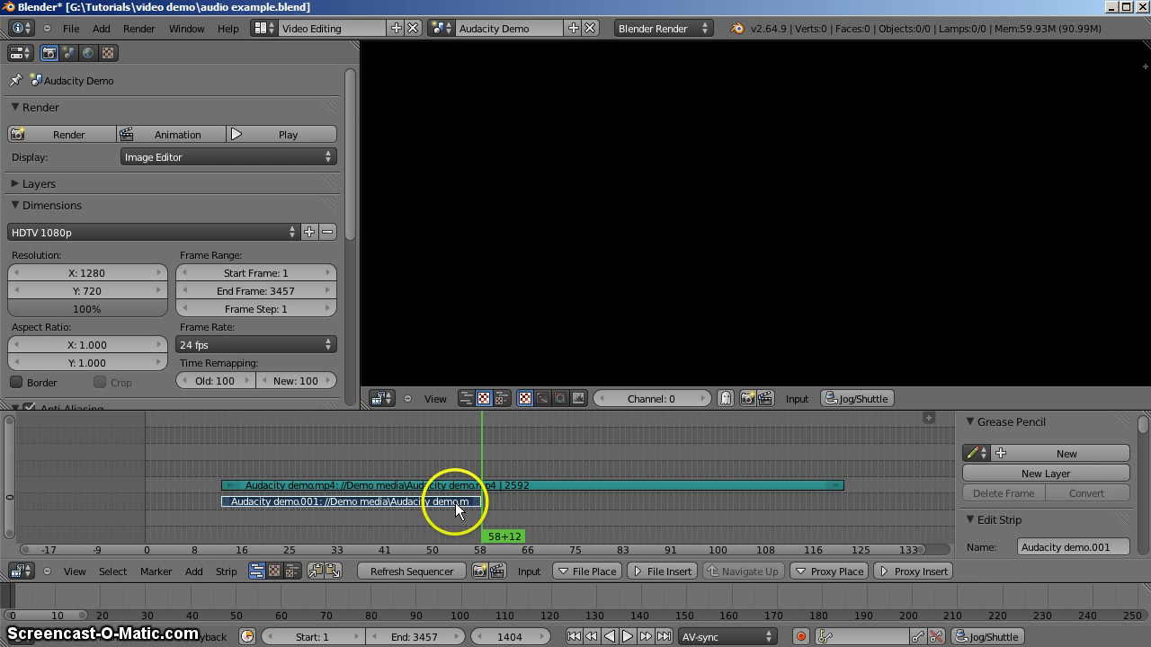
pyautogui.click(255, 345)
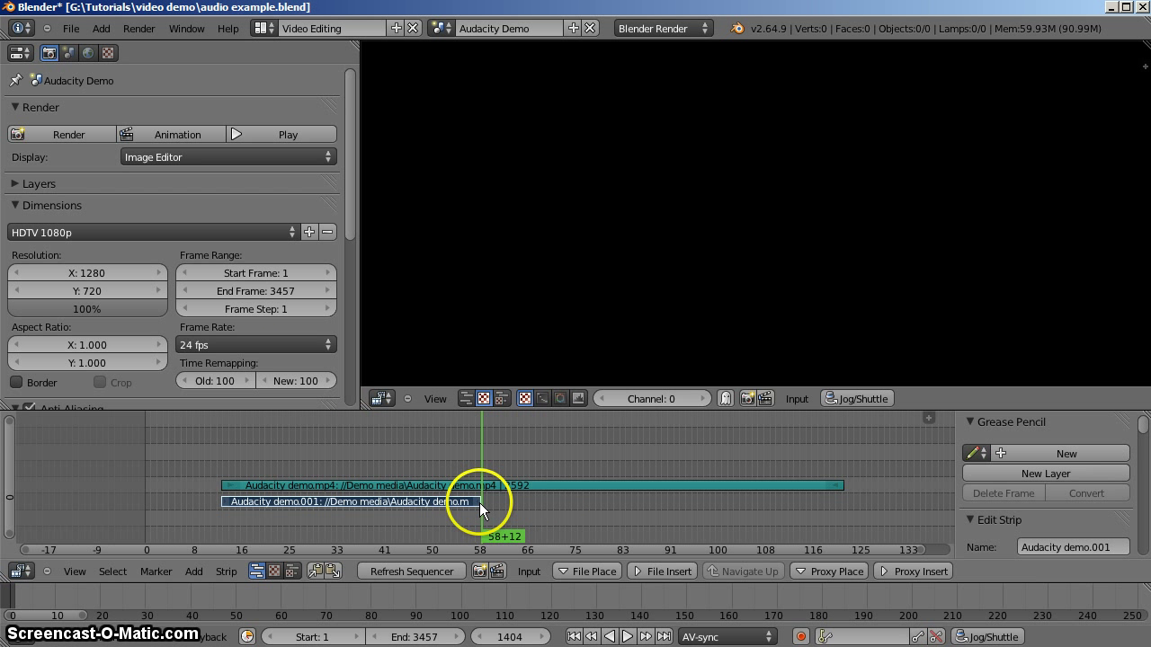
pyautogui.moveTo(468, 486)
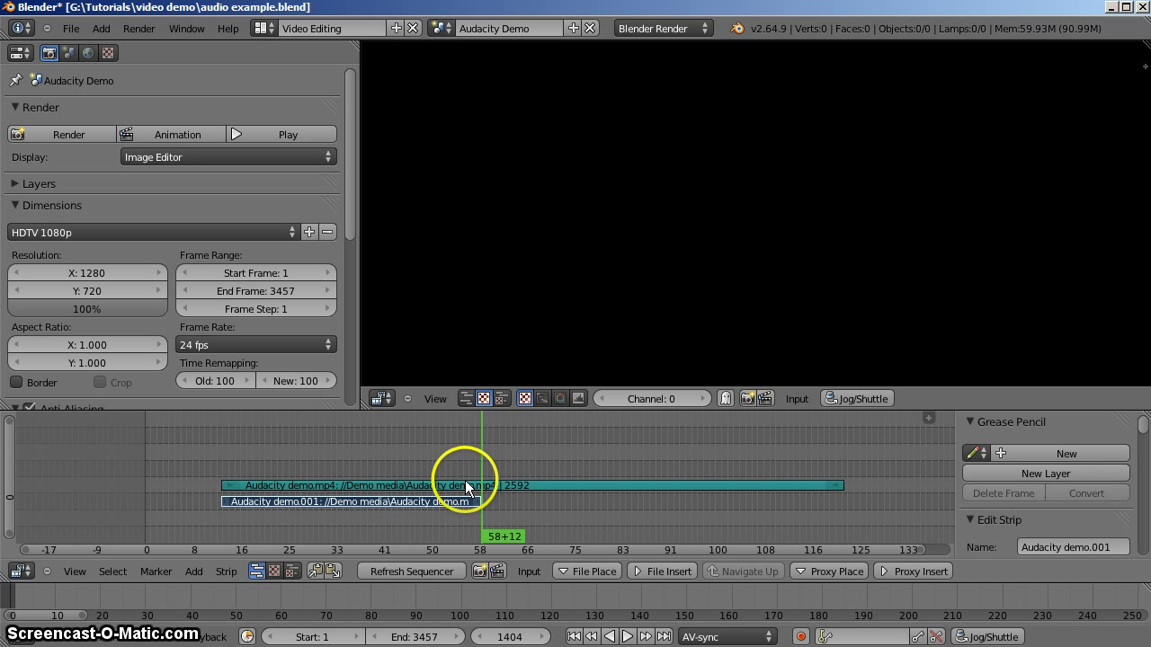
pyautogui.click(468, 485)
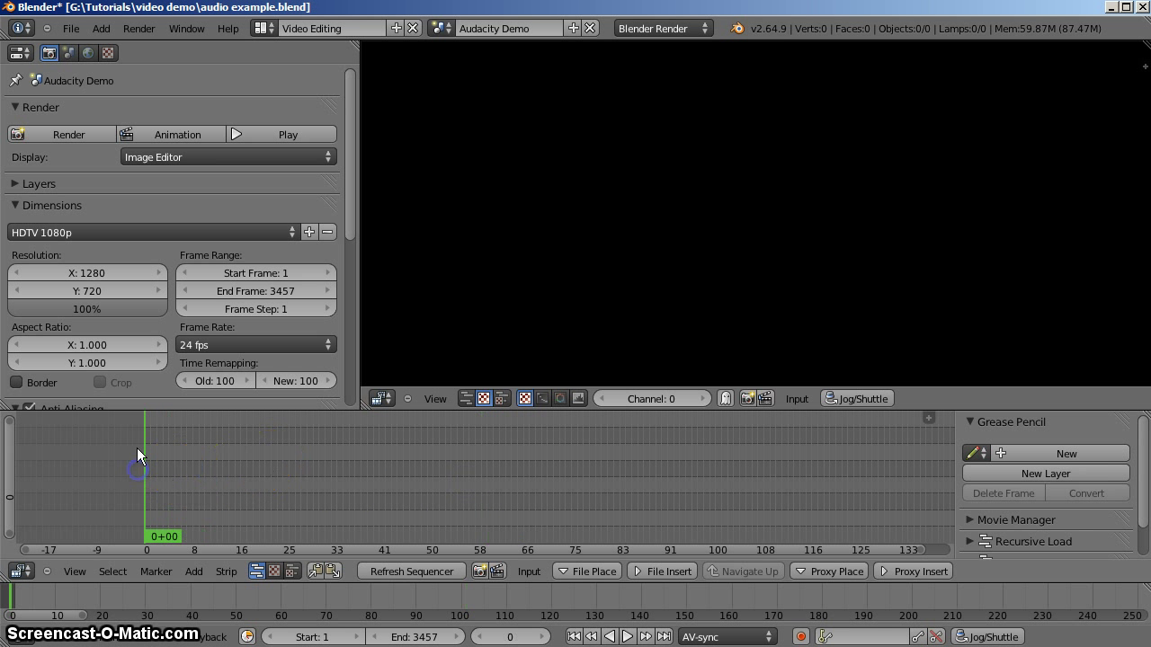
# Set a custom 10 fps frame rate and re-add the Audacity demo movie.
pyautogui.click(254, 344)
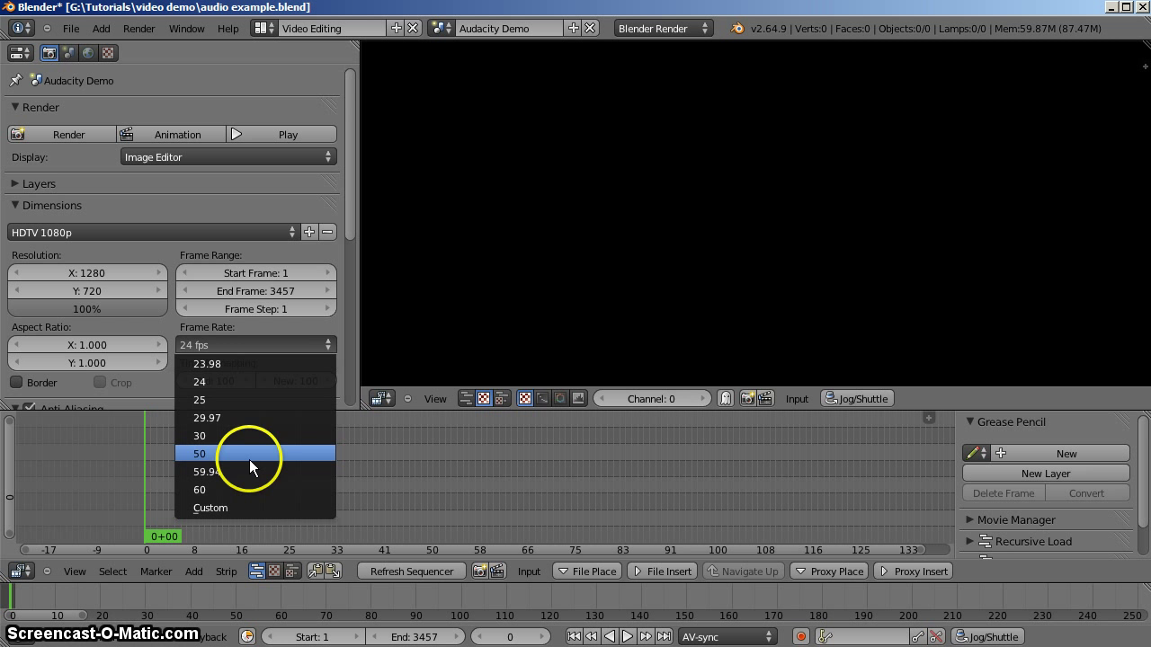
pyautogui.moveTo(223, 513)
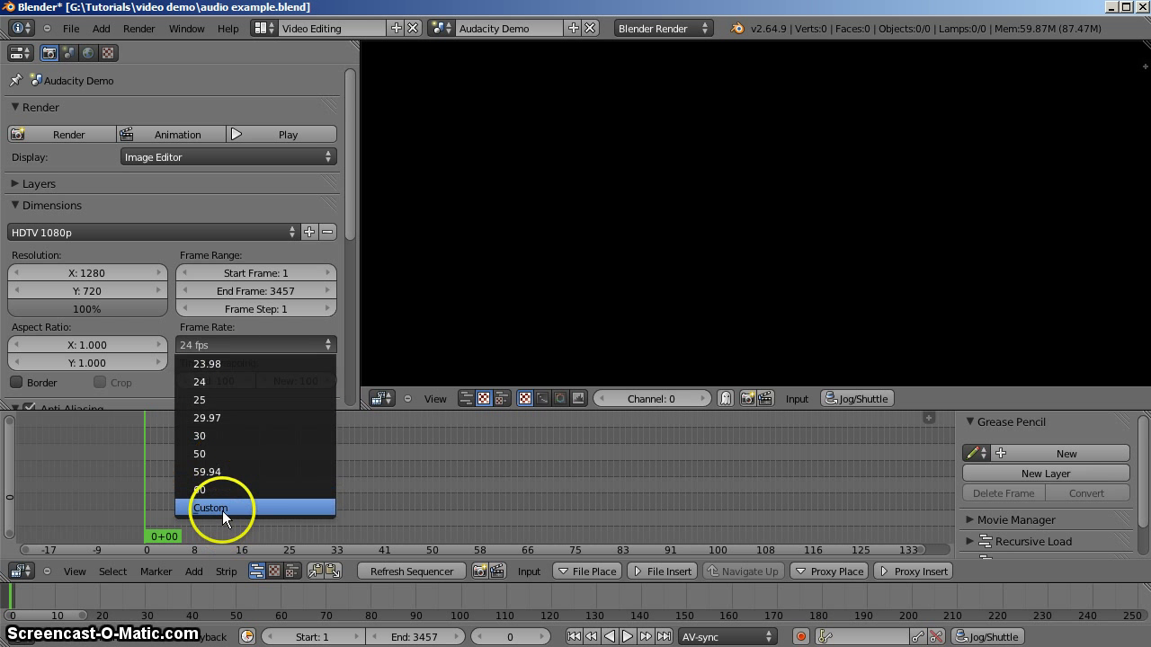
pyautogui.click(211, 508)
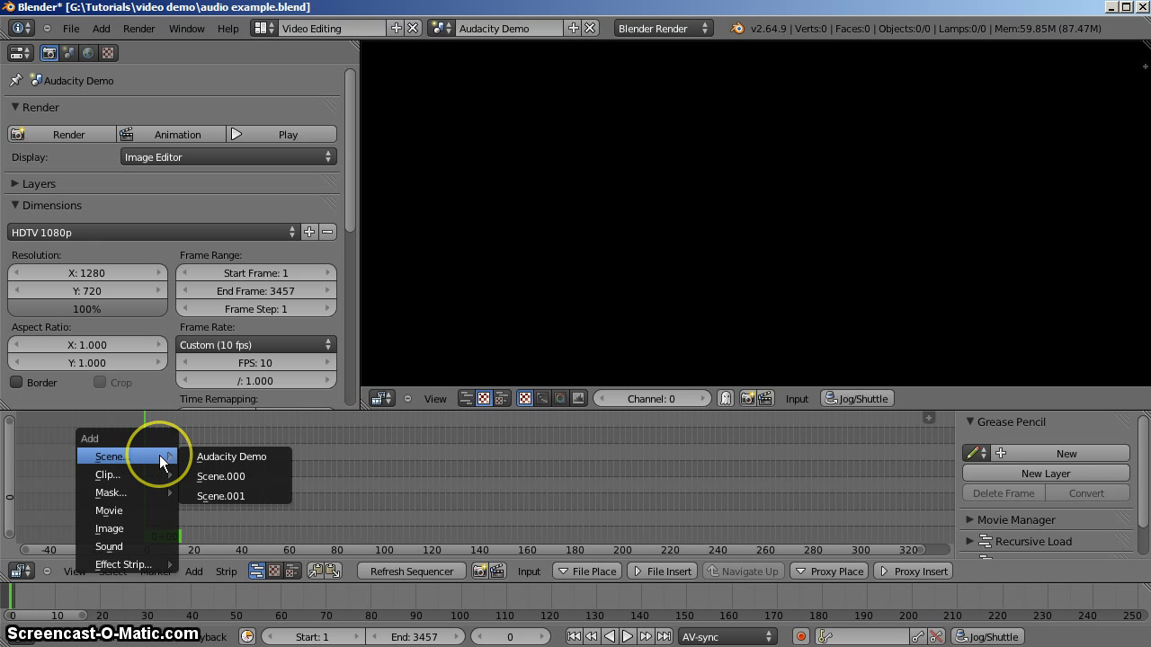
pyautogui.click(109, 510)
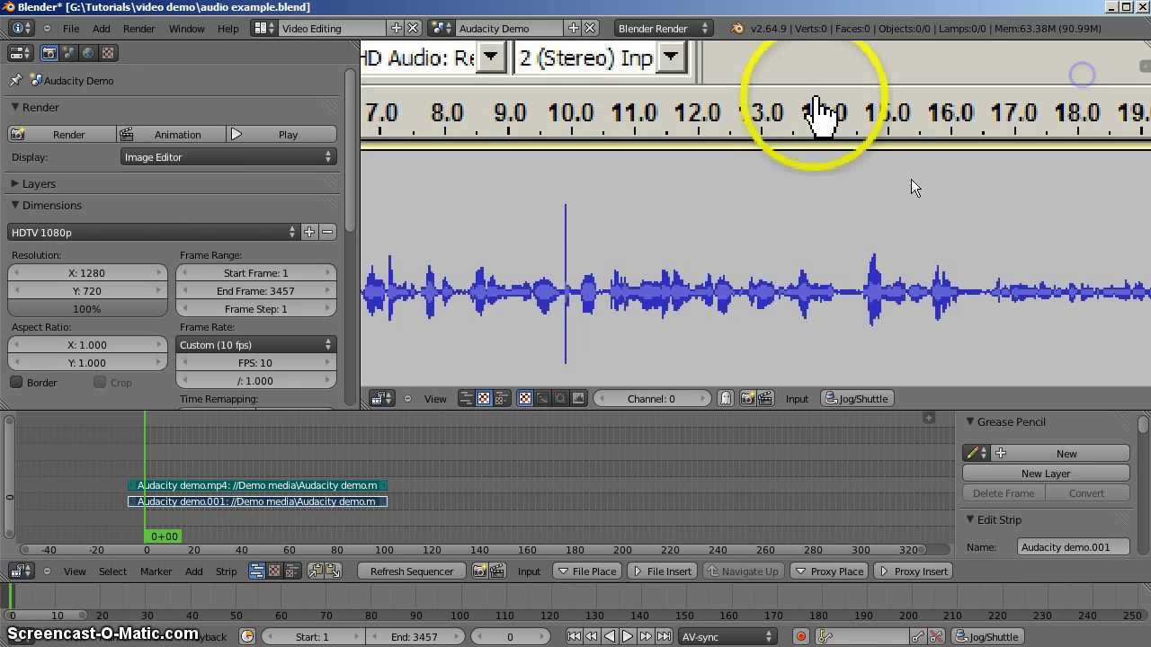
pyautogui.moveTo(335, 490)
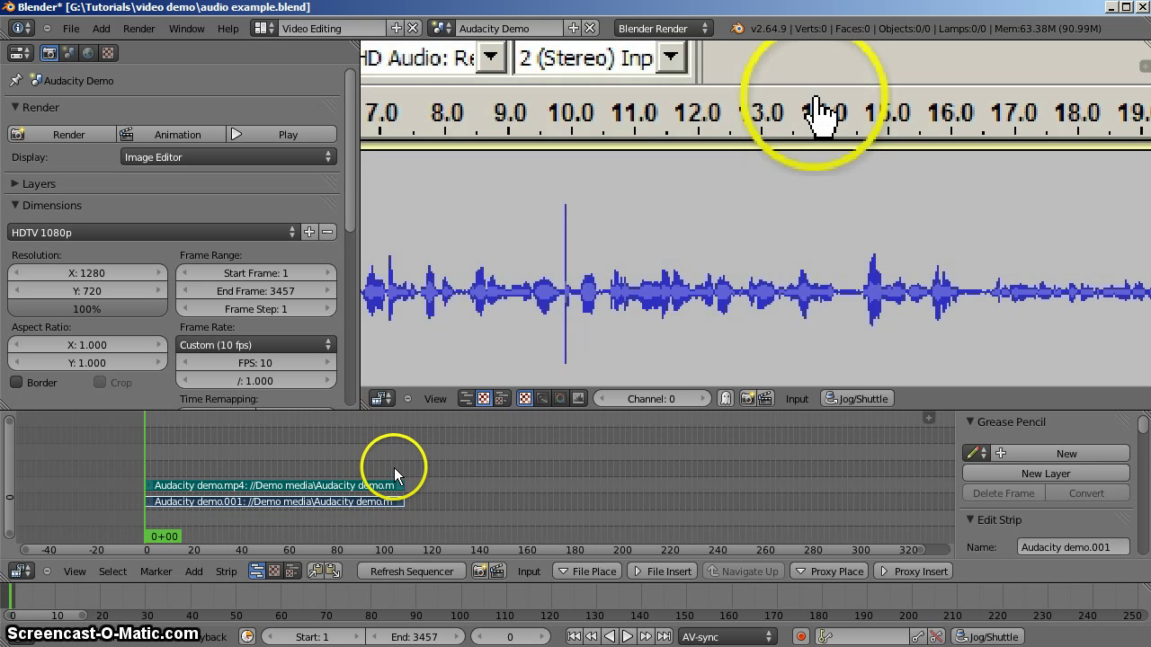
# Place the re-added strips at frame 0 and start Timeline playback.
pyautogui.click(397, 468)
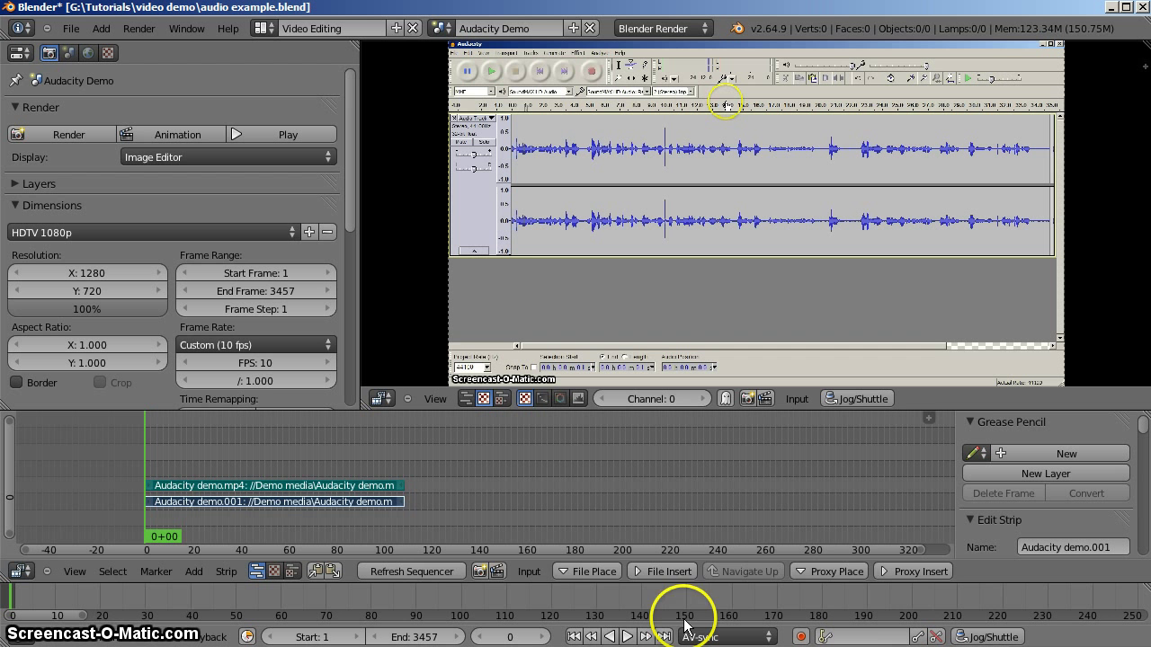
pyautogui.click(640, 638)
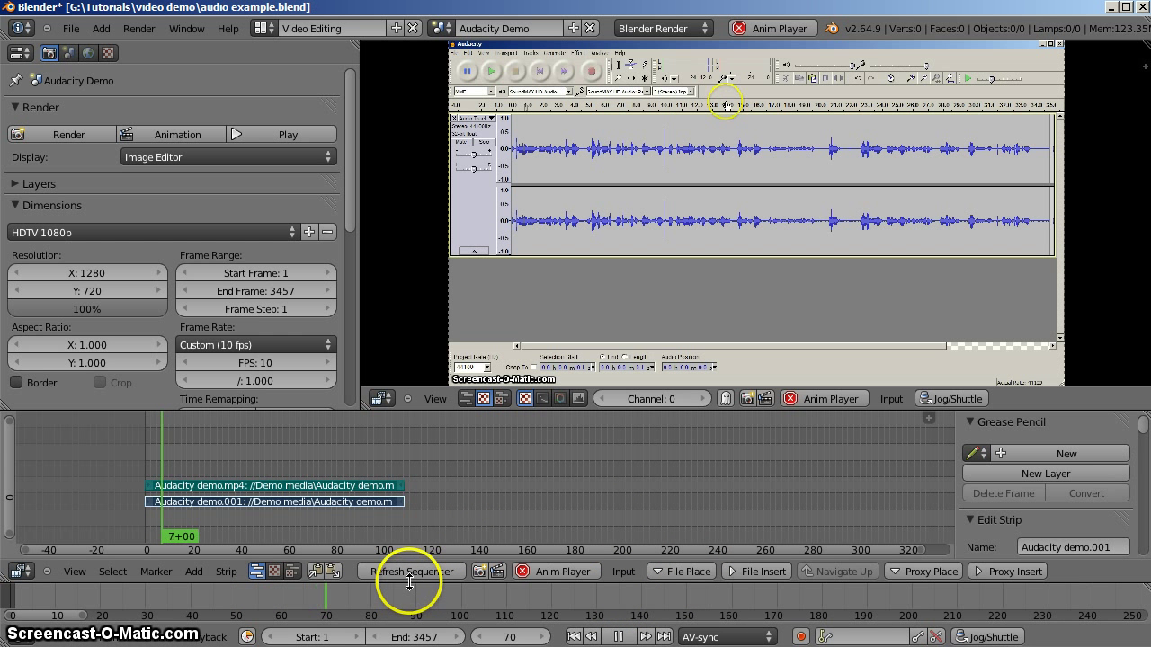
# Test playback with Sync Mode set to No Sync, then stop at frame 30.
pyautogui.click(634, 636)
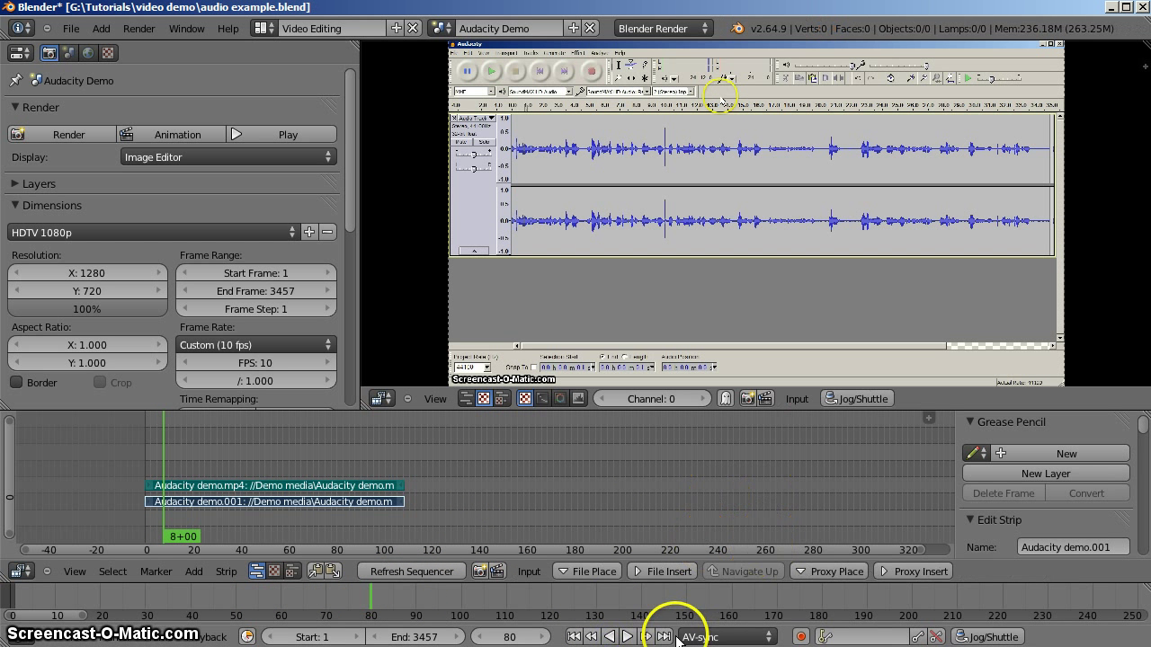
pyautogui.click(724, 636)
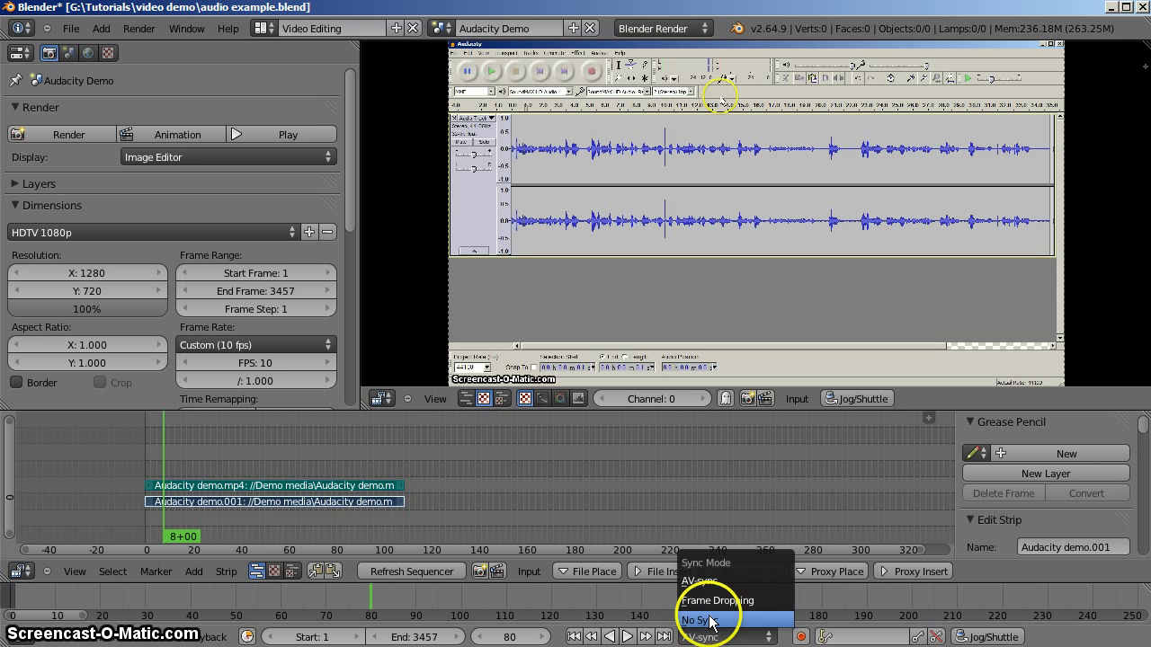
pyautogui.click(713, 617)
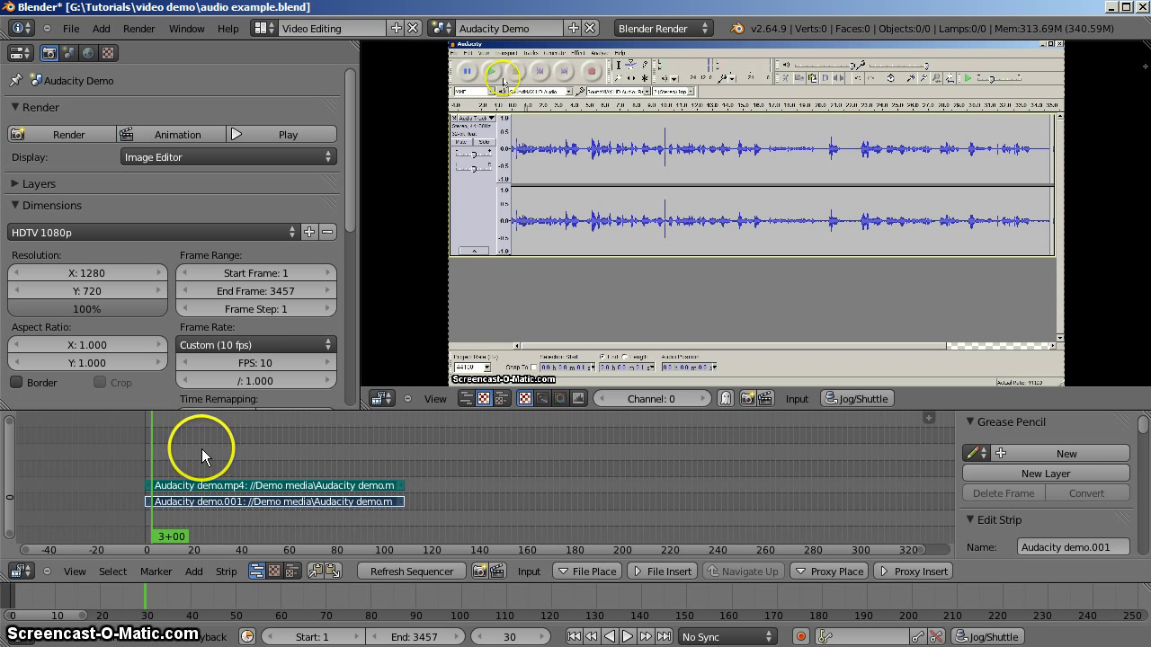
pyautogui.moveTo(178, 456)
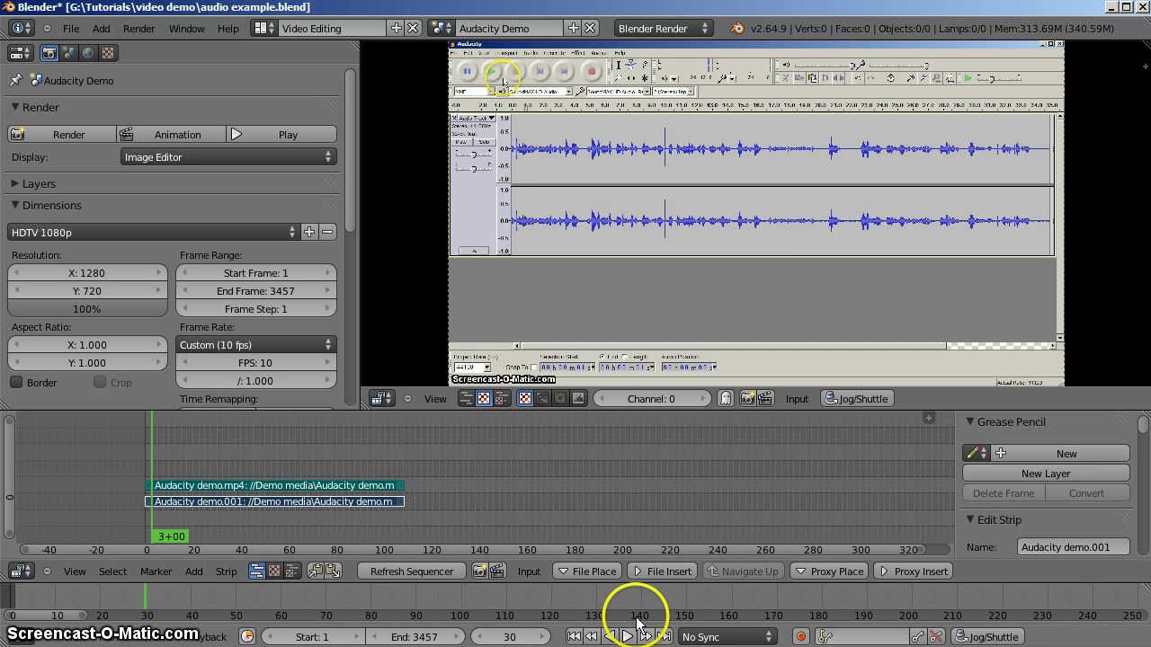
pyautogui.click(728, 636)
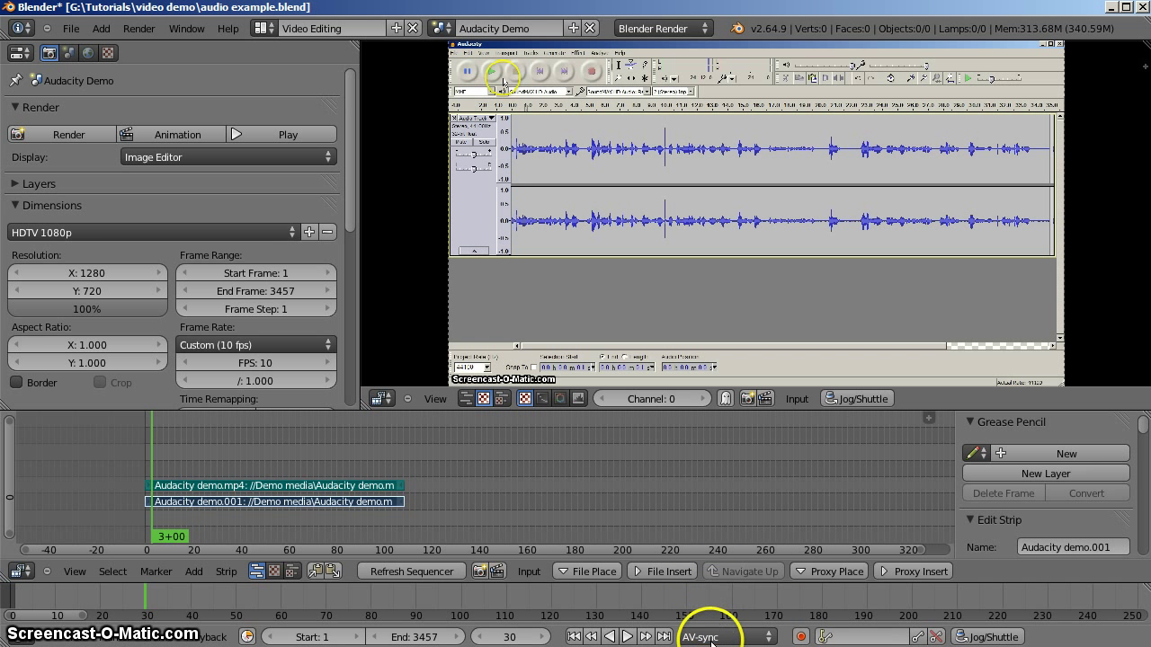
pyautogui.moveTo(166, 468)
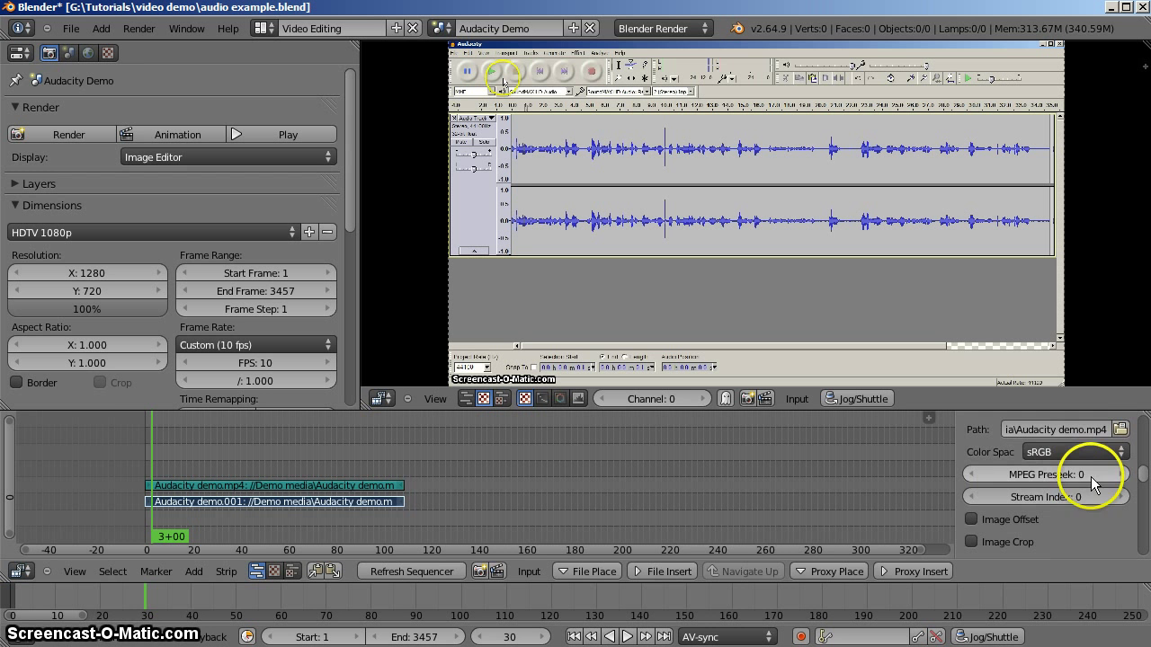
# Inspect the movie strip's MPEG Preseek setting and add the sound strip to the selection.
pyautogui.click(1048, 474)
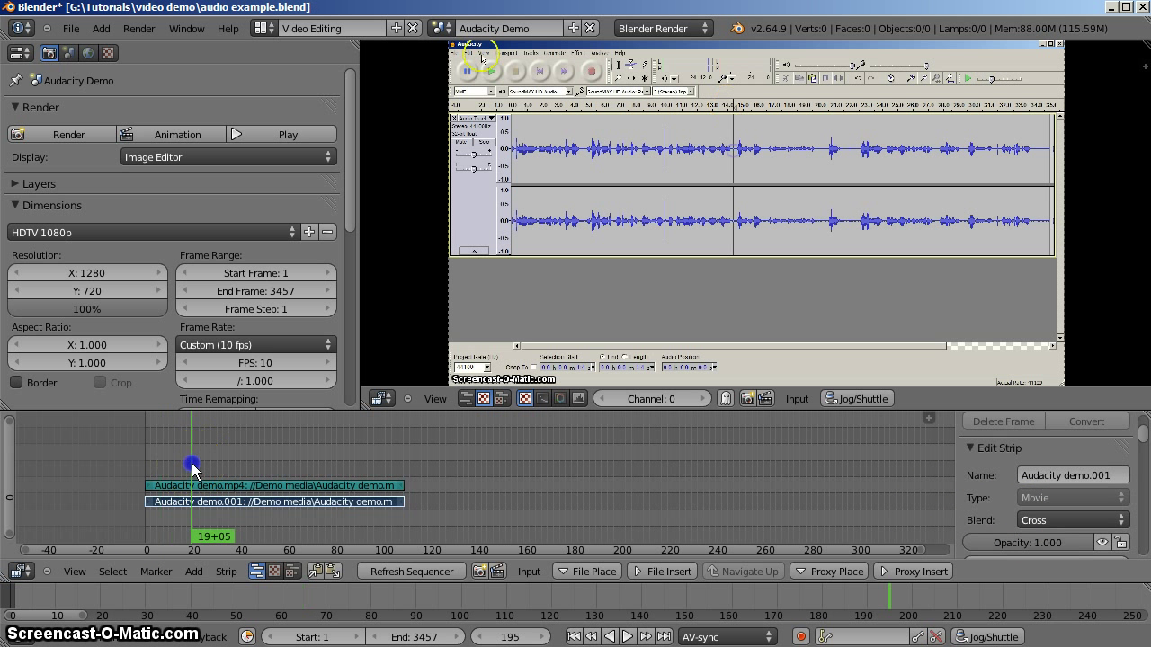
pyautogui.click(239, 486)
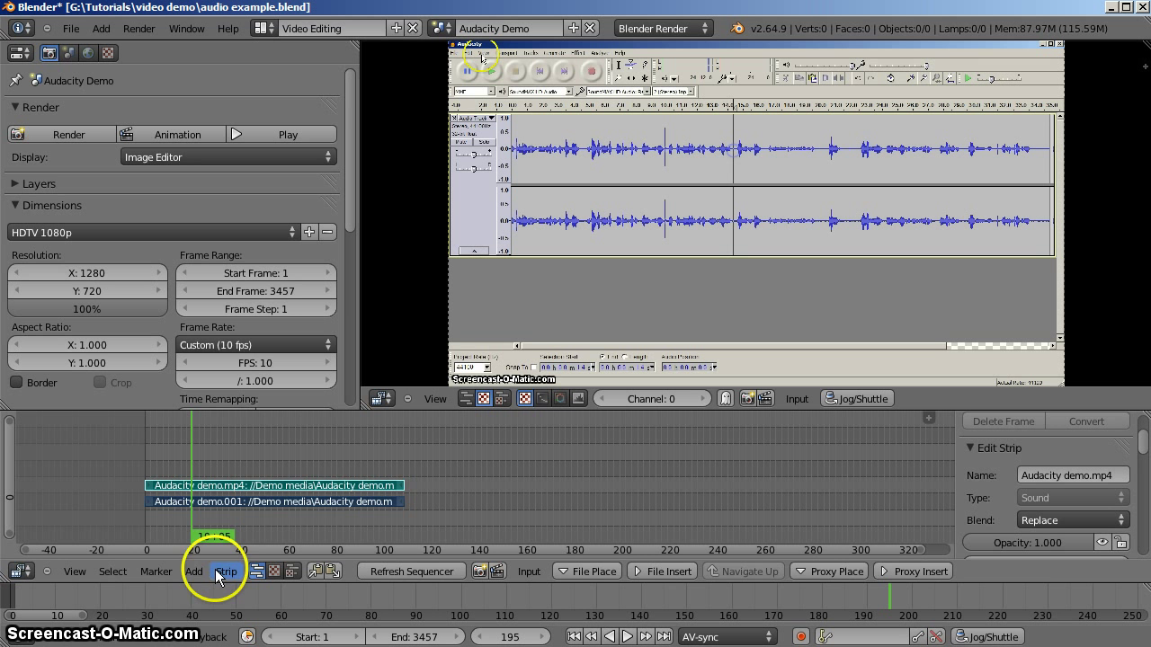
# Group the Audacity demo video and sound strips into one meta strip with Make Meta Strip.
pyautogui.click(226, 571)
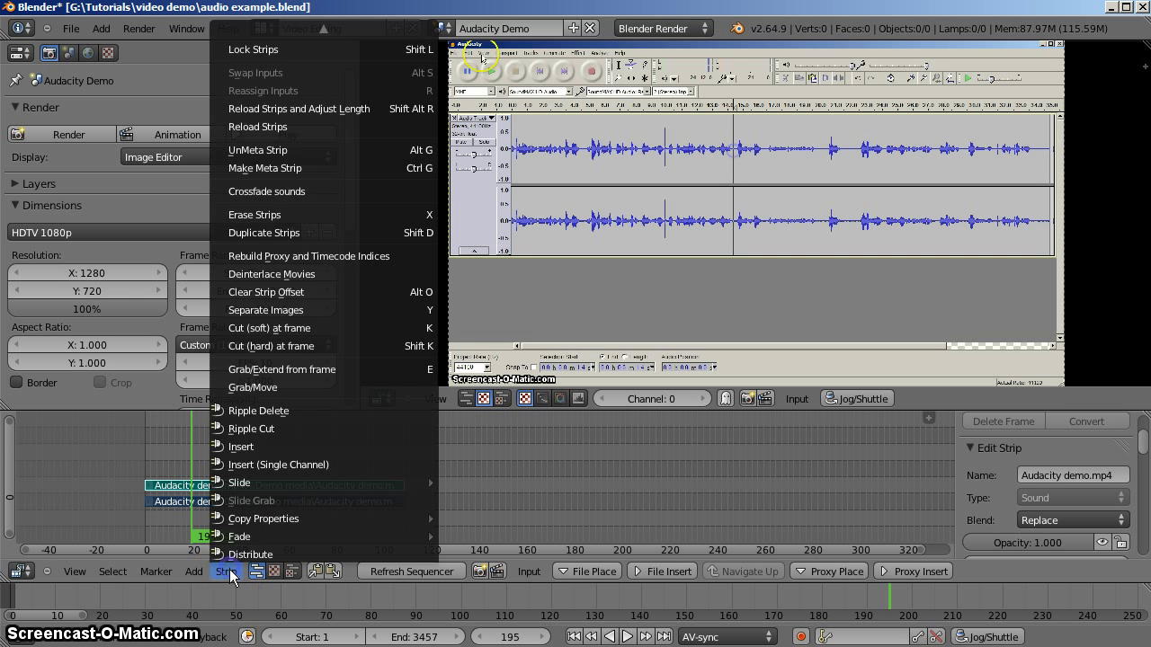
pyautogui.moveTo(288, 262)
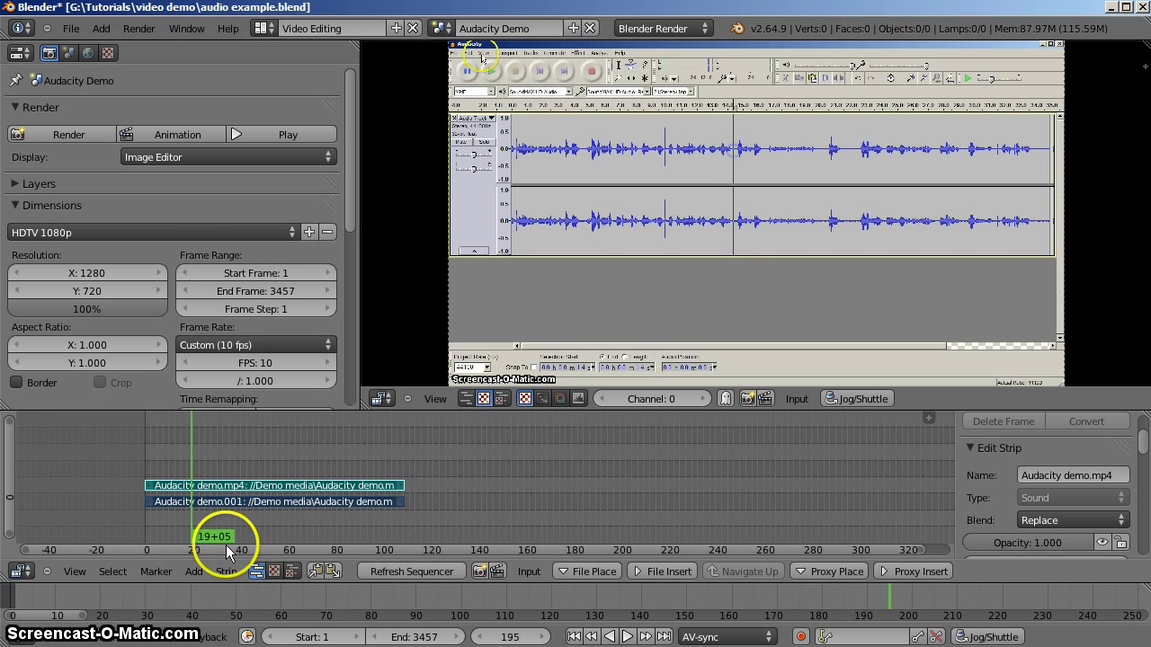
pyautogui.moveTo(238, 577)
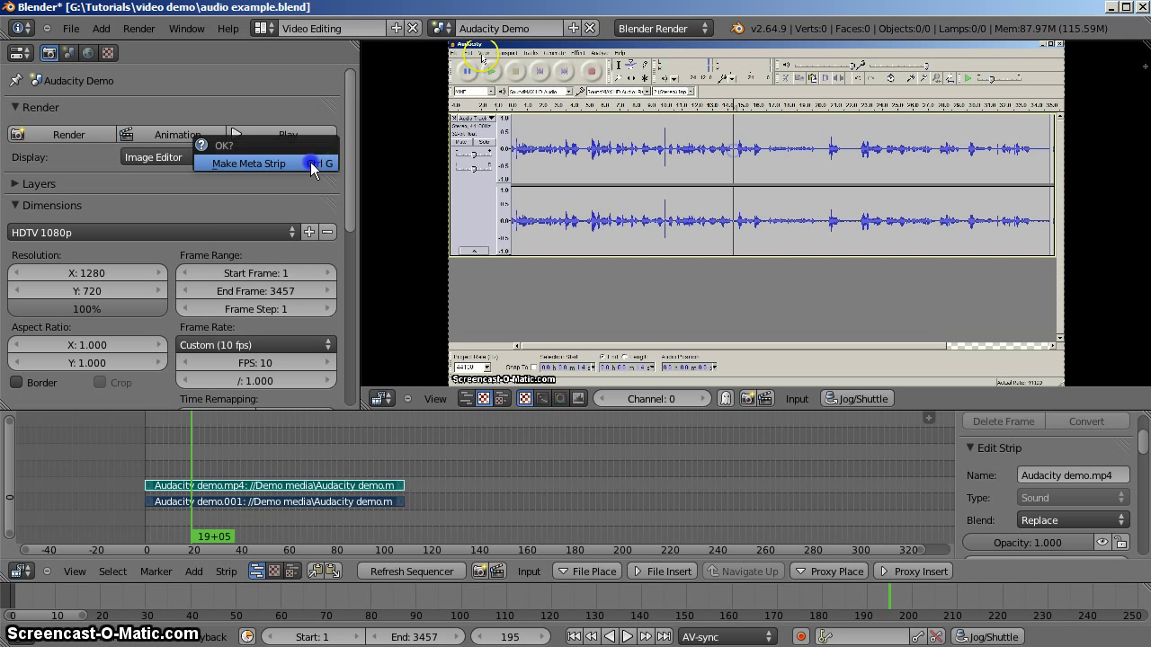
pyautogui.click(248, 163)
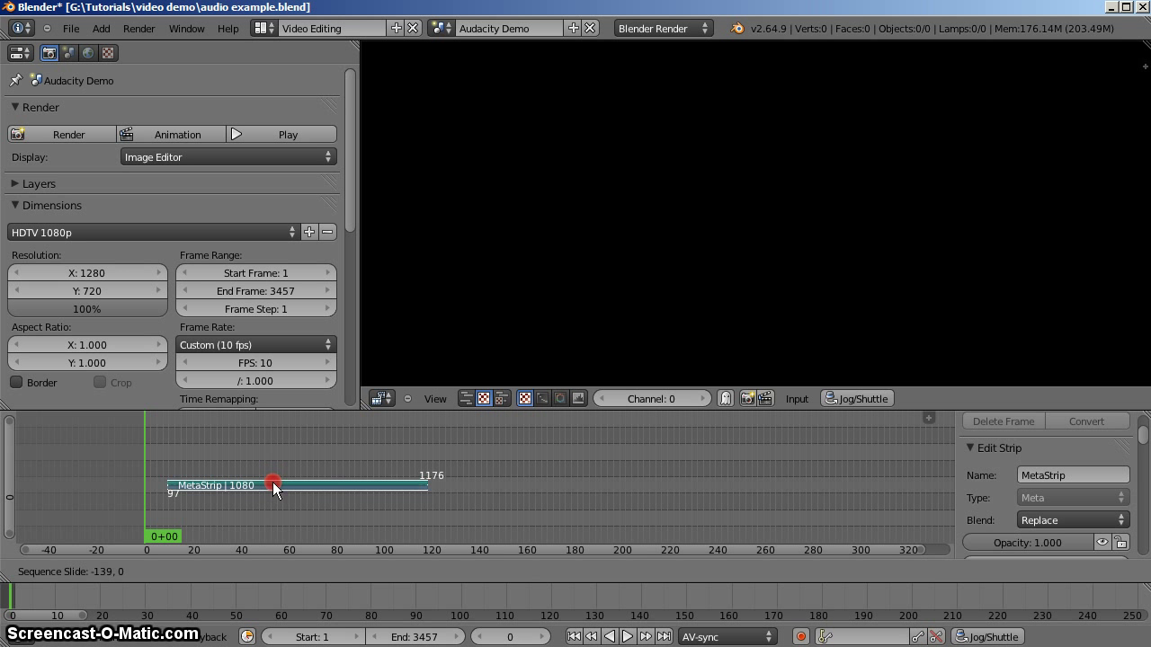
# Slide the Audacity MetaStrip a little along the timeline.
pyautogui.moveTo(273, 485); pyautogui.dragTo(309, 486)
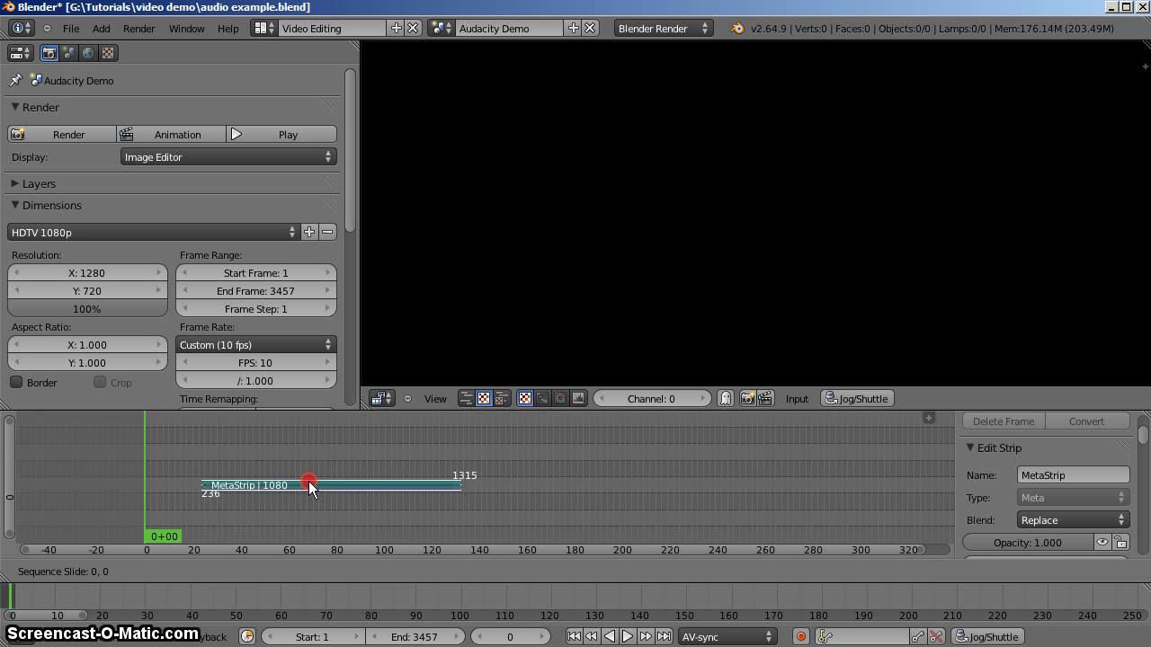
pyautogui.moveTo(310, 485); pyautogui.dragTo(303, 484)
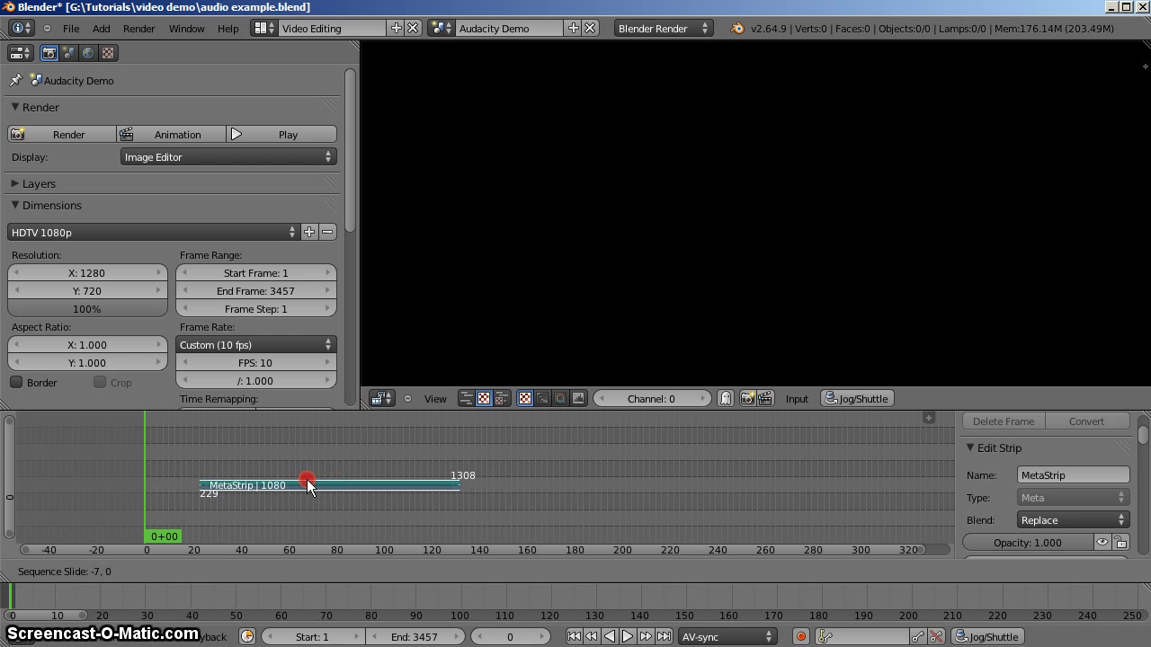
pyautogui.moveTo(308, 484); pyautogui.dragTo(279, 478)
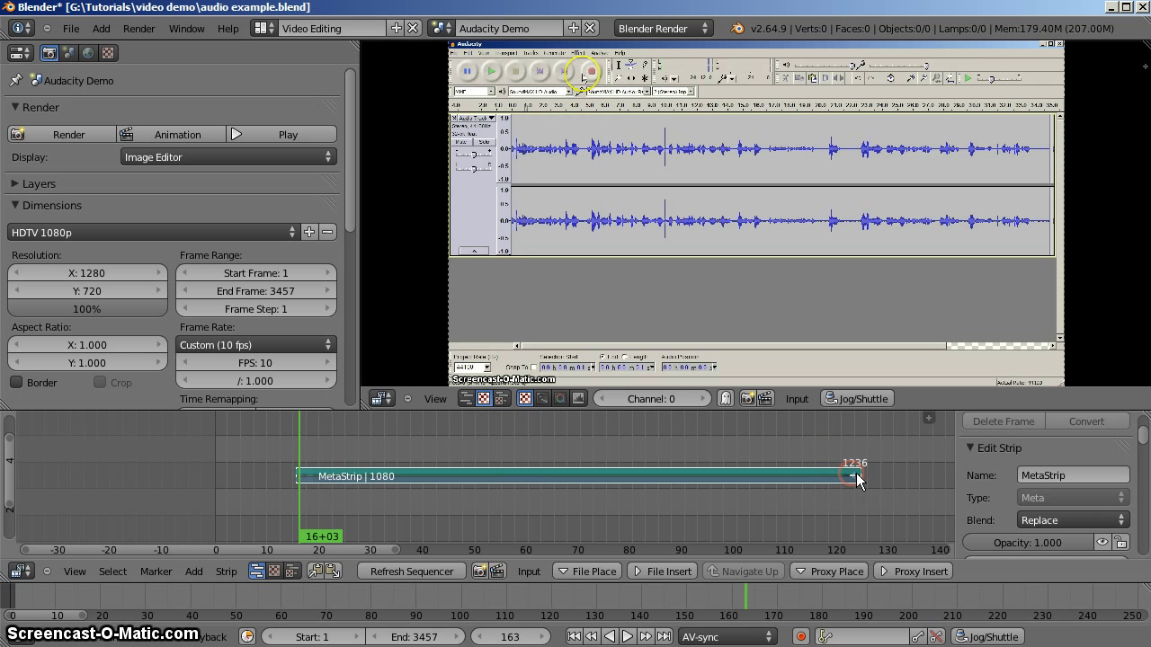
# Drag the MetaStrip's right handle so the strip ends at frame 1236.
pyautogui.moveTo(854, 476); pyautogui.dragTo(676, 477)
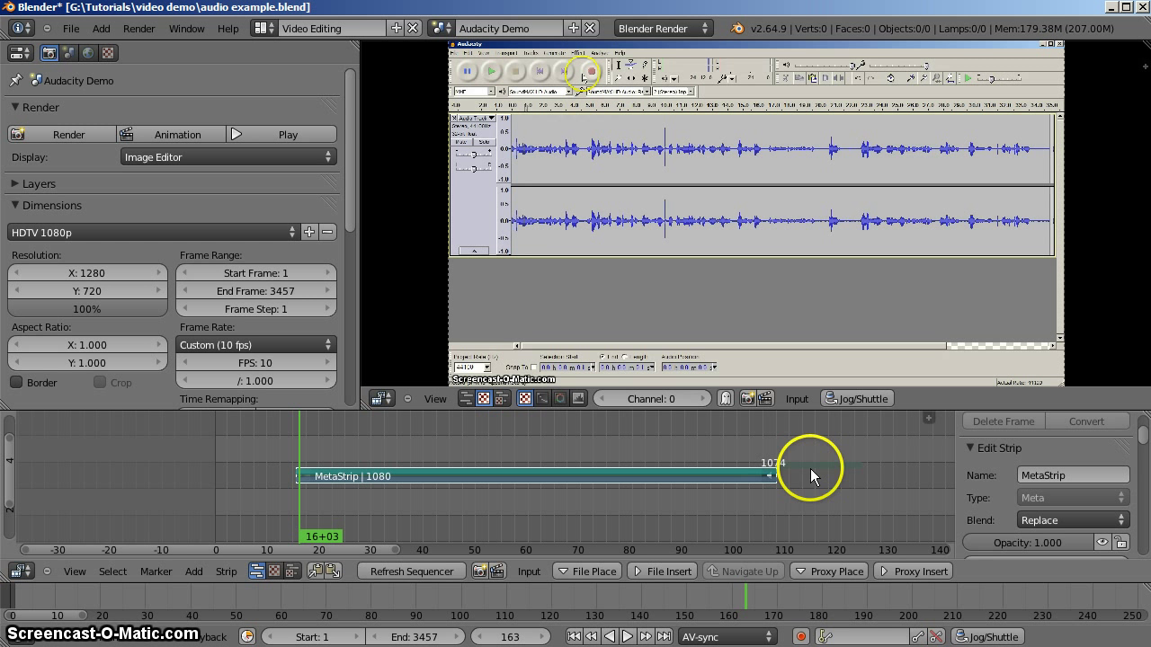
pyautogui.moveTo(795, 488)
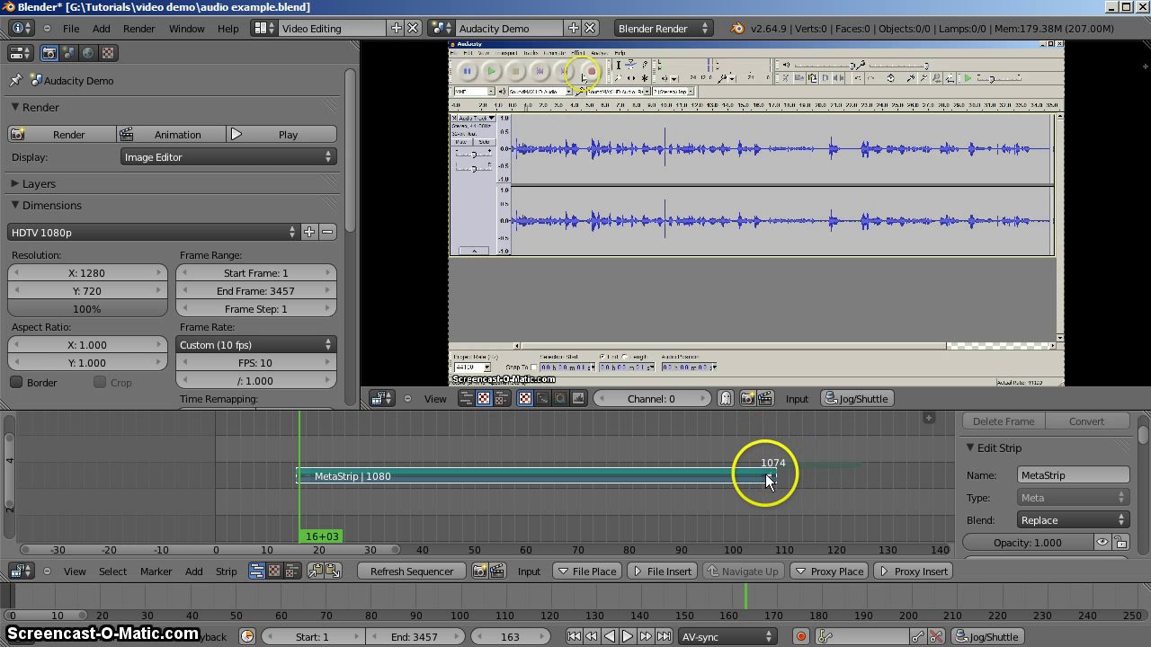
pyautogui.moveTo(767, 477); pyautogui.dragTo(853, 476)
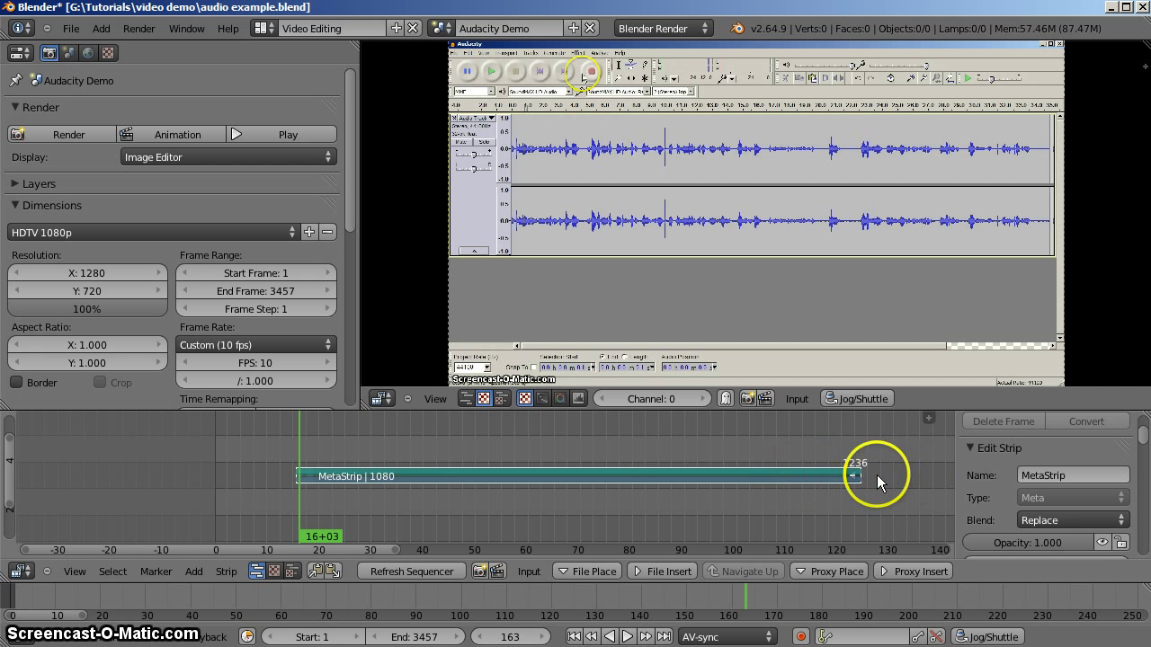
pyautogui.moveTo(850, 475); pyautogui.dragTo(930, 481)
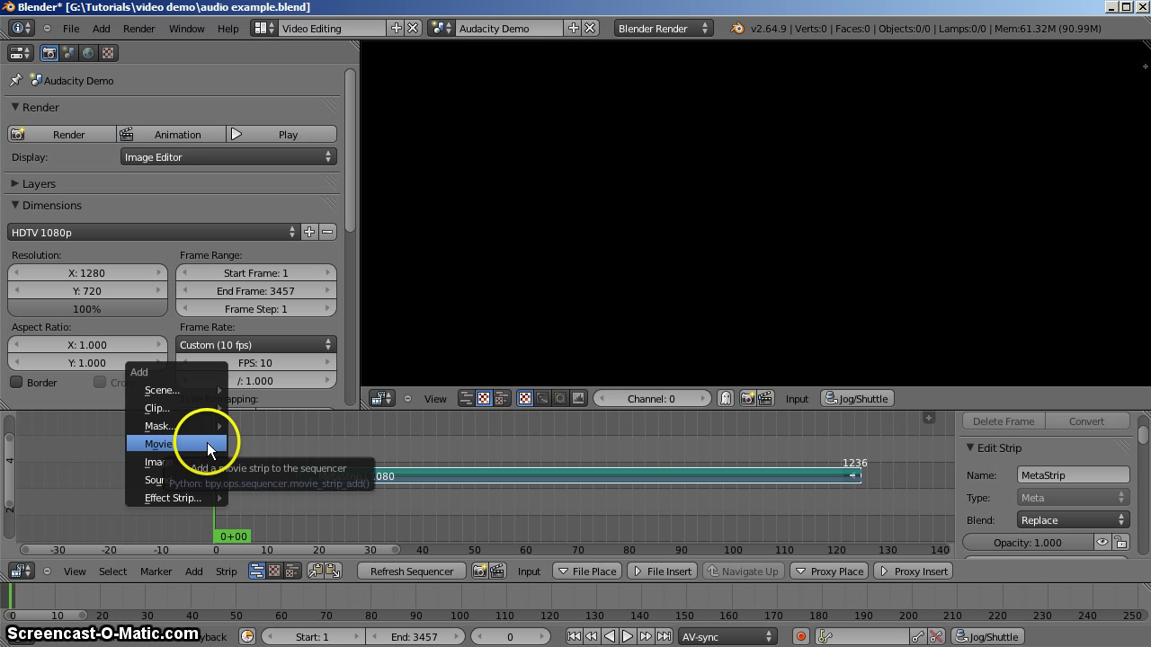
# Add the demo_title_1 JPGs from the demo title folder as an image strip at frame 1, channel 5.
pyautogui.click(157, 443)
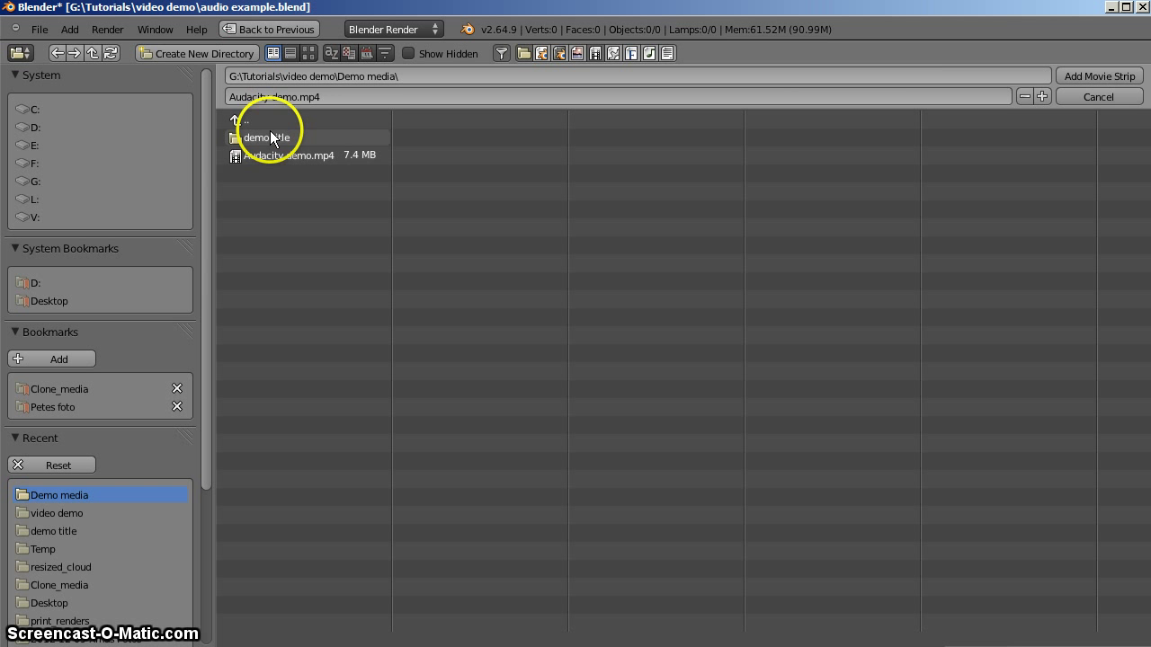
pyautogui.doubleClick(265, 137)
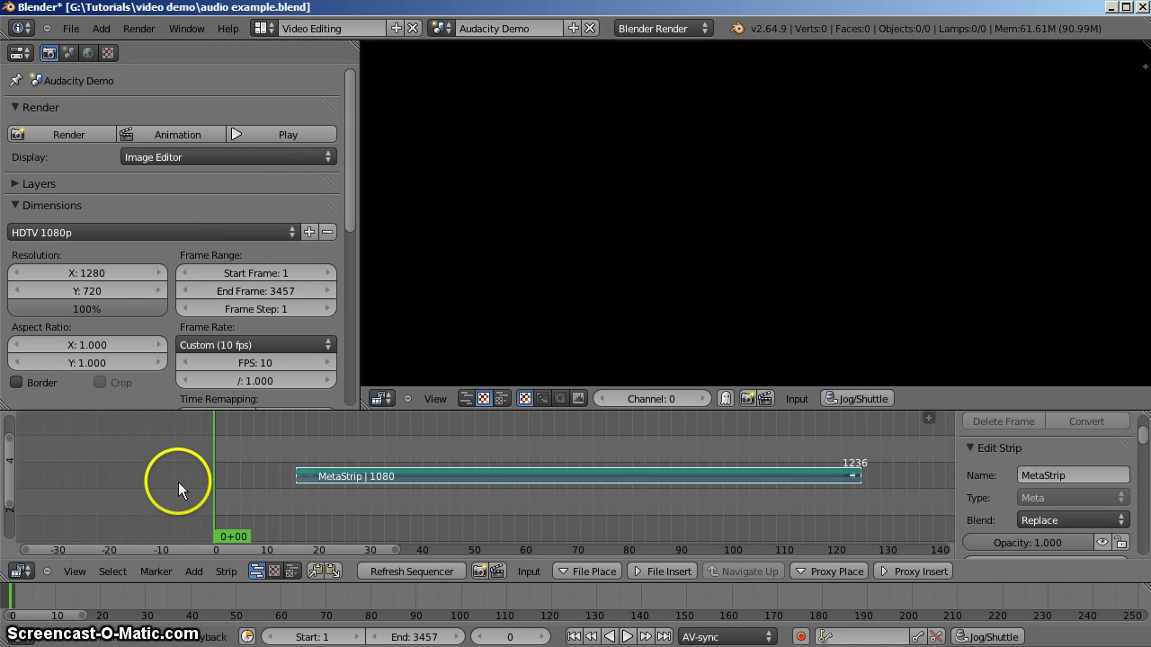
pyautogui.click(193, 572)
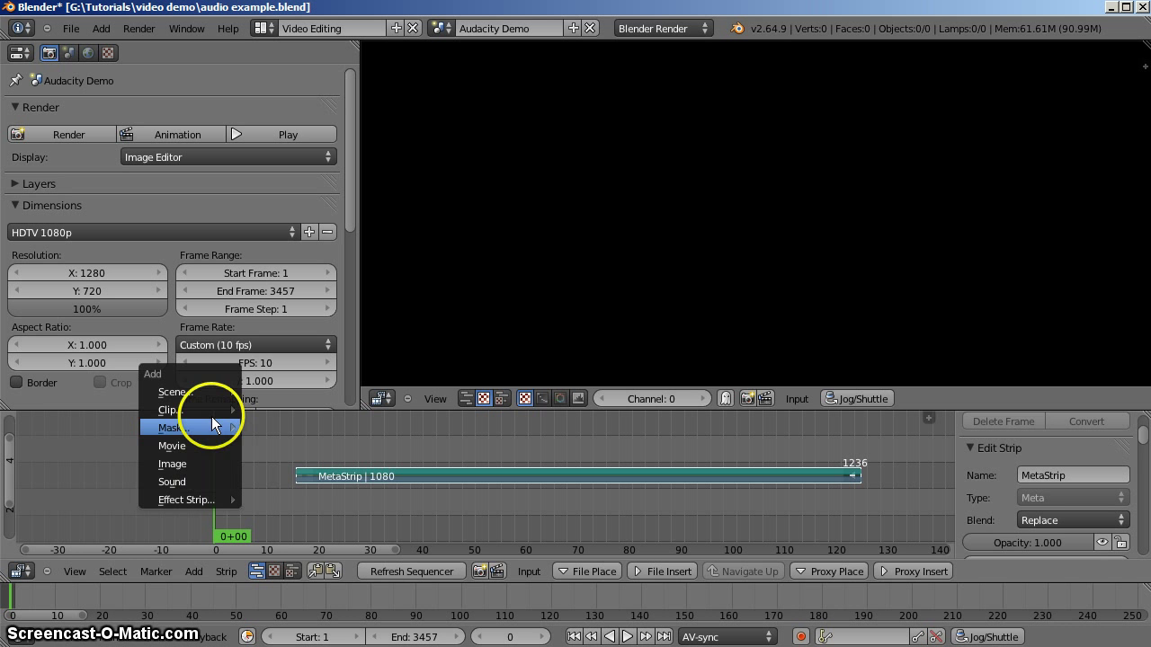
pyautogui.moveTo(206, 463)
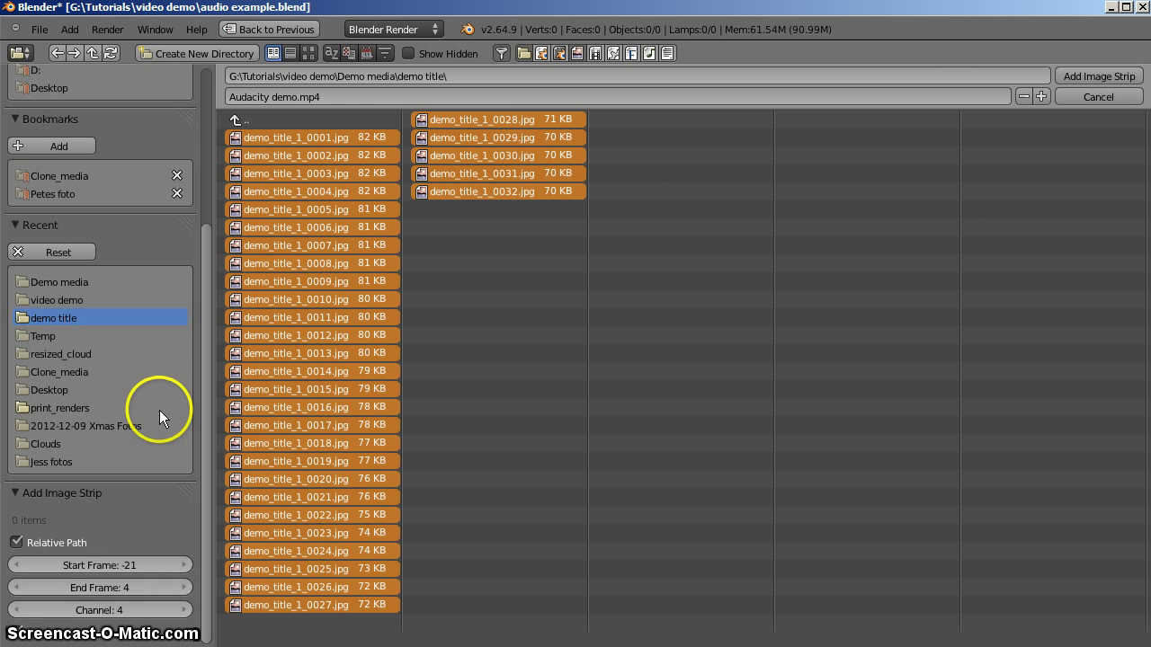
pyautogui.moveTo(132, 610)
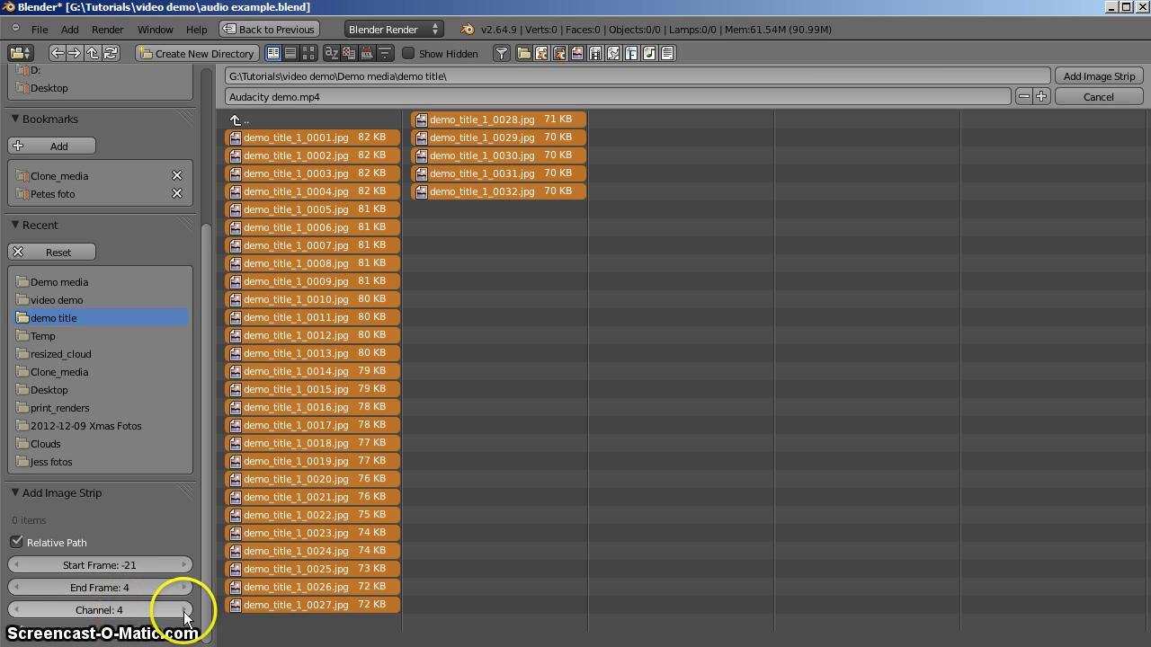
pyautogui.click(184, 610)
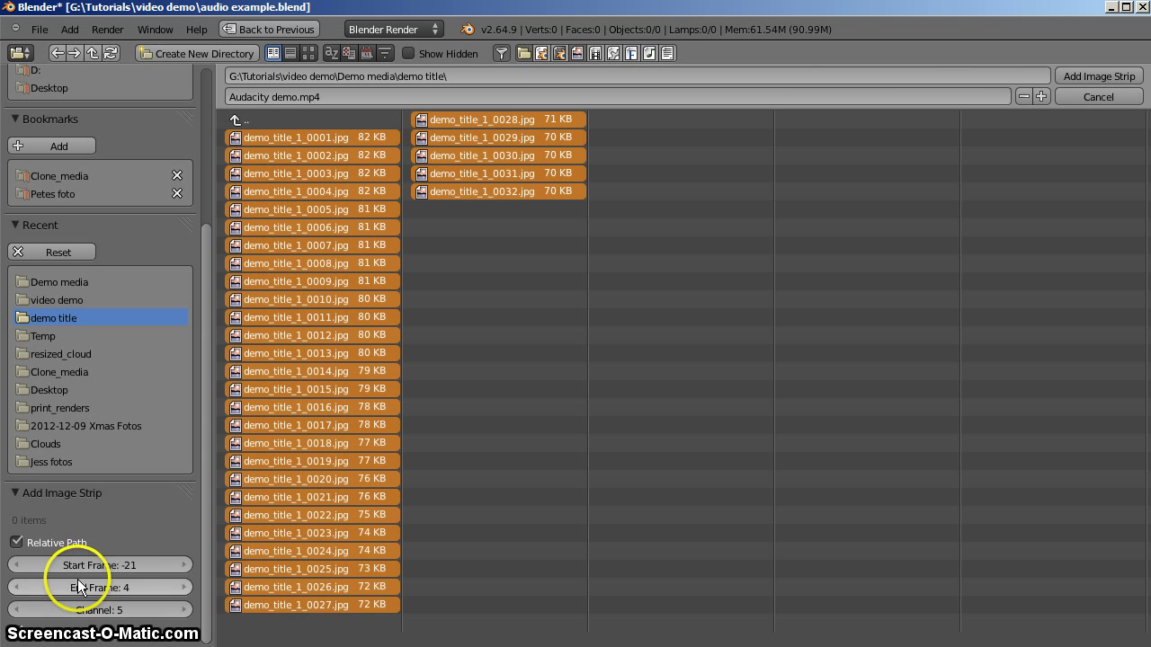
pyautogui.moveTo(130, 571)
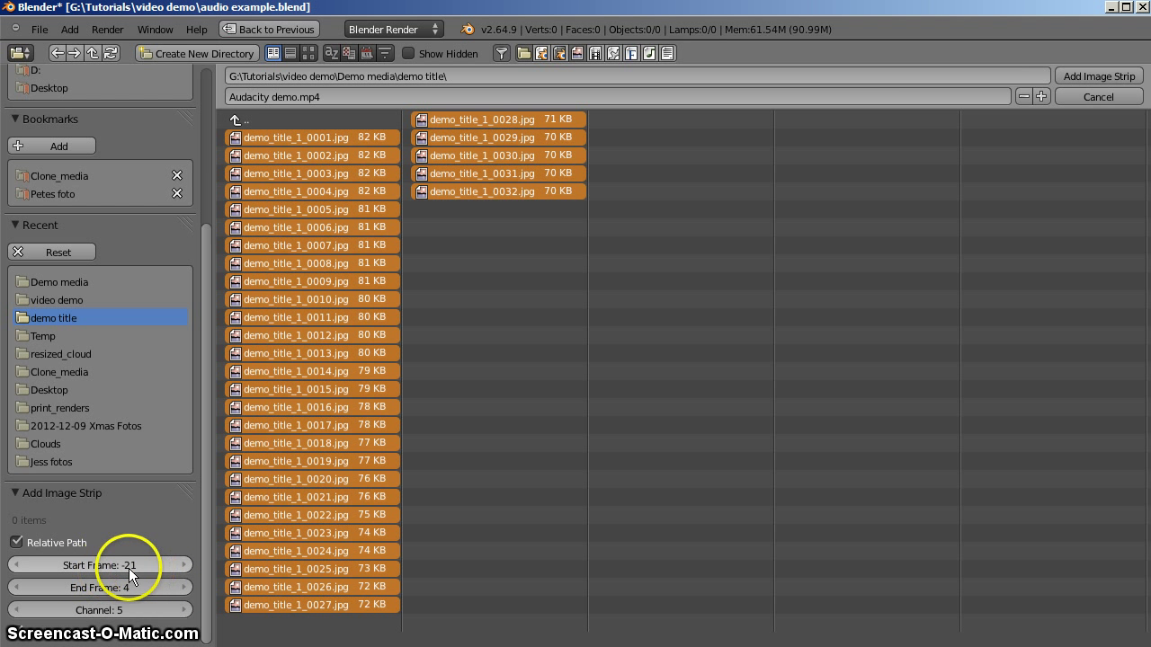
pyautogui.click(99, 565)
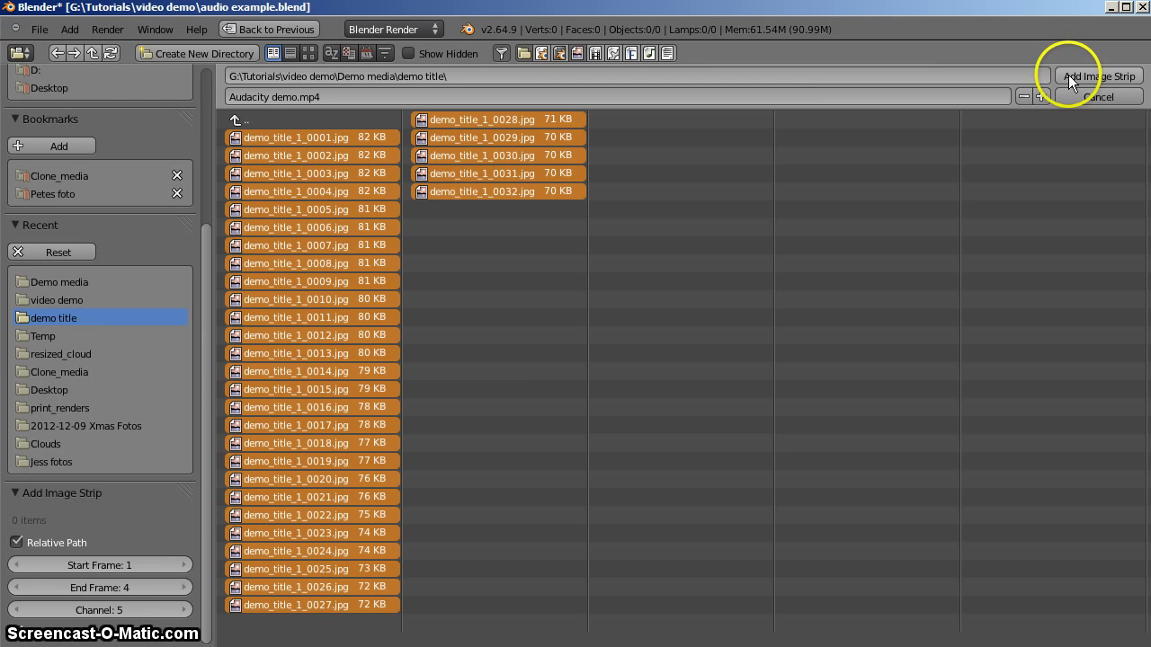
pyautogui.click(1098, 75)
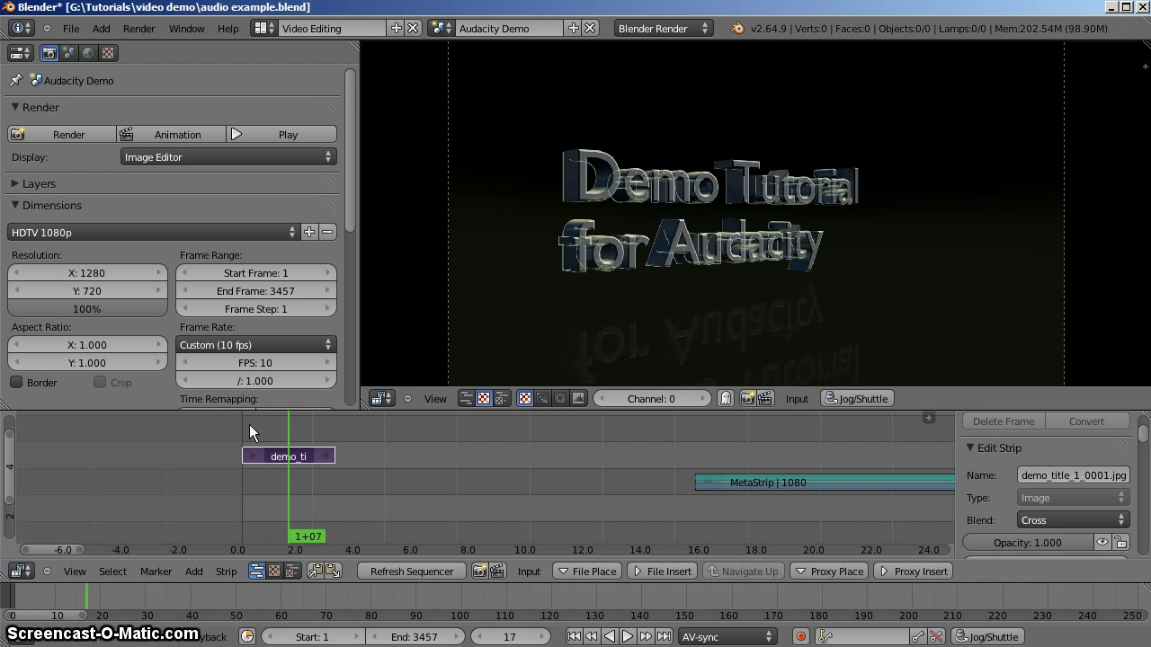
pyautogui.click(289, 456)
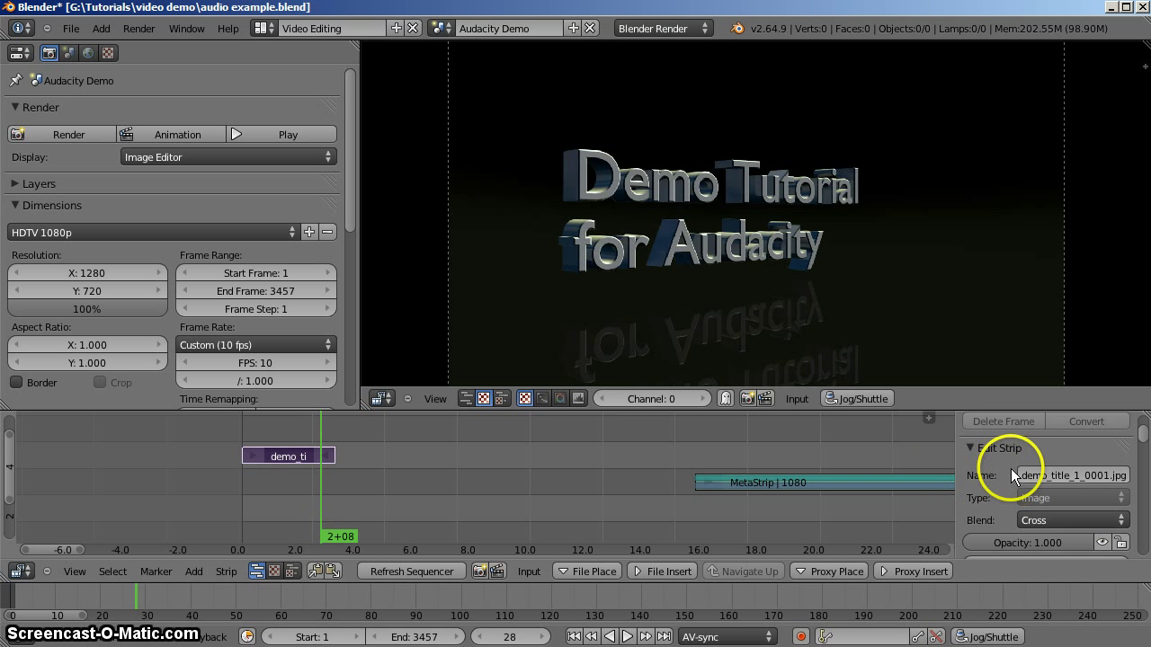
pyautogui.scroll(-3)
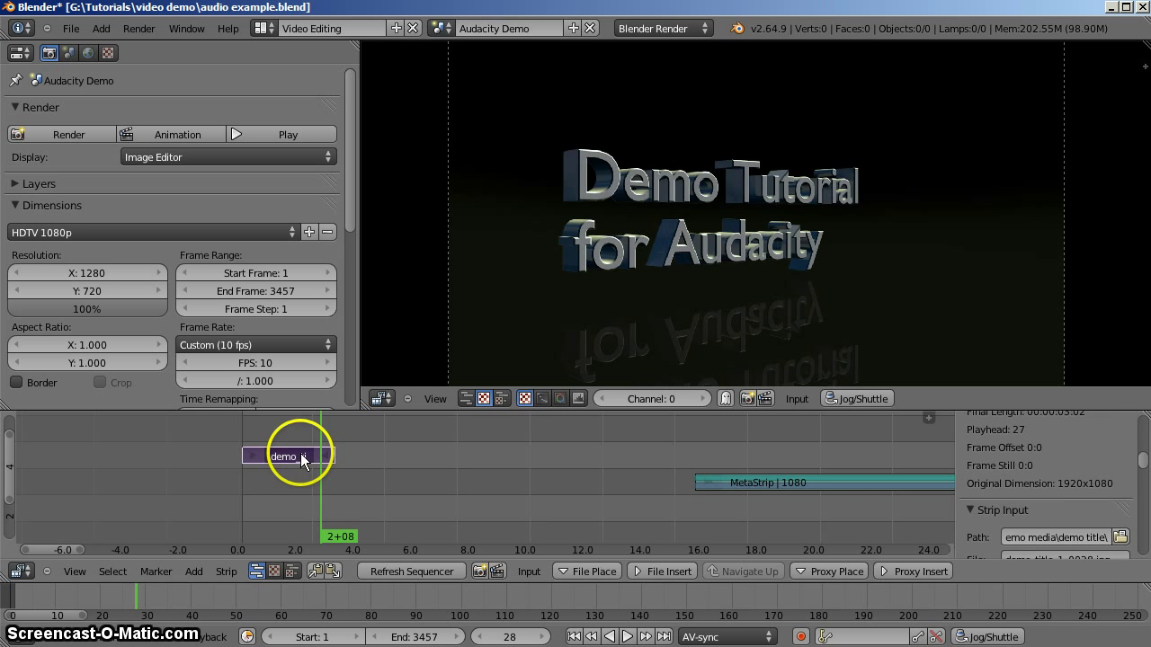
pyautogui.click(87, 272)
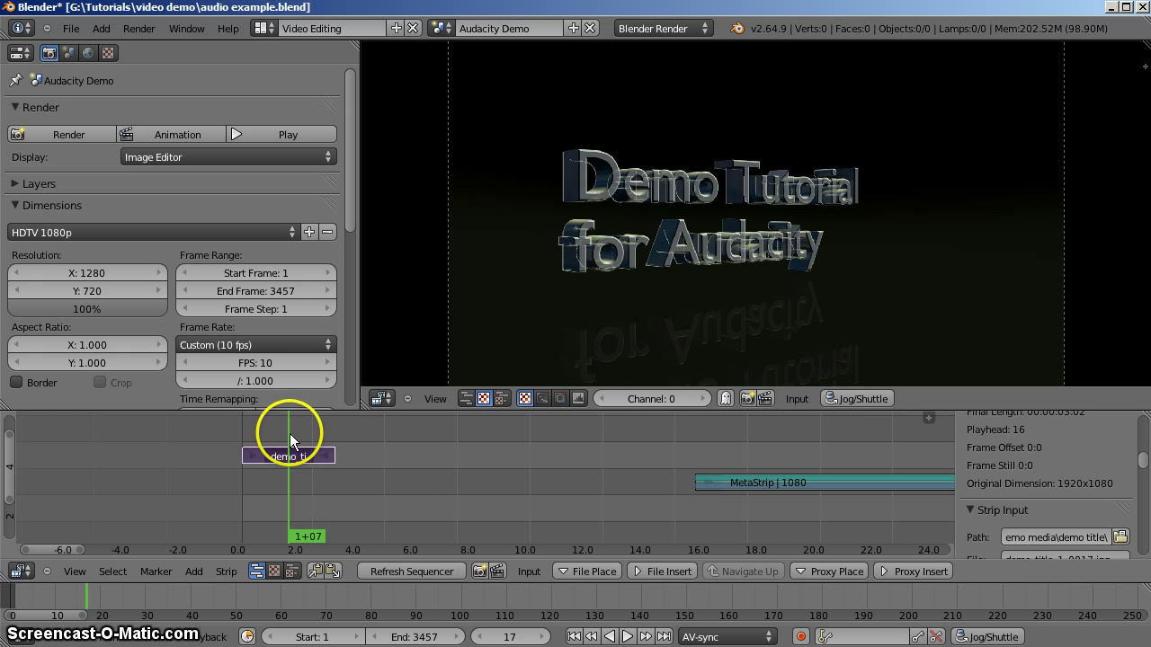
# Move the playhead to the title's end and select the title image strip.
pyautogui.moveTo(288, 440); pyautogui.dragTo(333, 441)
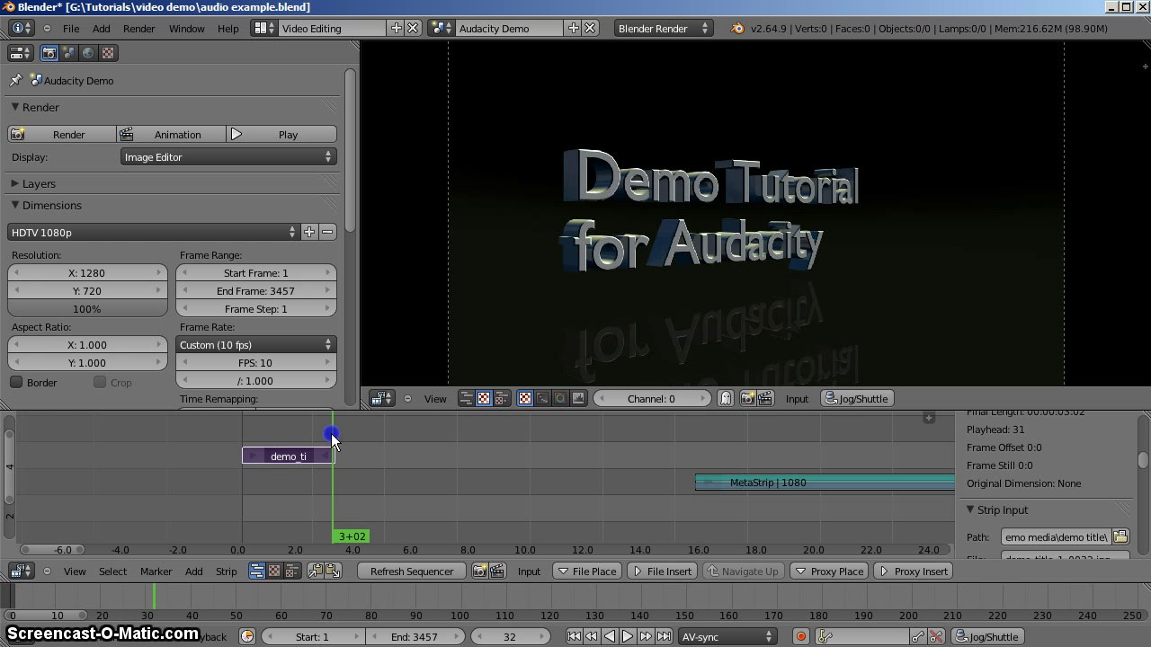
pyautogui.click(331, 434)
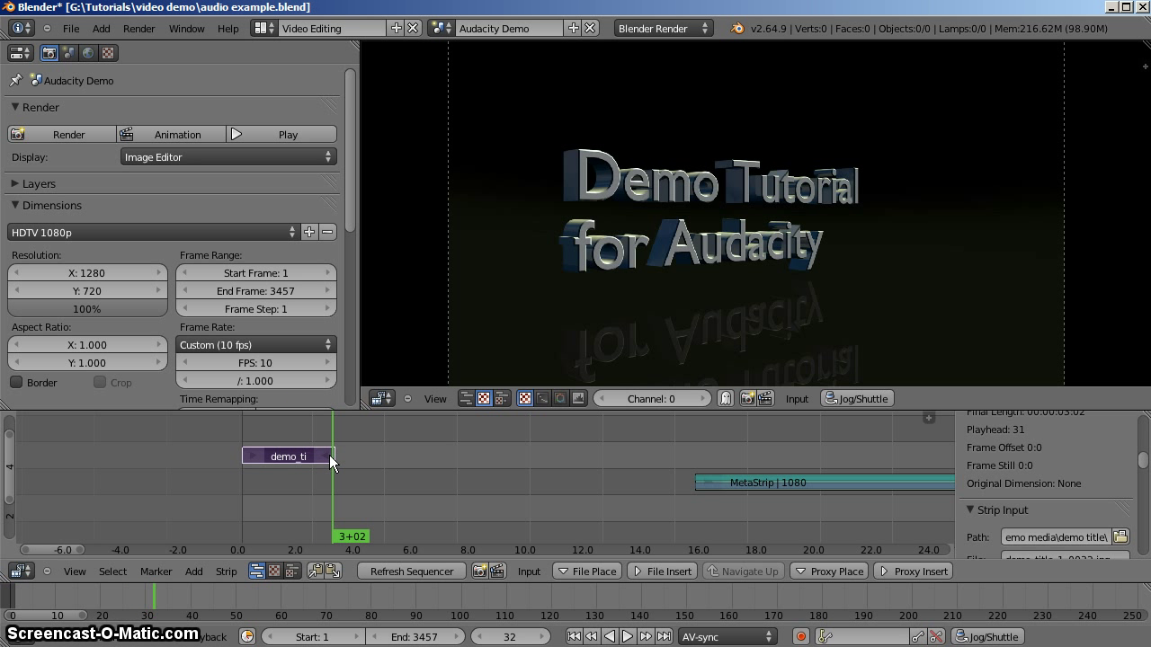
pyautogui.click(304, 455)
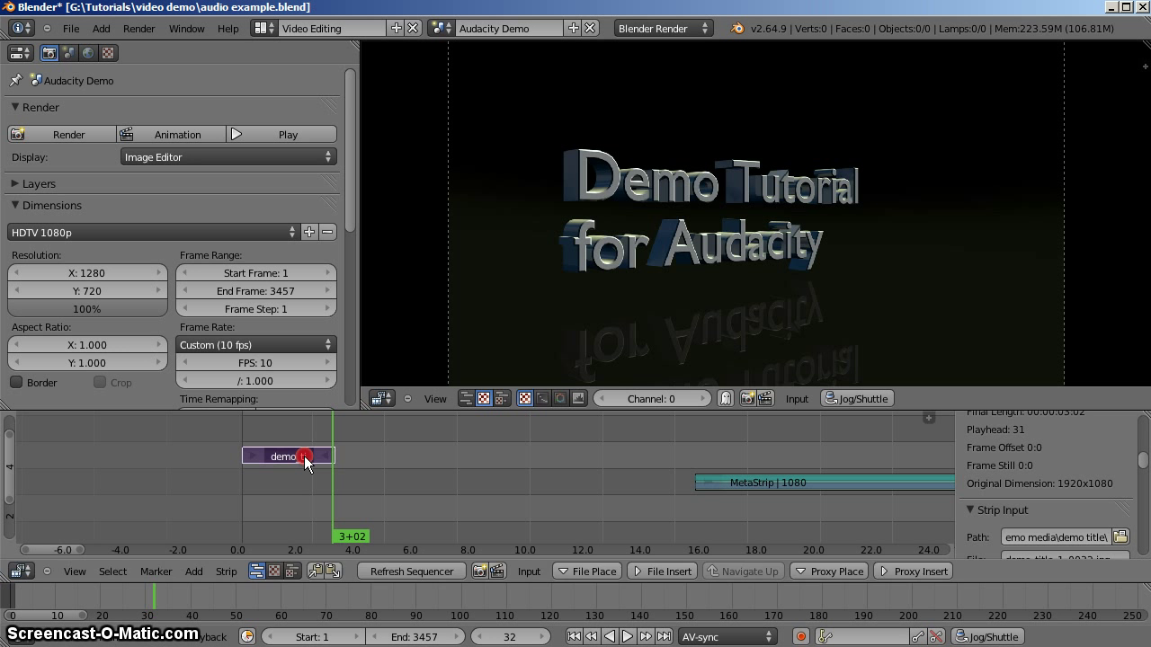
pyautogui.moveTo(301, 456); pyautogui.dragTo(351, 456)
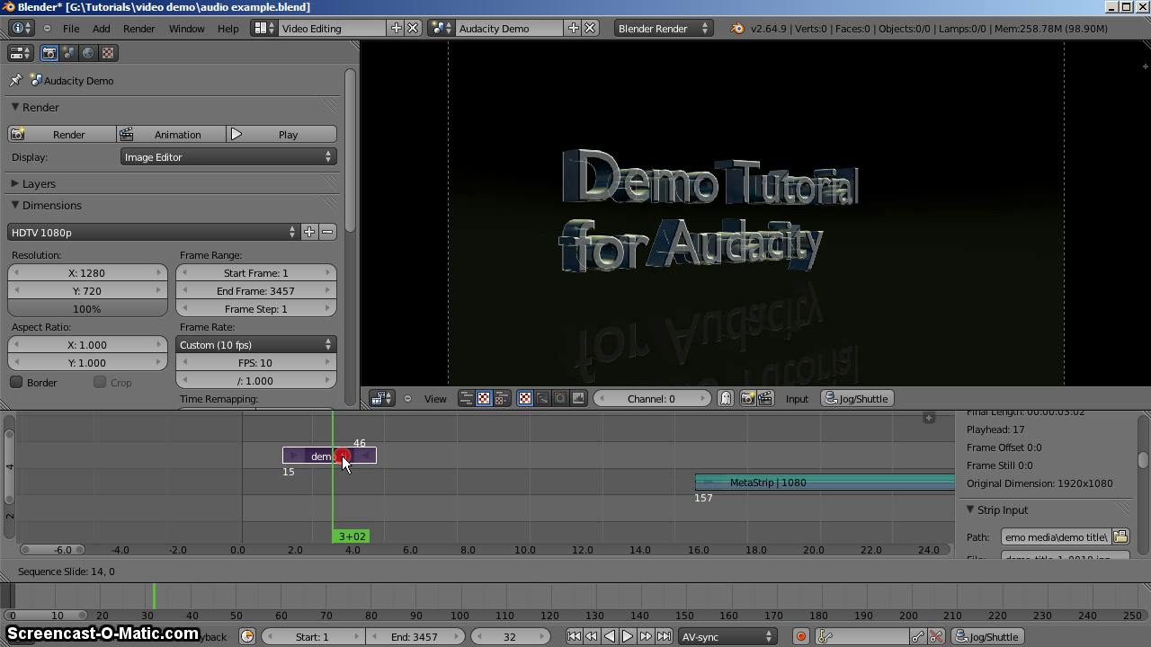
pyautogui.click(333, 456)
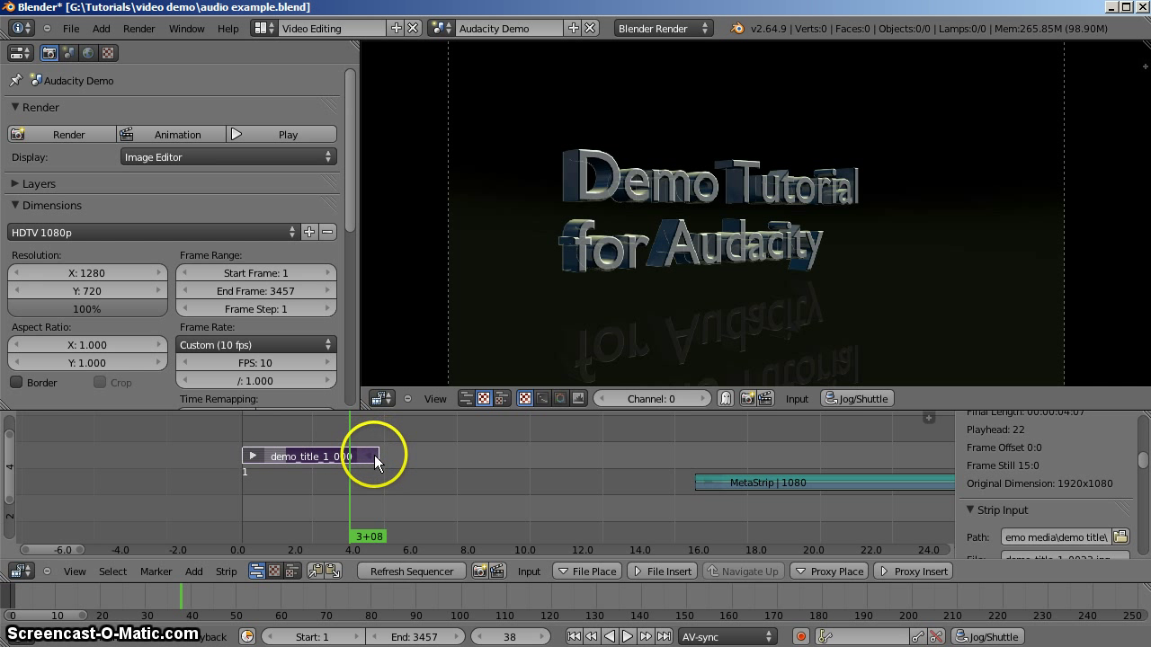
# Hold the title's last image out to frame 83 and slide the MetaStrip under its end.
pyautogui.moveTo(376, 456); pyautogui.dragTo(439, 456)
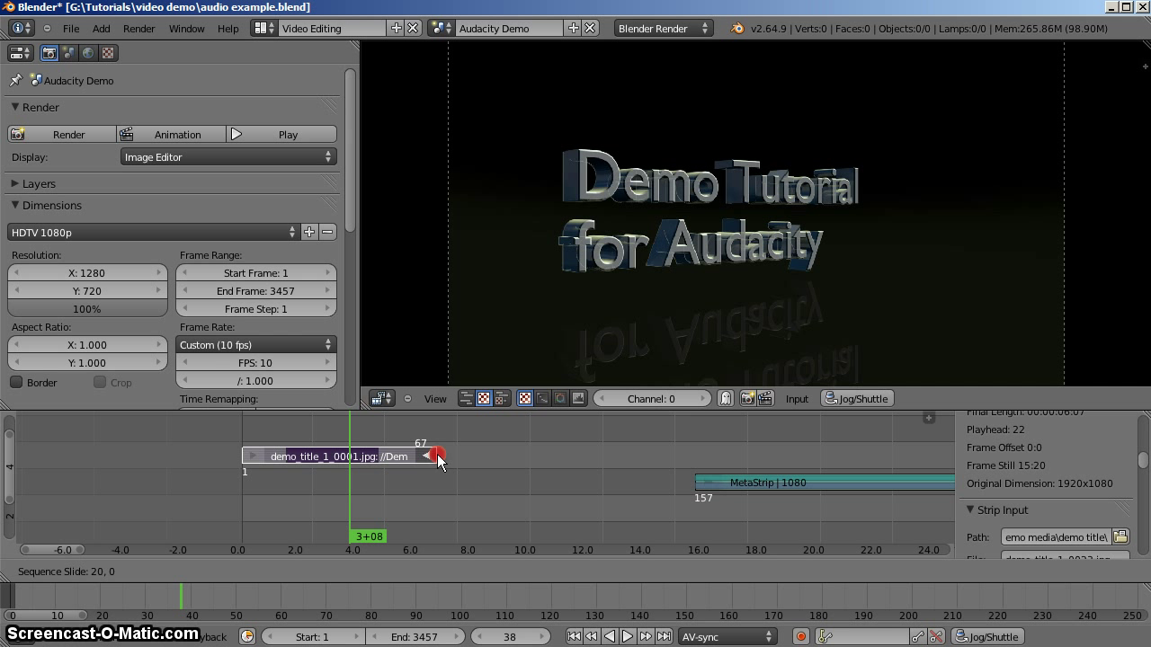
pyautogui.moveTo(438, 456); pyautogui.dragTo(481, 459)
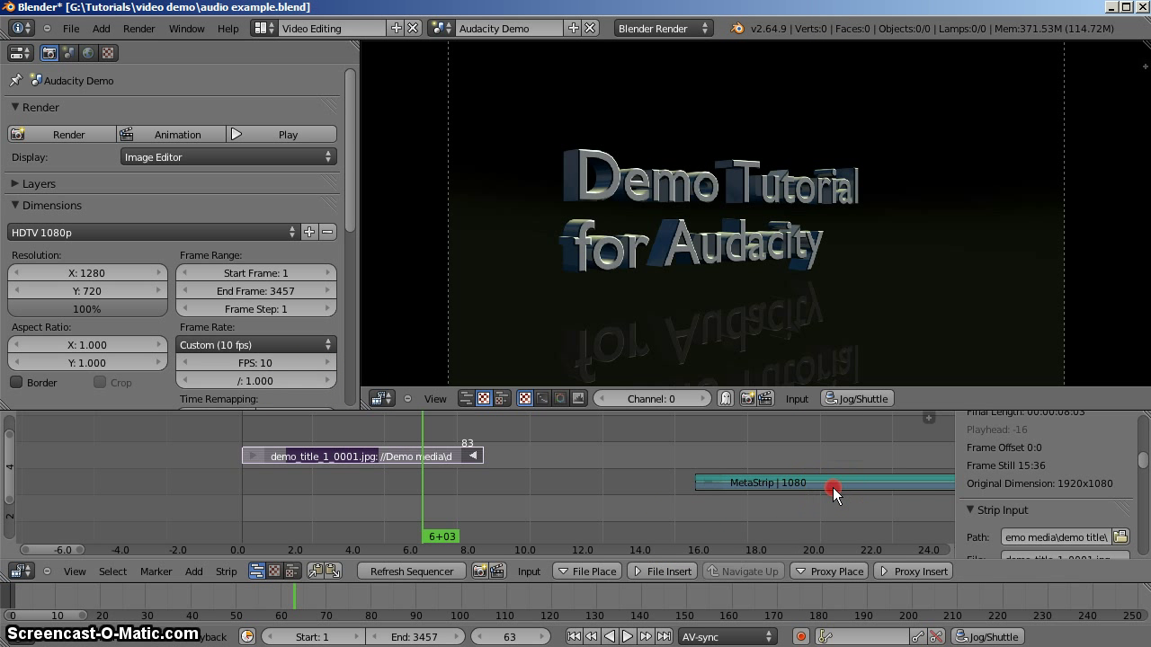
pyautogui.moveTo(834, 490); pyautogui.dragTo(557, 483)
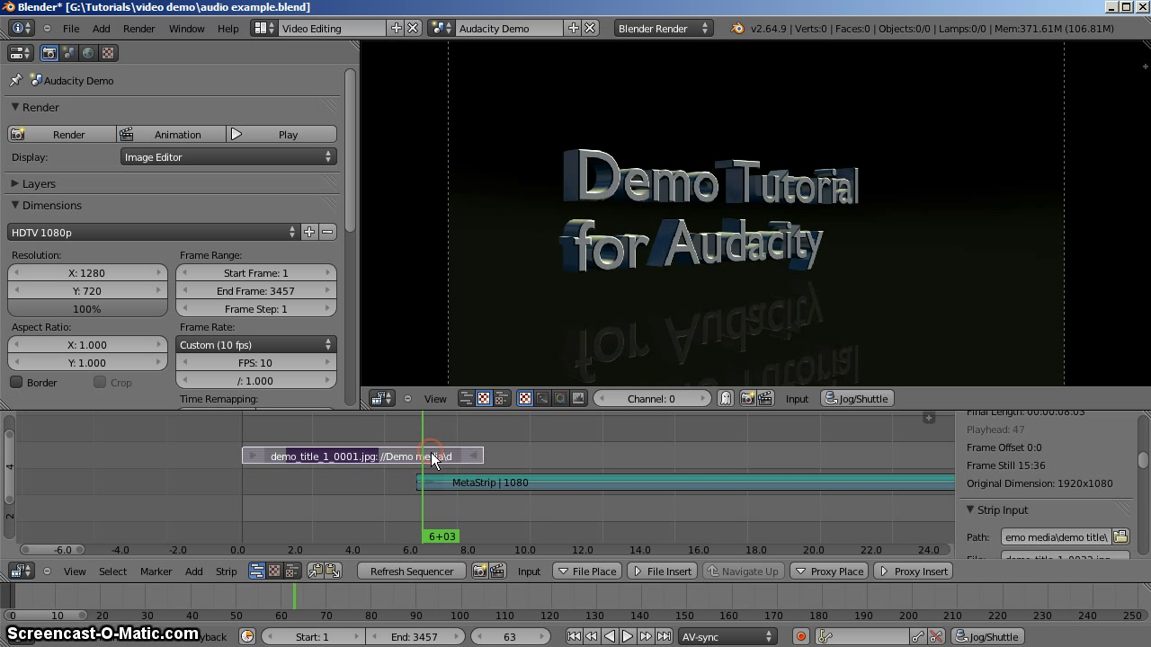
# Select the title strip and MetaStrip together and add a blend effect strip between them.
pyautogui.click(407, 455)
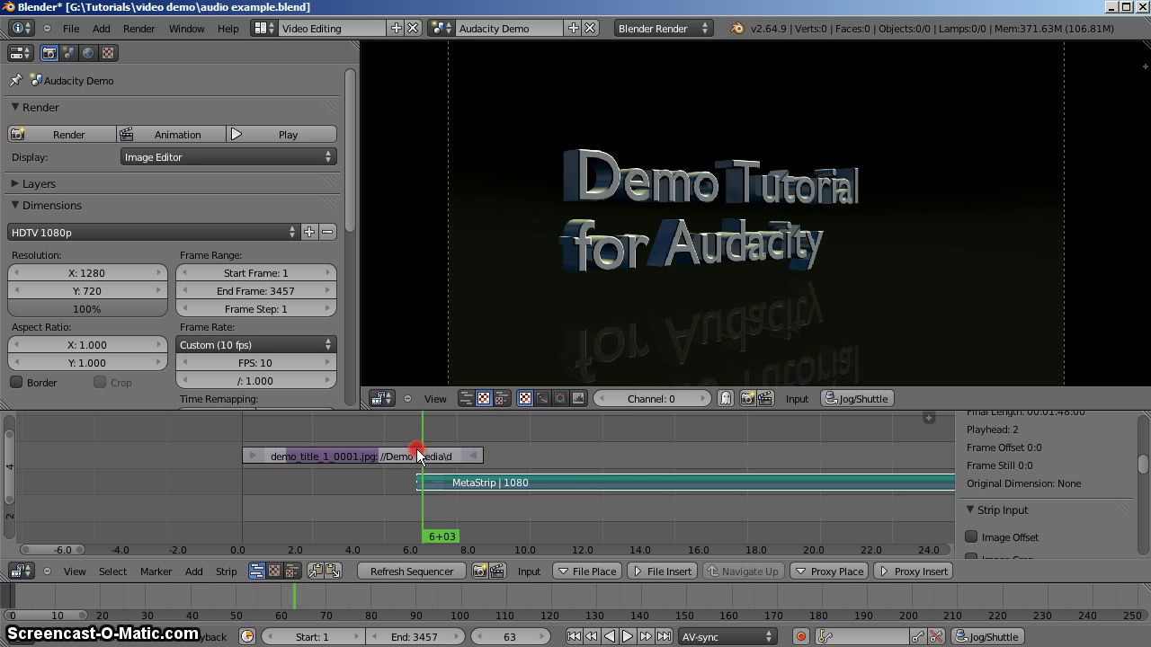
pyautogui.click(569, 483)
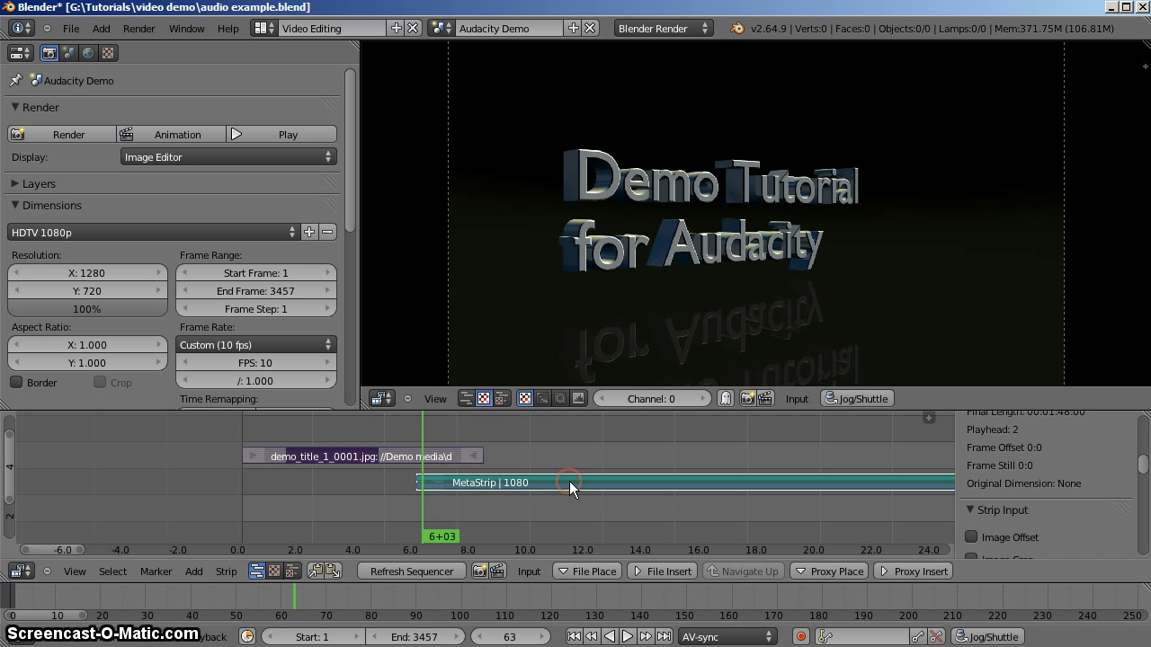
pyautogui.click(225, 571)
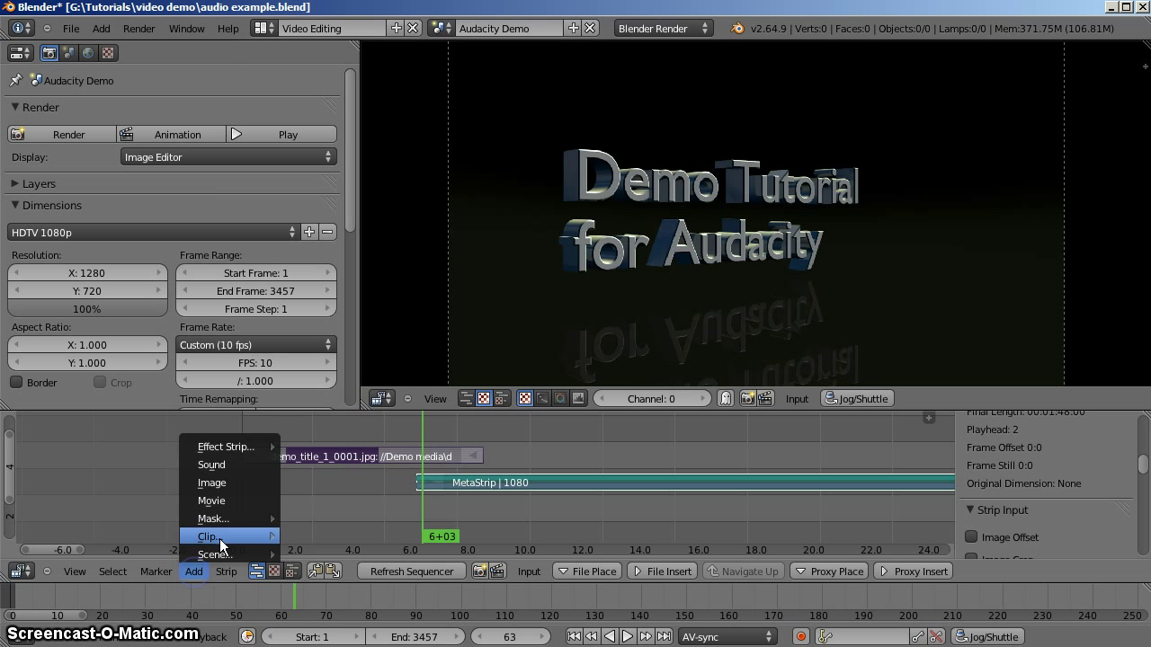
pyautogui.moveTo(225, 446)
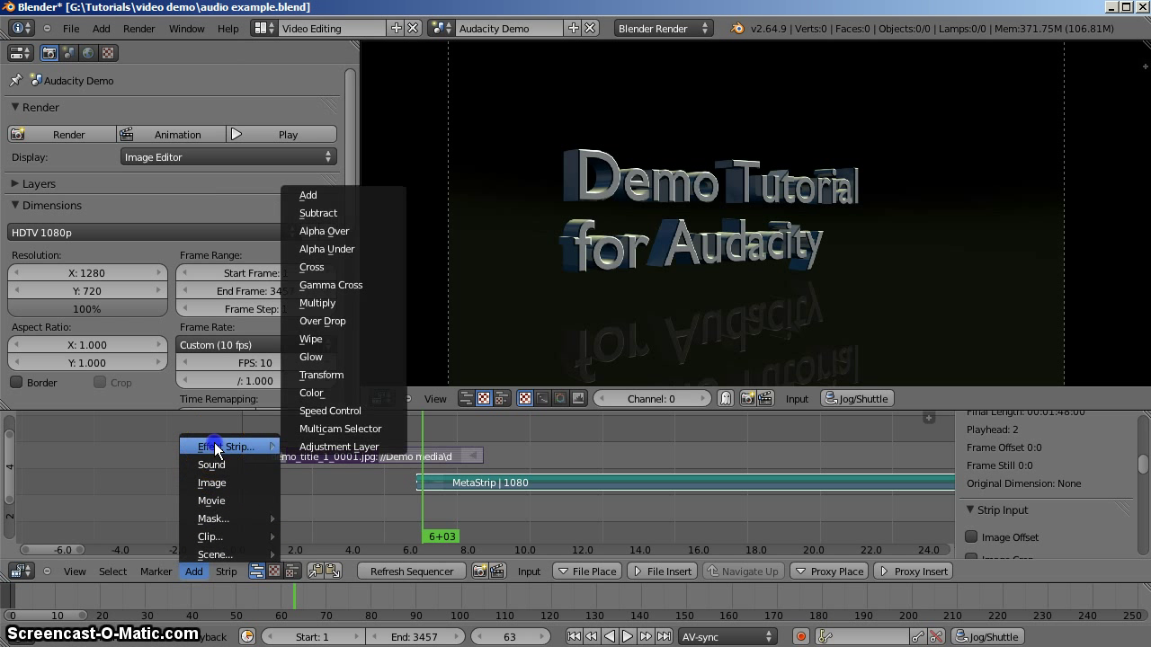
pyautogui.moveTo(346, 249)
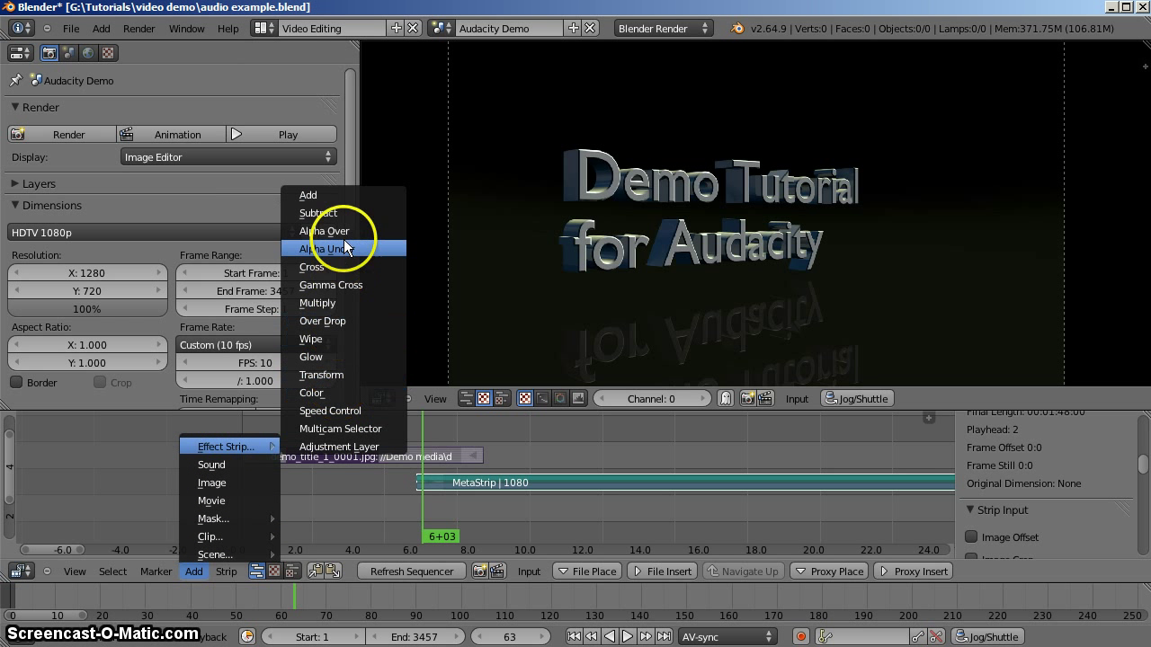
pyautogui.click(311, 267)
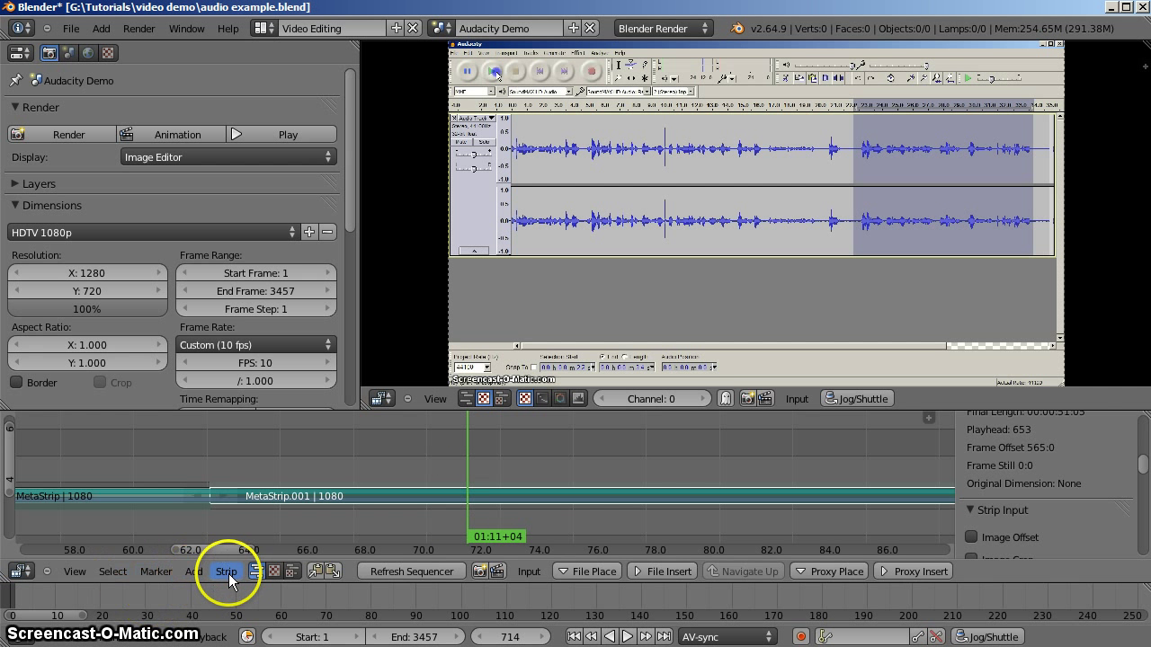
# Soft-cut the selected meta strip at the playhead, creating a separate MetaStrip.002.
pyautogui.click(226, 571)
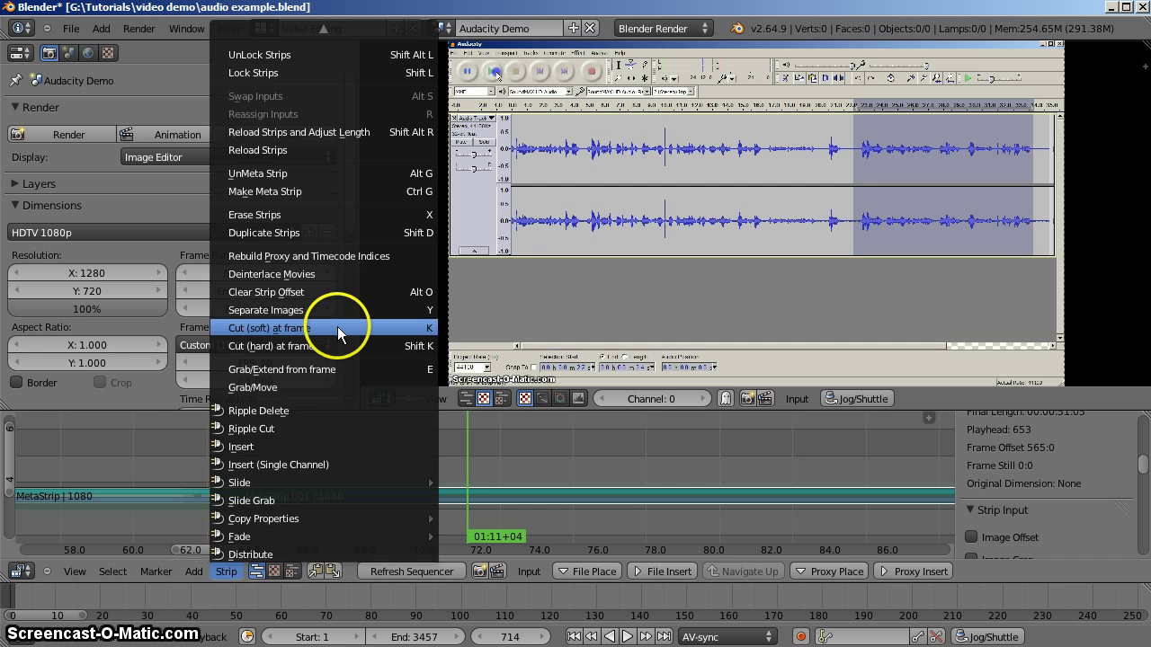
pyautogui.click(265, 328)
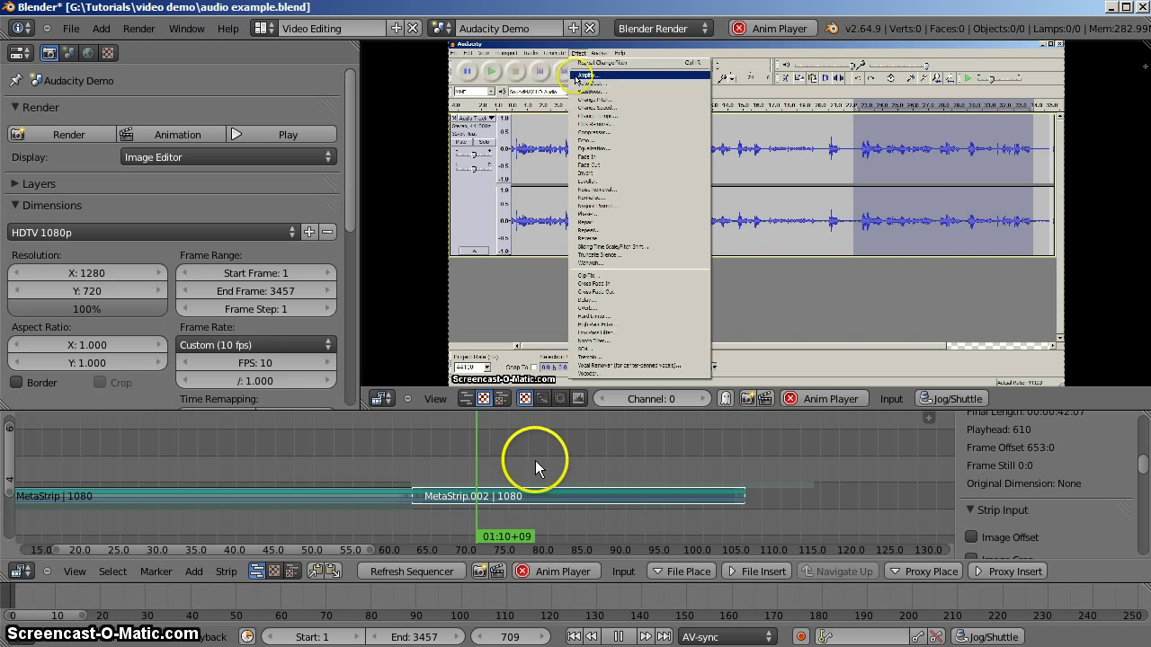
pyautogui.click(584, 86)
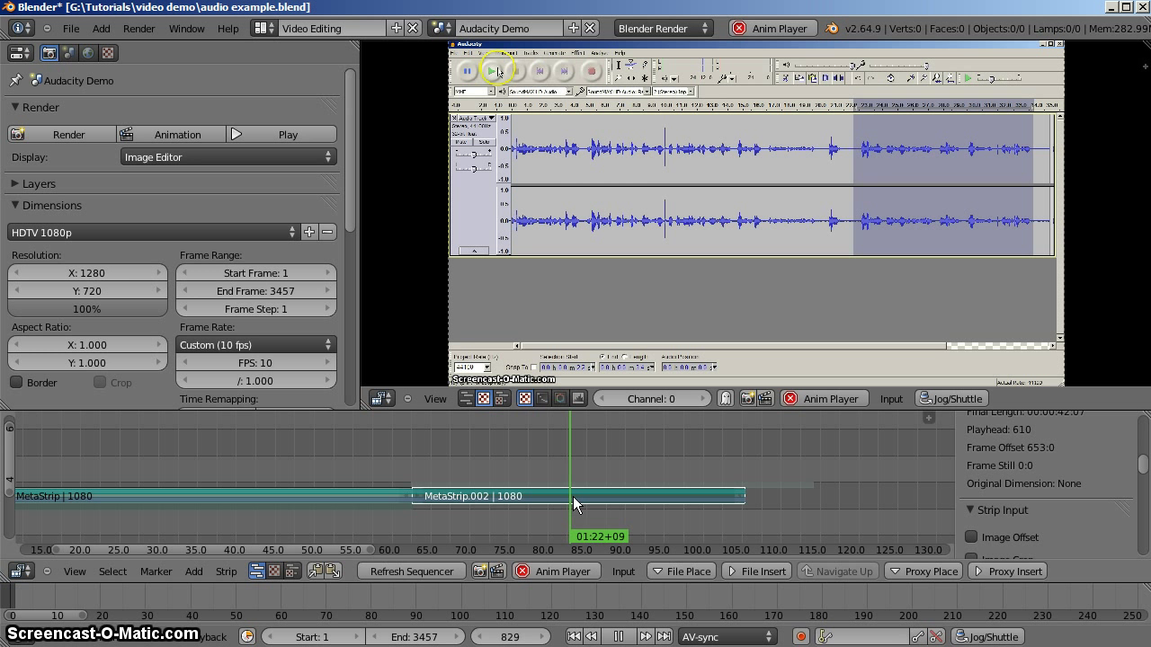
pyautogui.click(484, 72)
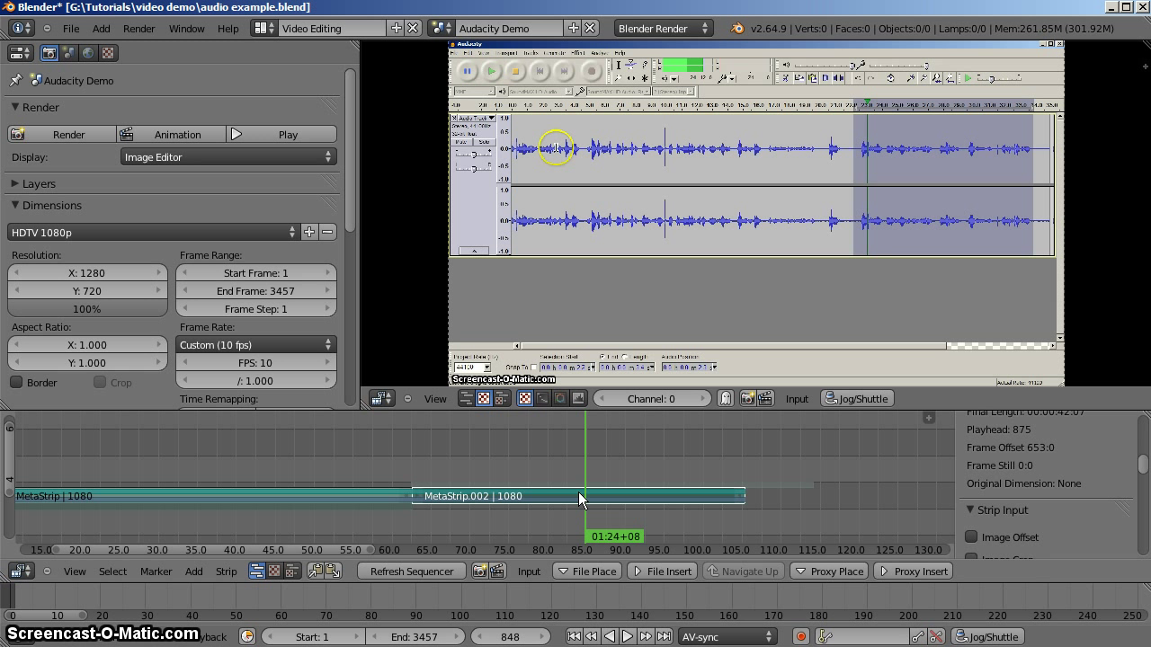
pyautogui.click(582, 500)
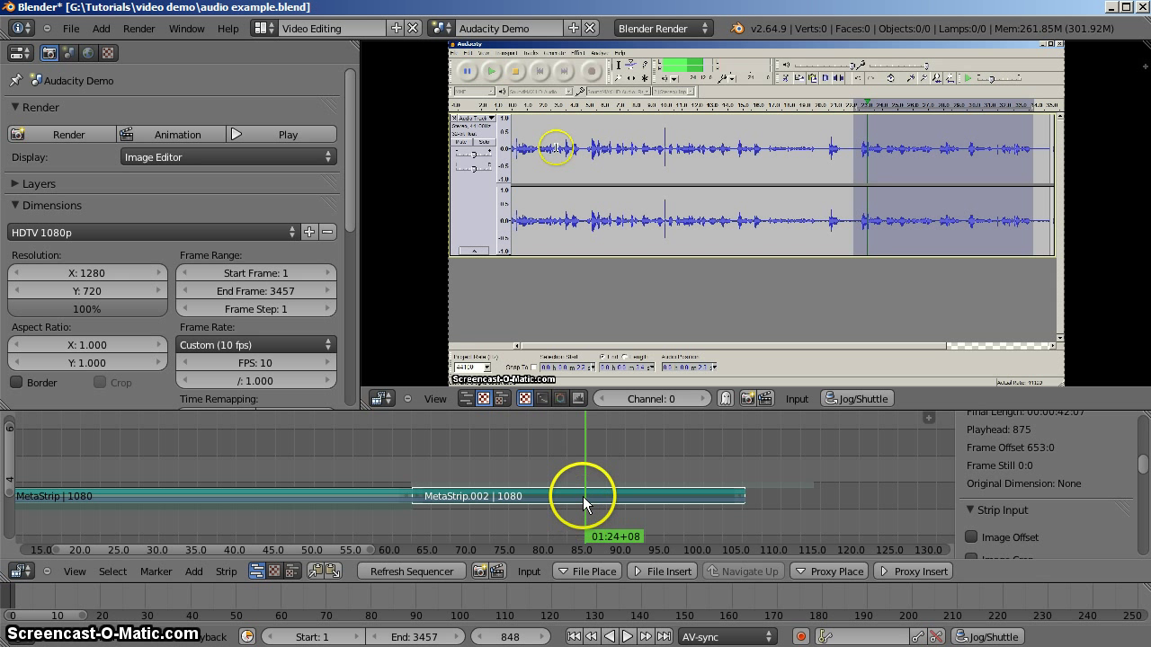
pyautogui.moveTo(423, 562)
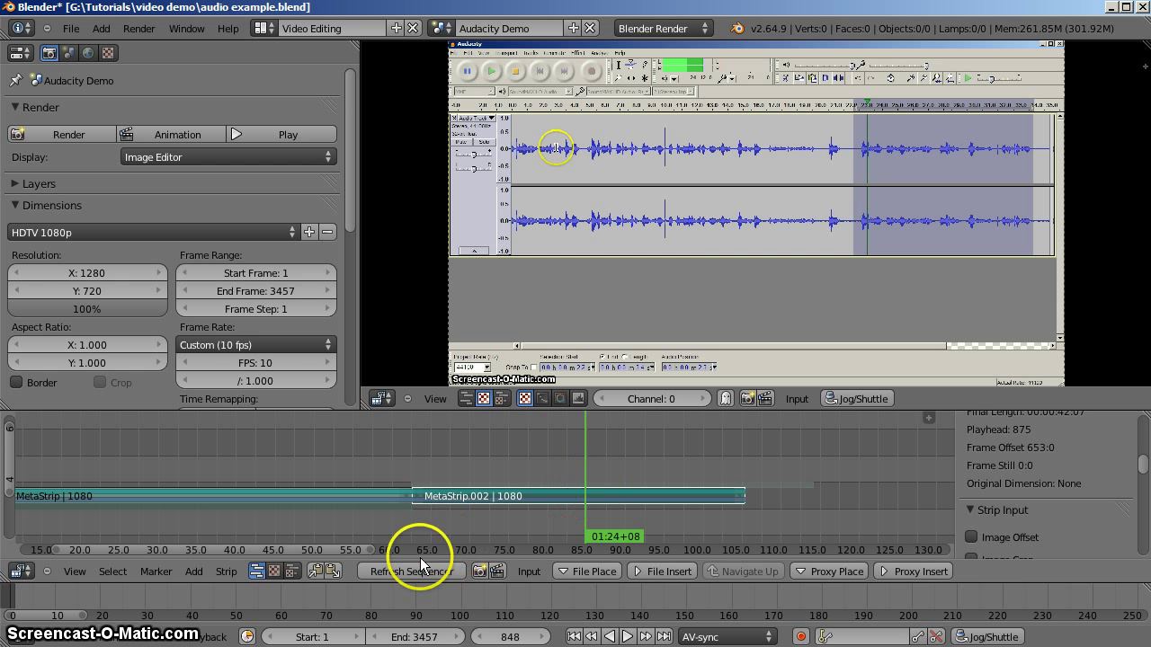
pyautogui.moveTo(591, 503)
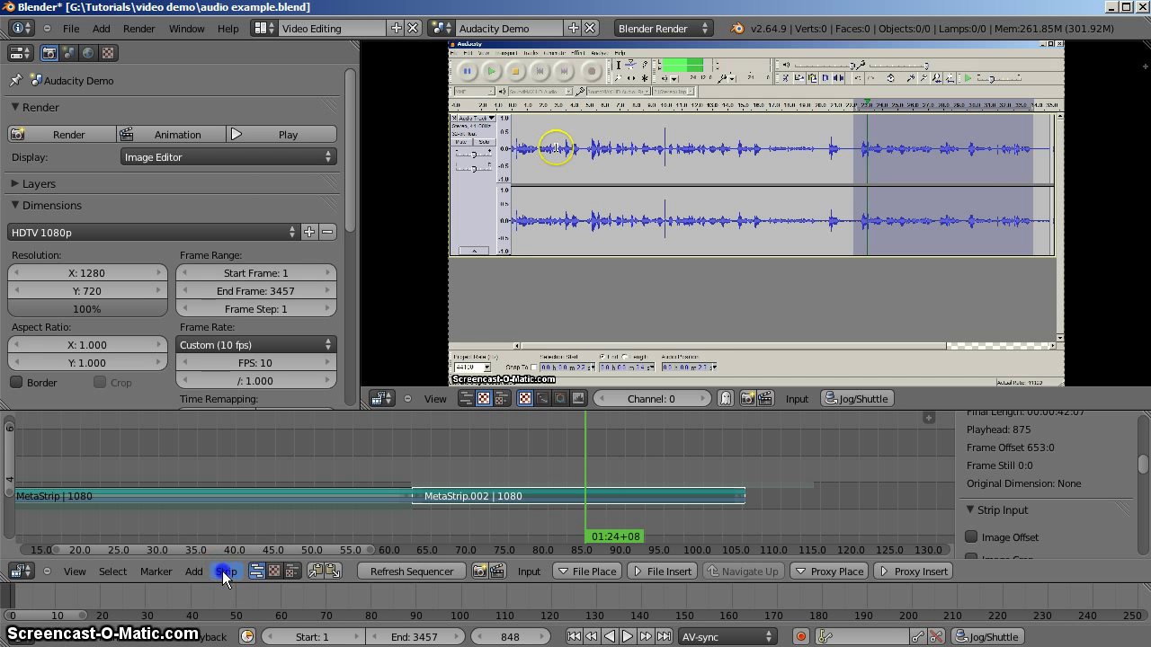
# Browse the Strip menu and close it, leaving MetaStrip.002 selected and the timeline unchanged.
pyautogui.click(226, 571)
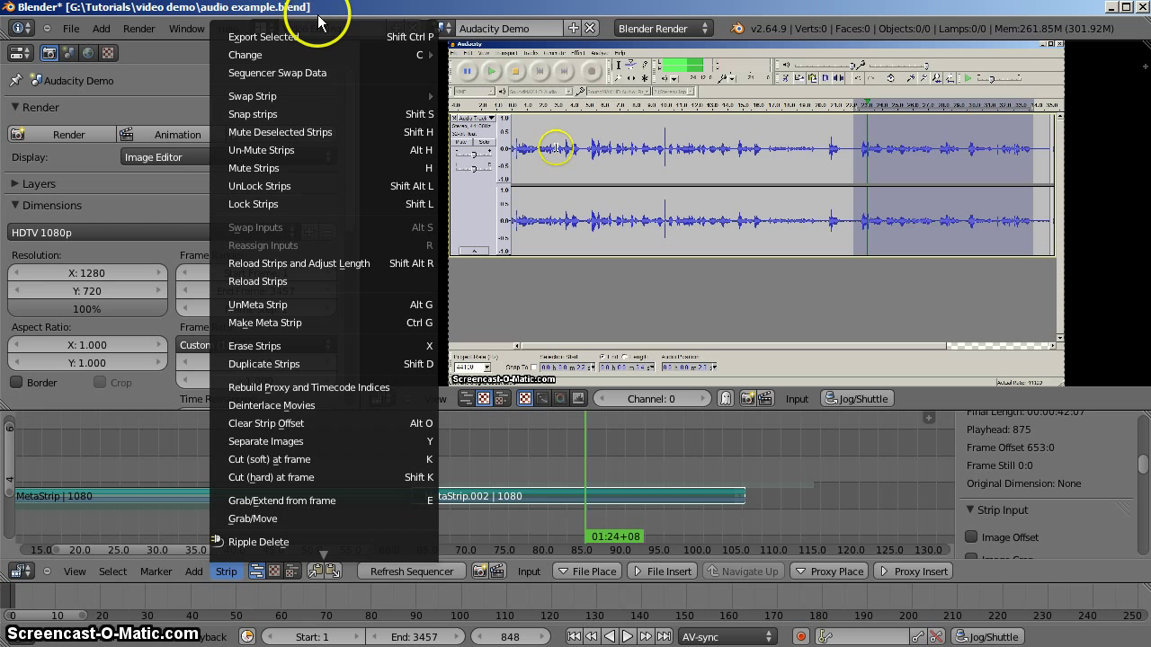
pyautogui.moveTo(310, 141)
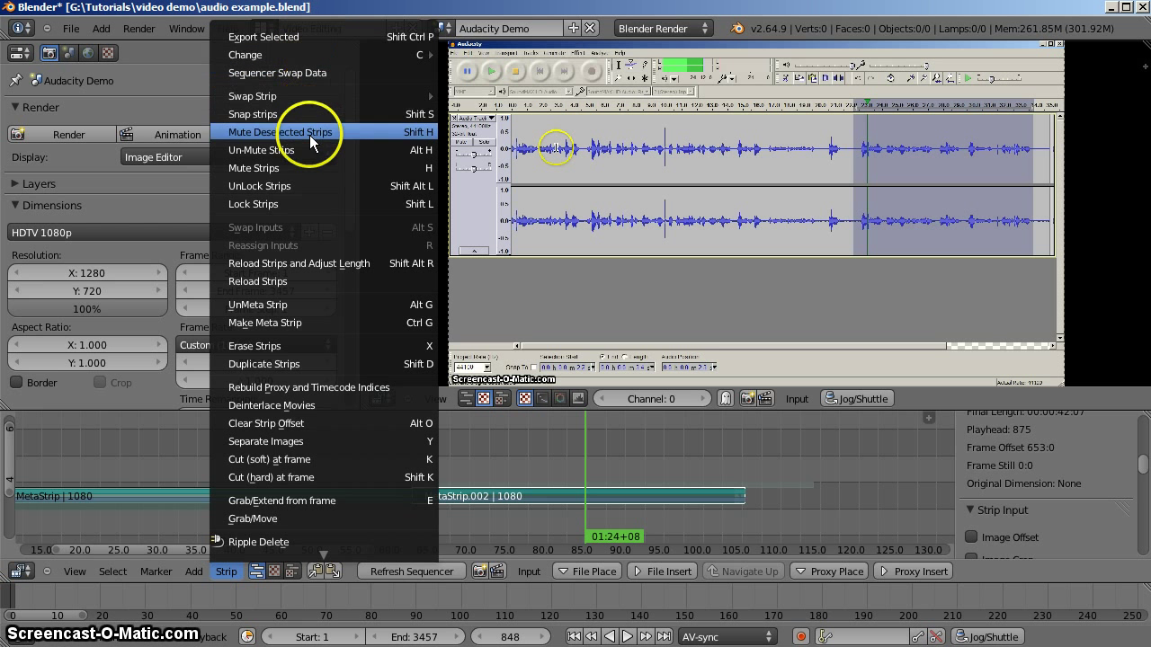
pyautogui.moveTo(306, 441)
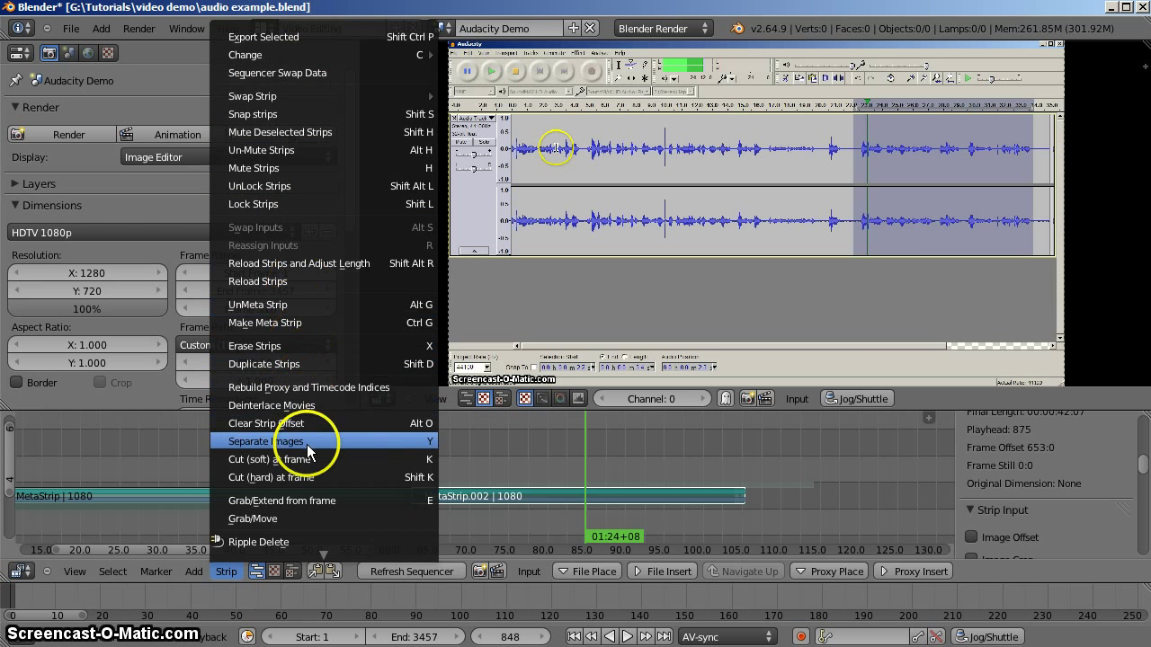
pyautogui.click(265, 442)
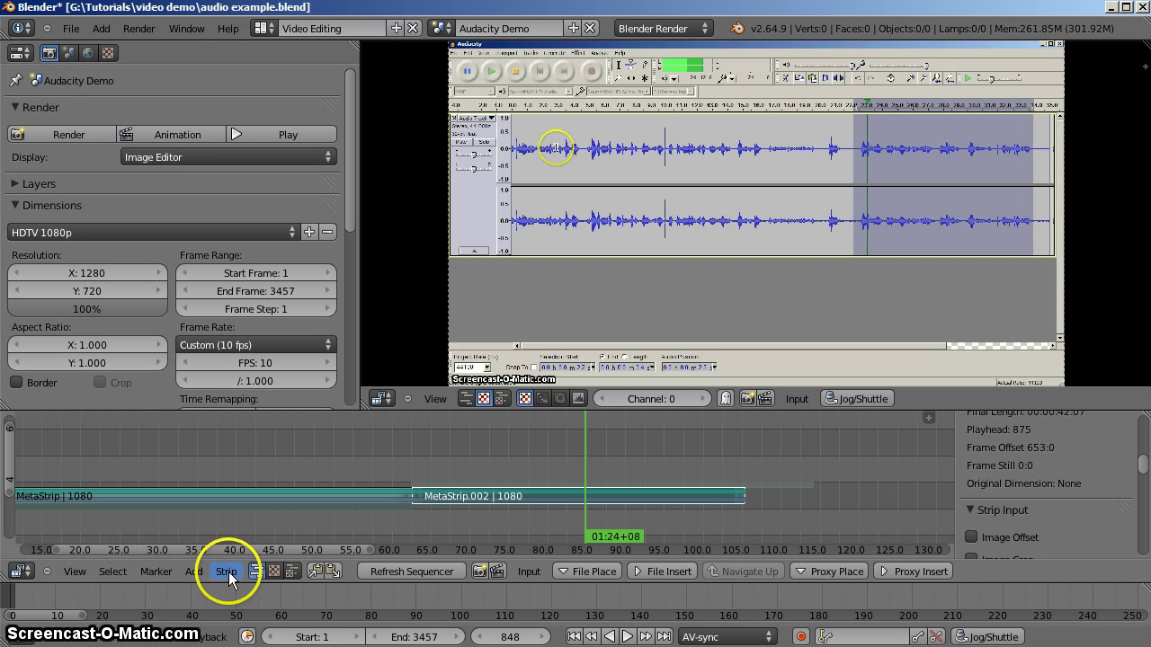
pyautogui.moveTo(598, 492)
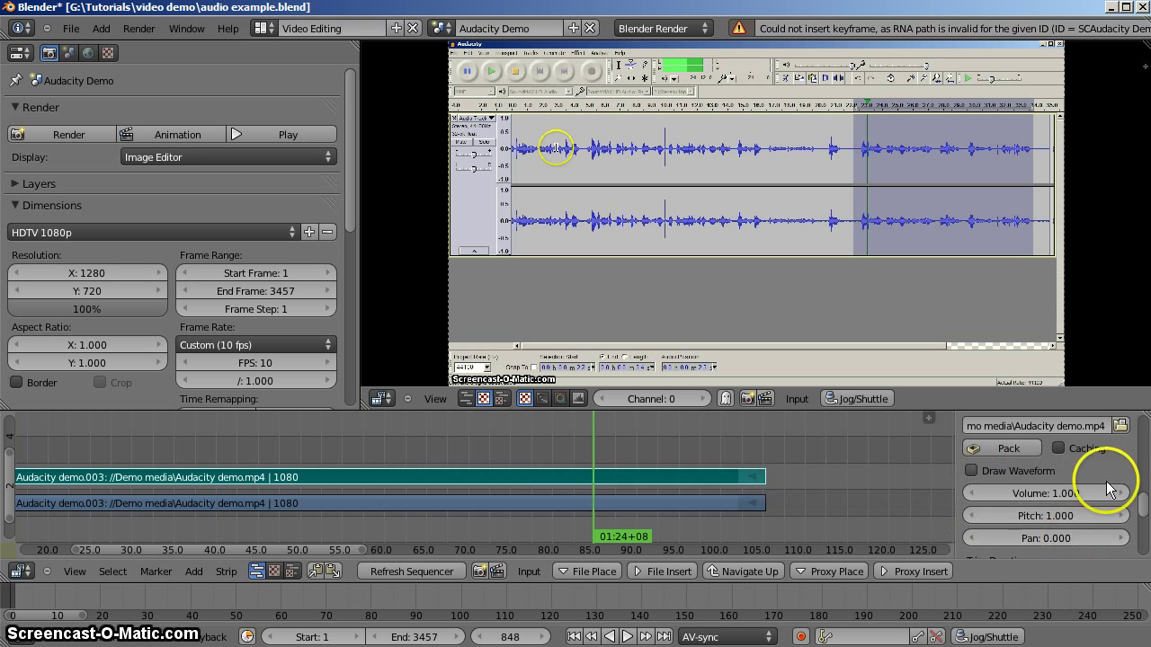
pyautogui.moveTo(1057, 493)
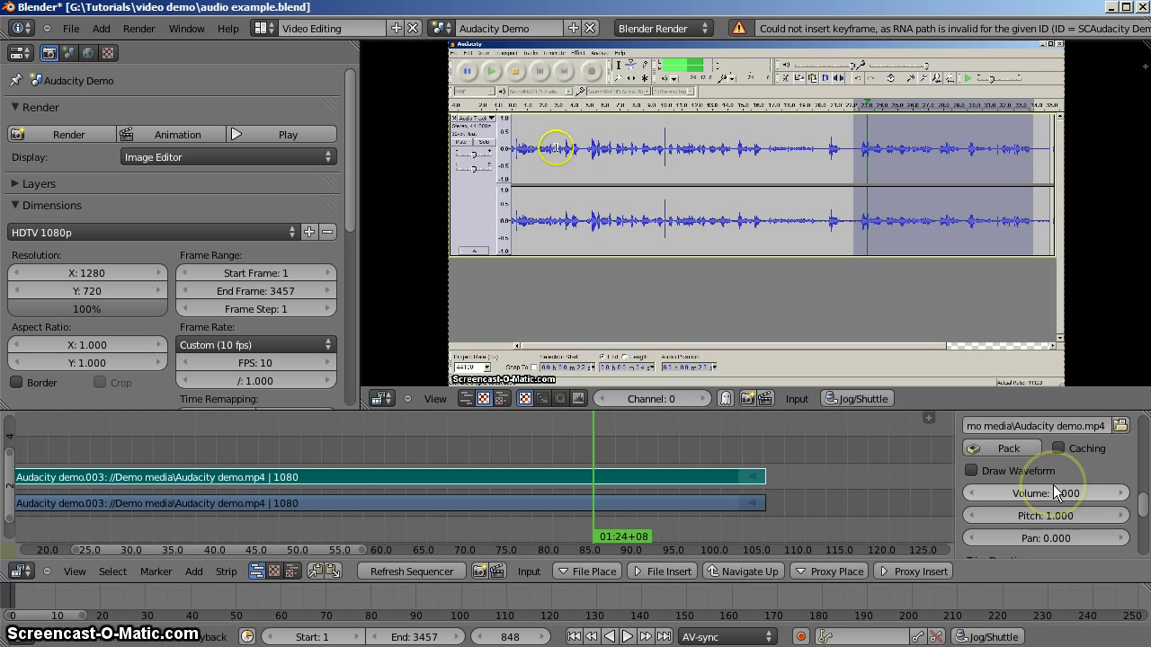
pyautogui.moveTo(1054, 494)
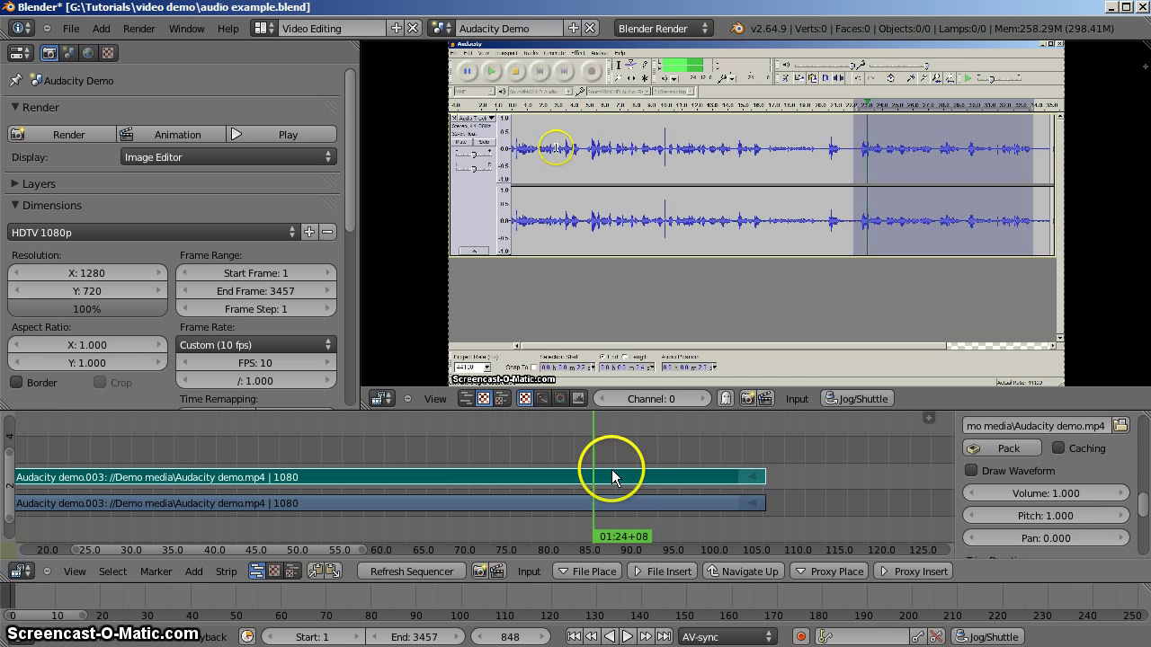
pyautogui.moveTo(625, 470)
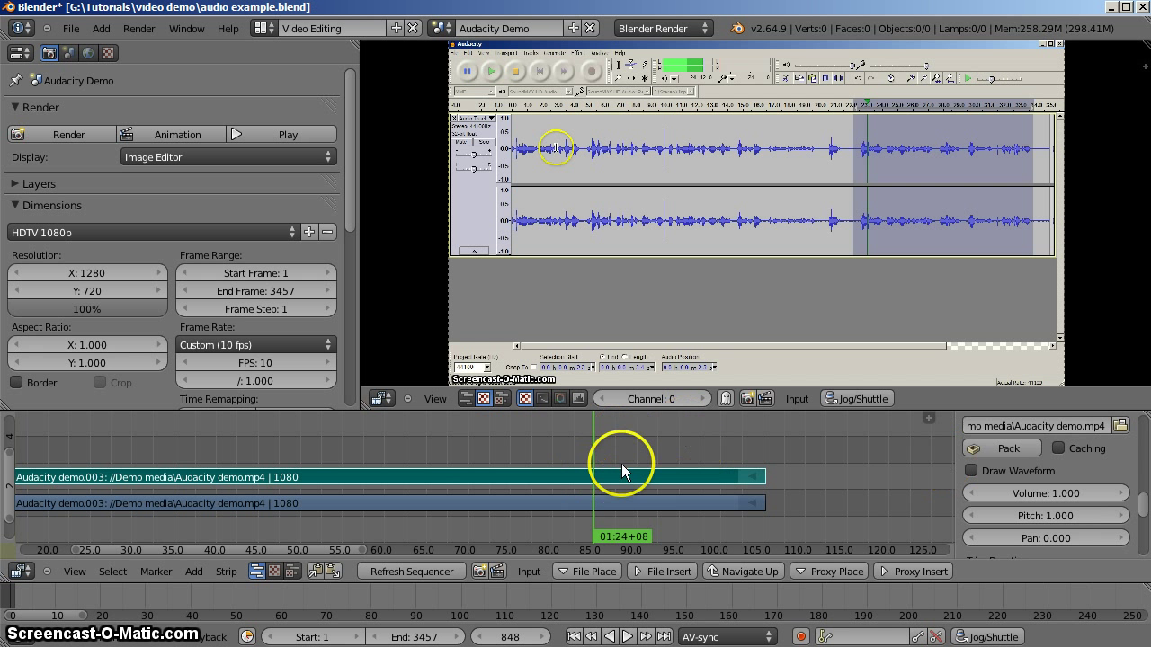
pyautogui.moveTo(598, 477)
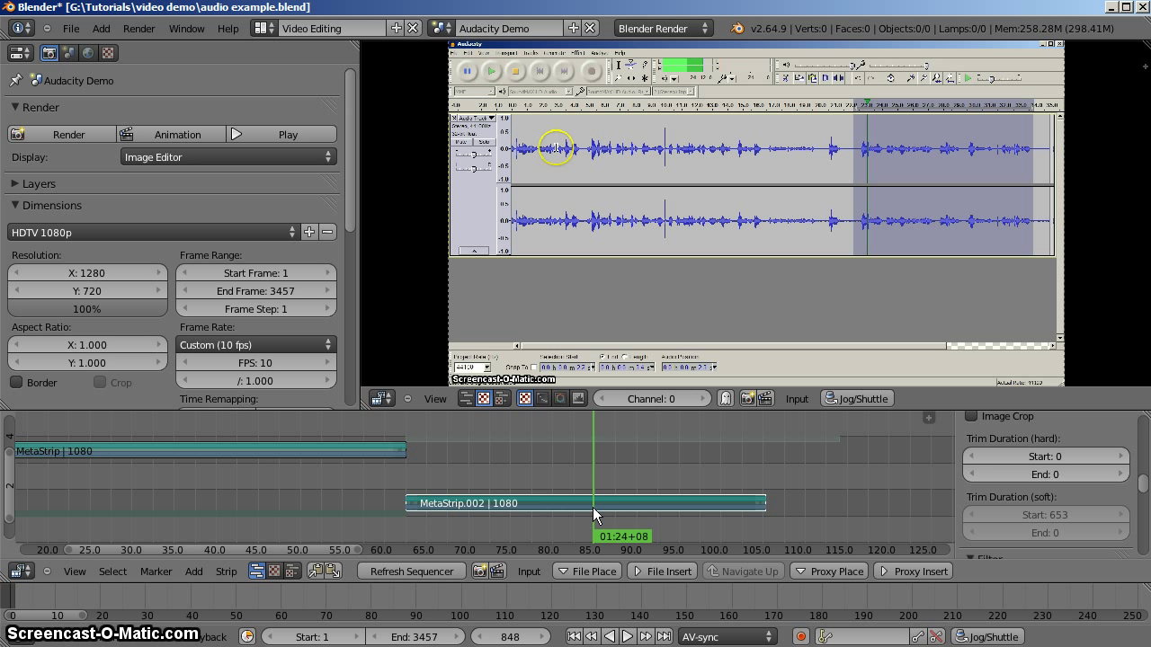
# Select MetaStrip.002 and UnMeta it into separate Audacity demo.003 video and sound strips.
pyautogui.click(595, 516)
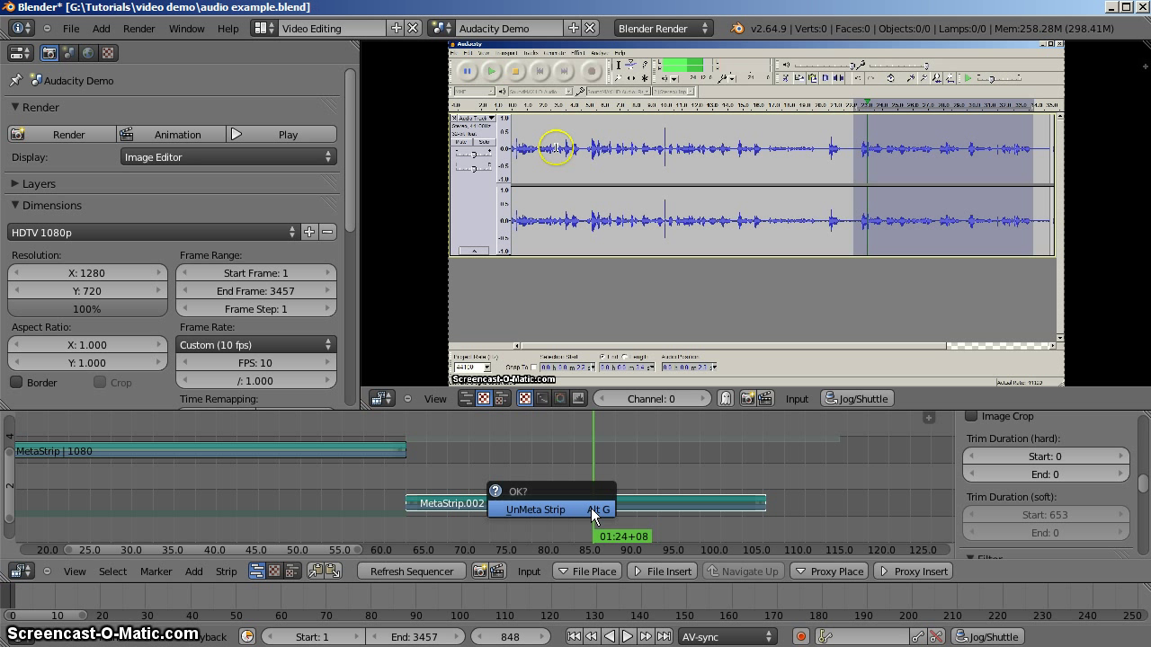
pyautogui.click(535, 509)
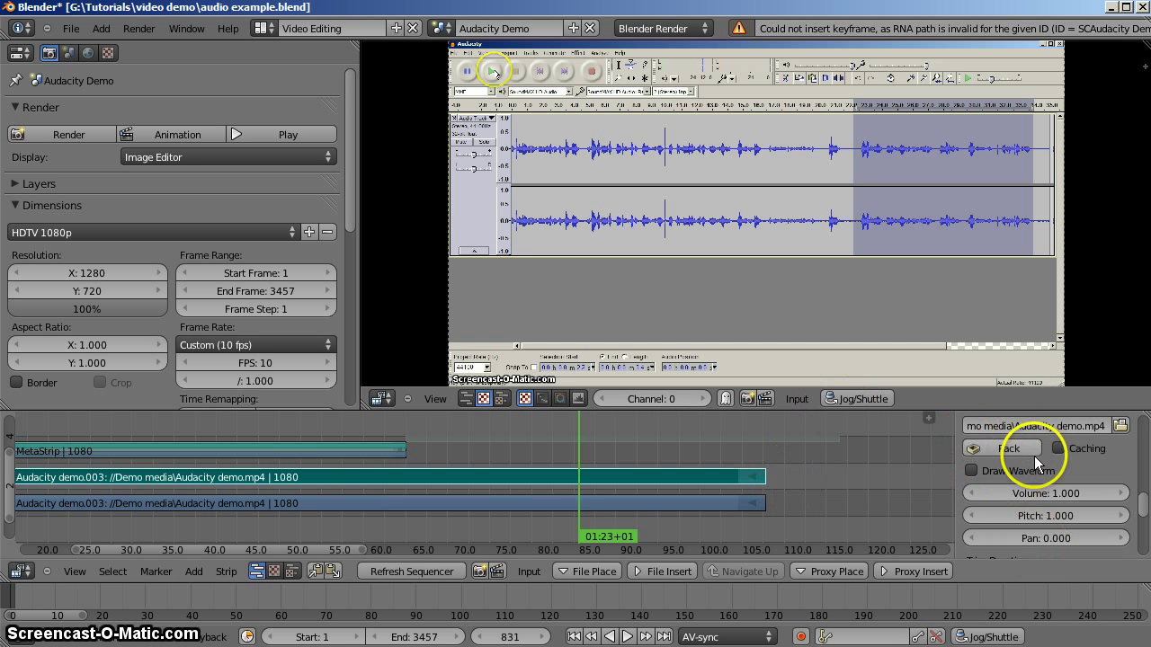
pyautogui.moveTo(1033, 517)
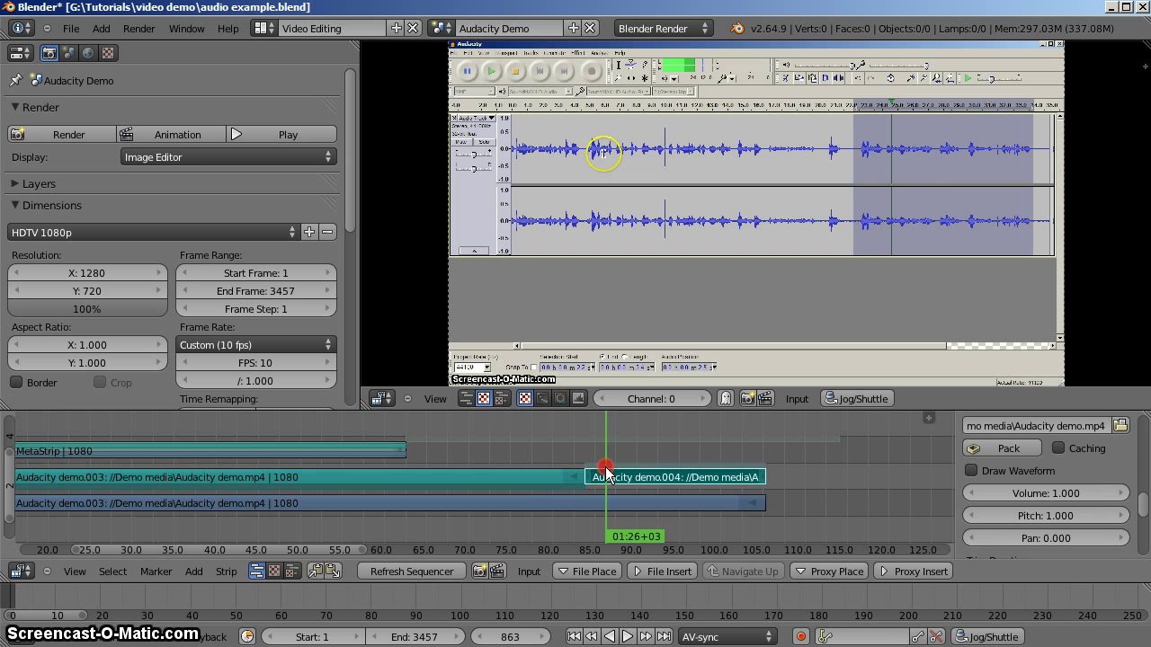
# Boost the cut sound piece to volume 10, cut at the loud section's end, select it.
pyautogui.click(1045, 494)
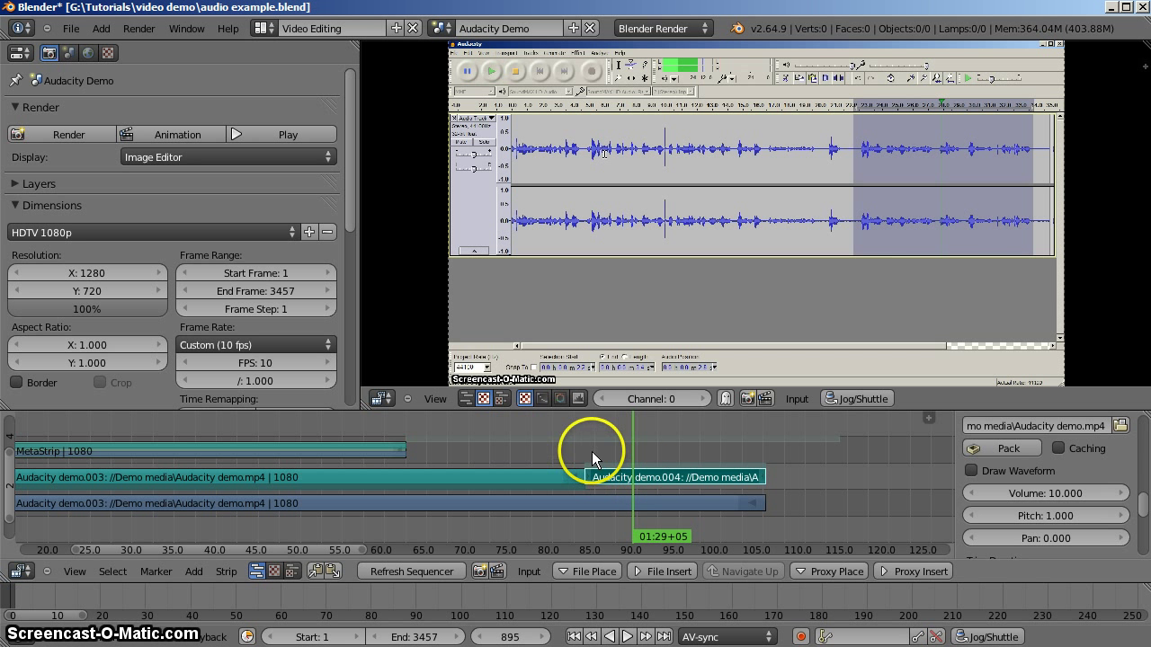
pyautogui.moveTo(629, 449); pyautogui.dragTo(558, 450)
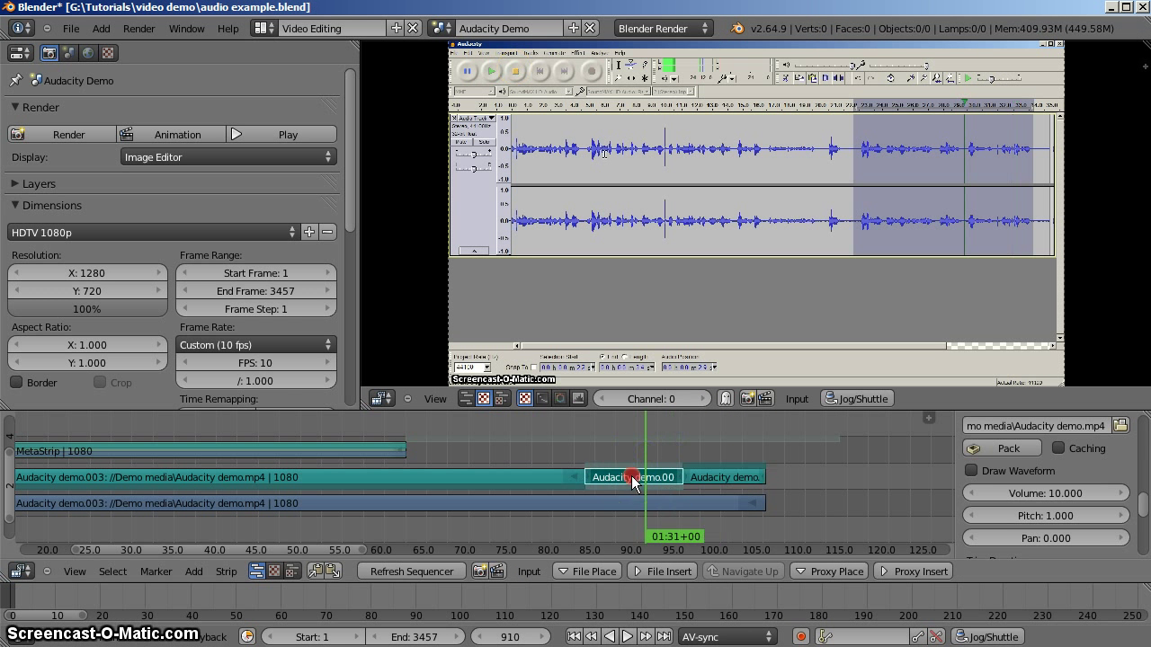
pyautogui.click(665, 503)
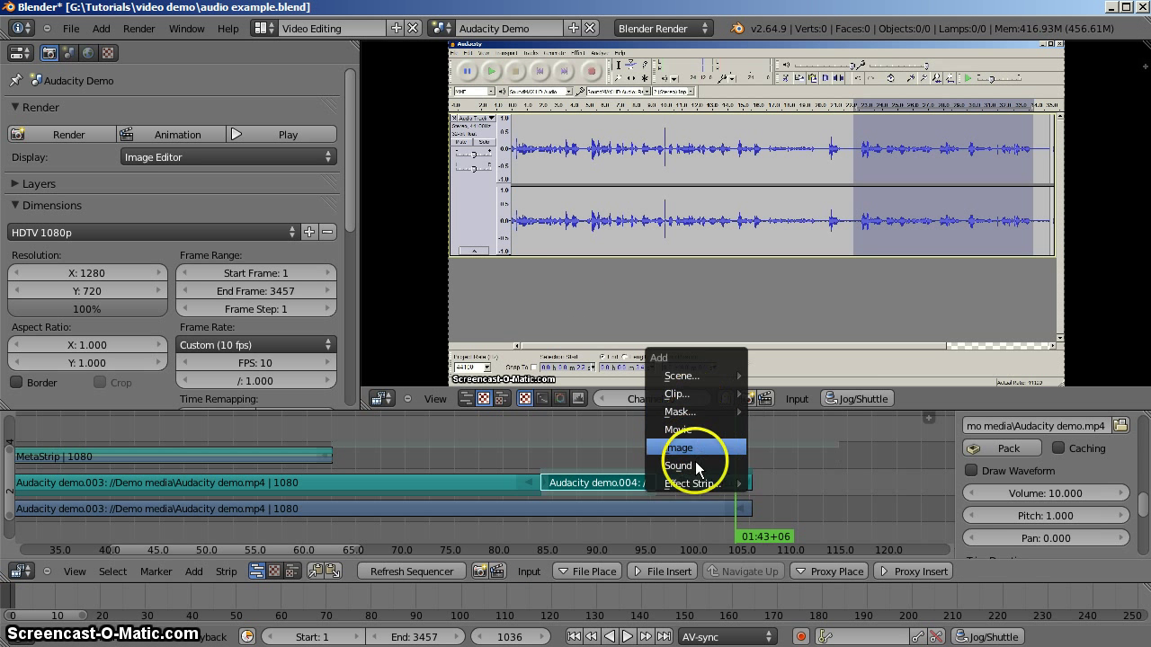
# Add a 68-frame color strip on channel 5 starting at frame 1079.
pyautogui.click(680, 447)
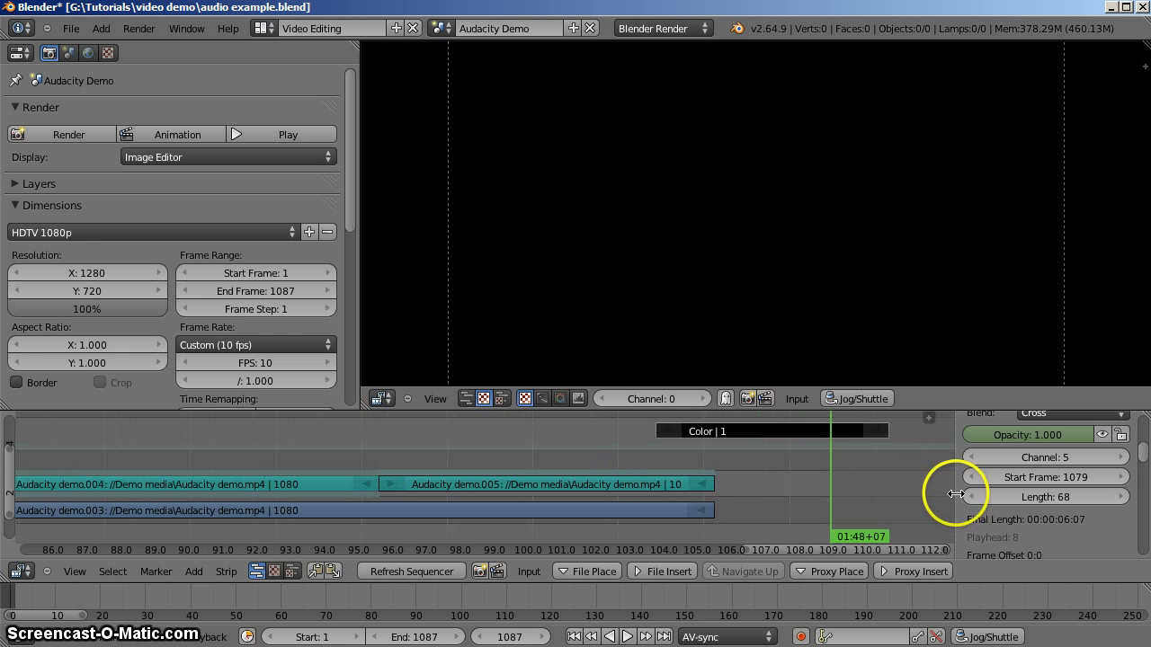
# Set the render End Frame to 1100.
pyautogui.click(728, 454)
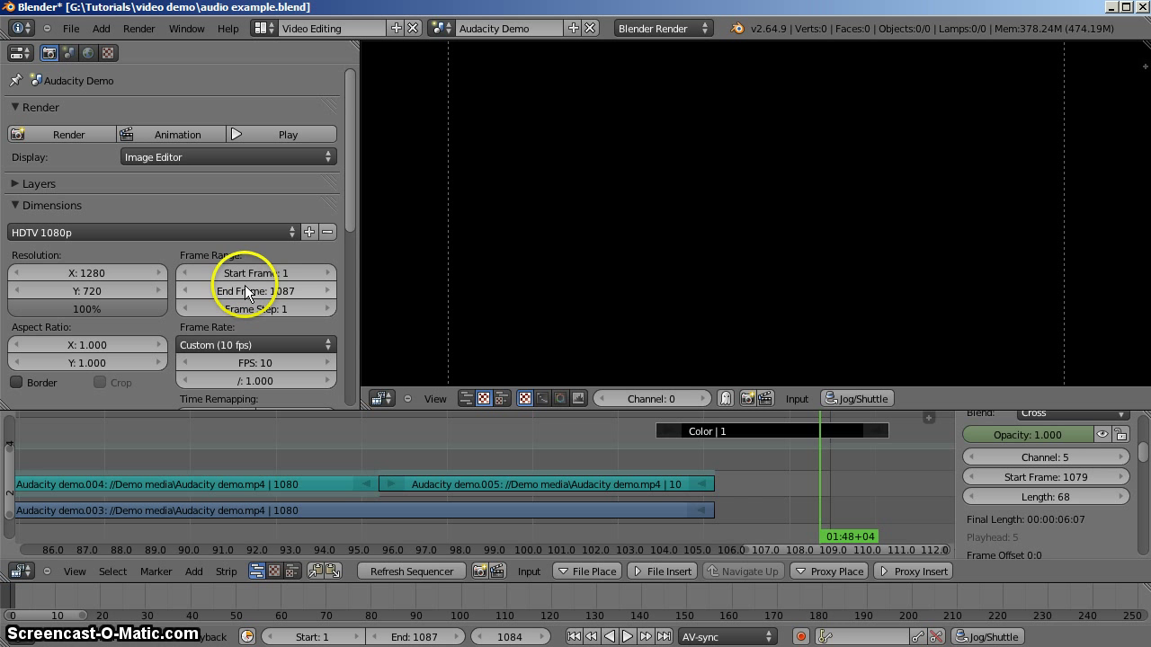
pyautogui.moveTo(819, 492)
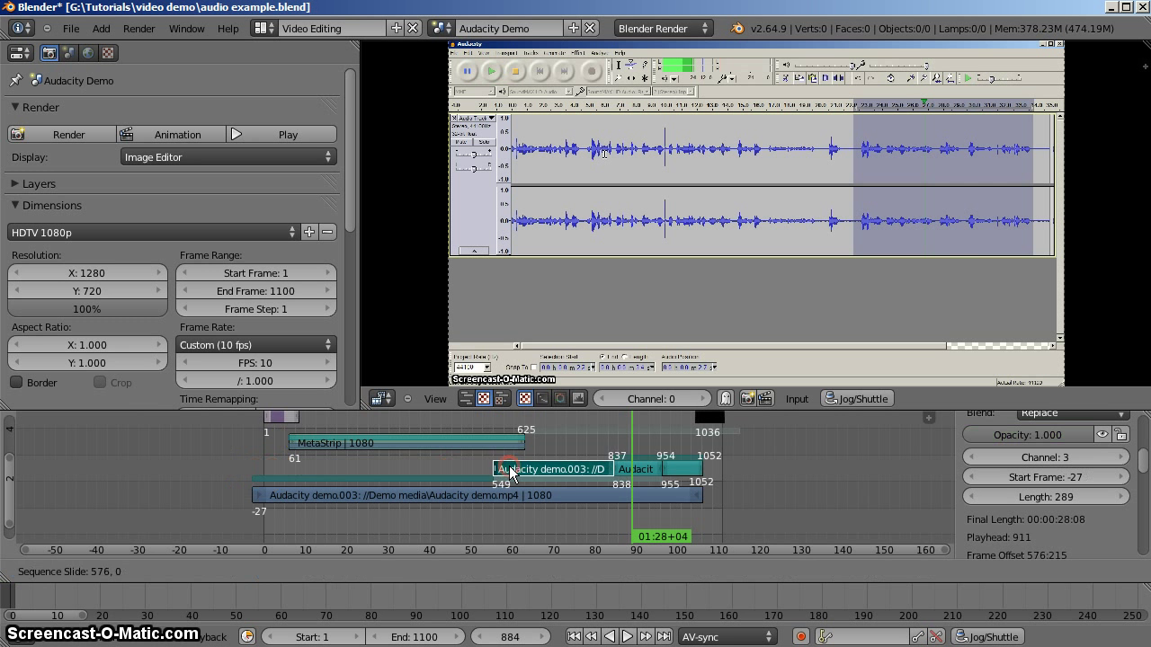
# Slide the cut Audacity demo.003 sound piece onto channel 4, right after the MetaStrip.
pyautogui.moveTo(493, 468); pyautogui.dragTo(542, 468)
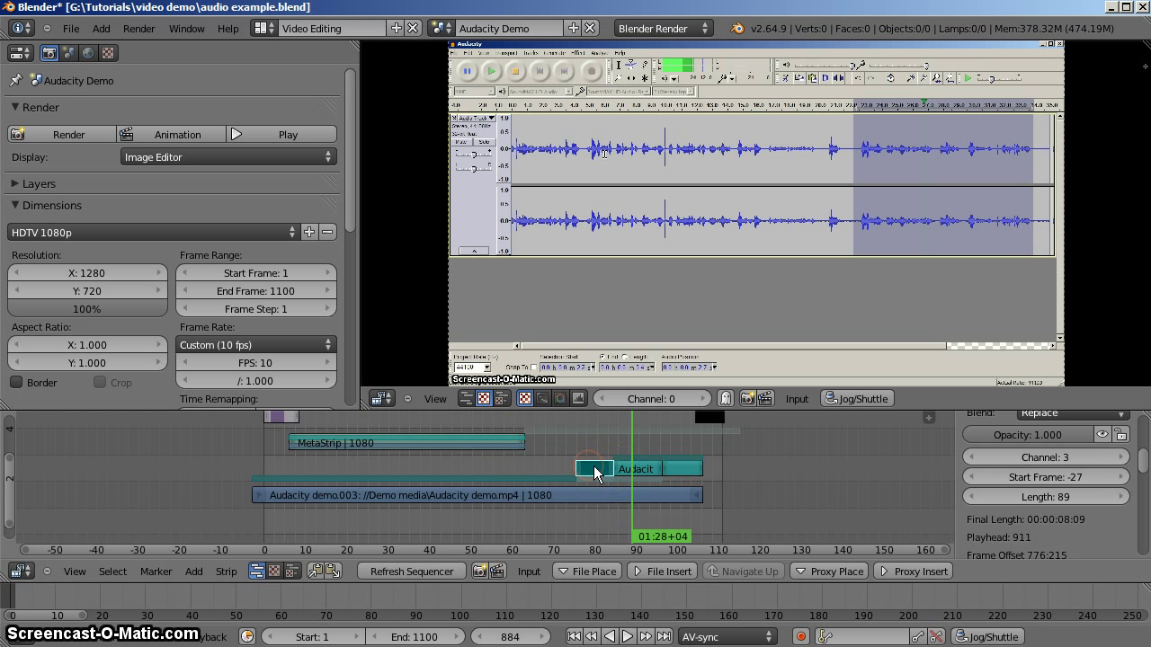
pyautogui.moveTo(593, 469); pyautogui.dragTo(594, 440)
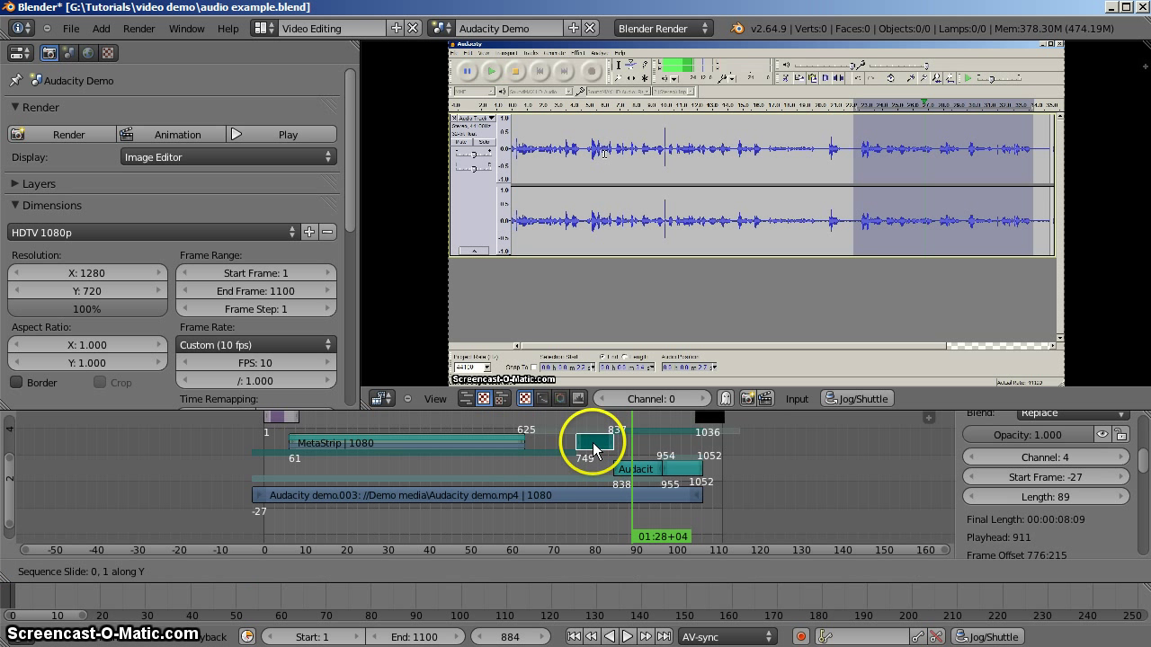
pyautogui.moveTo(593, 442); pyautogui.dragTo(501, 442)
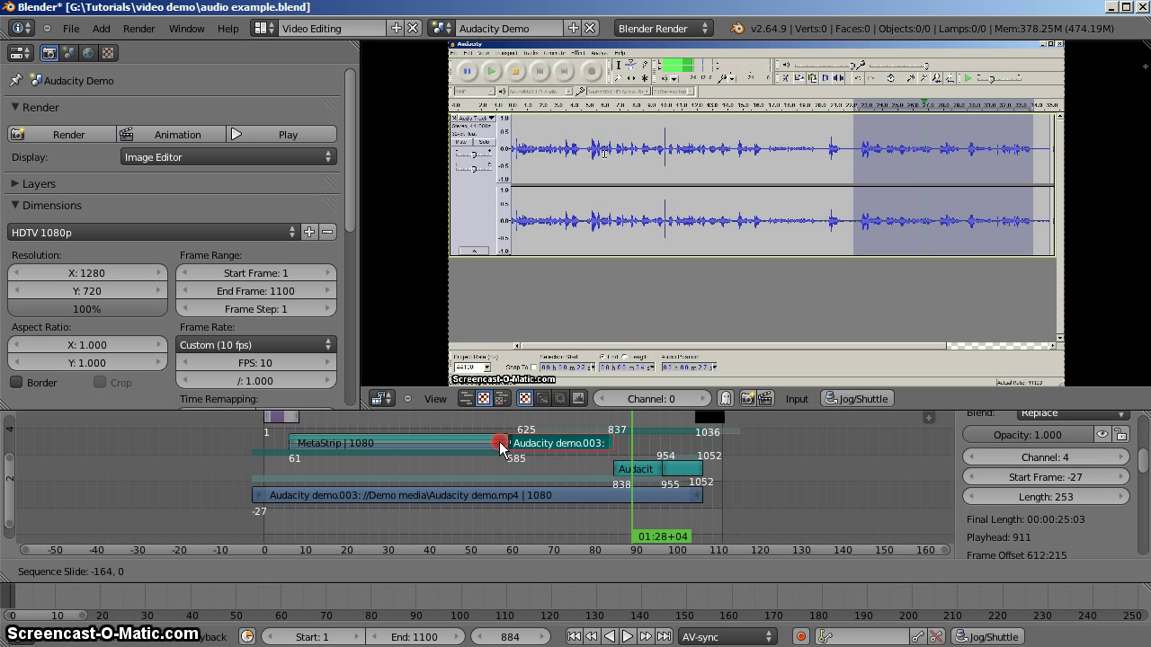